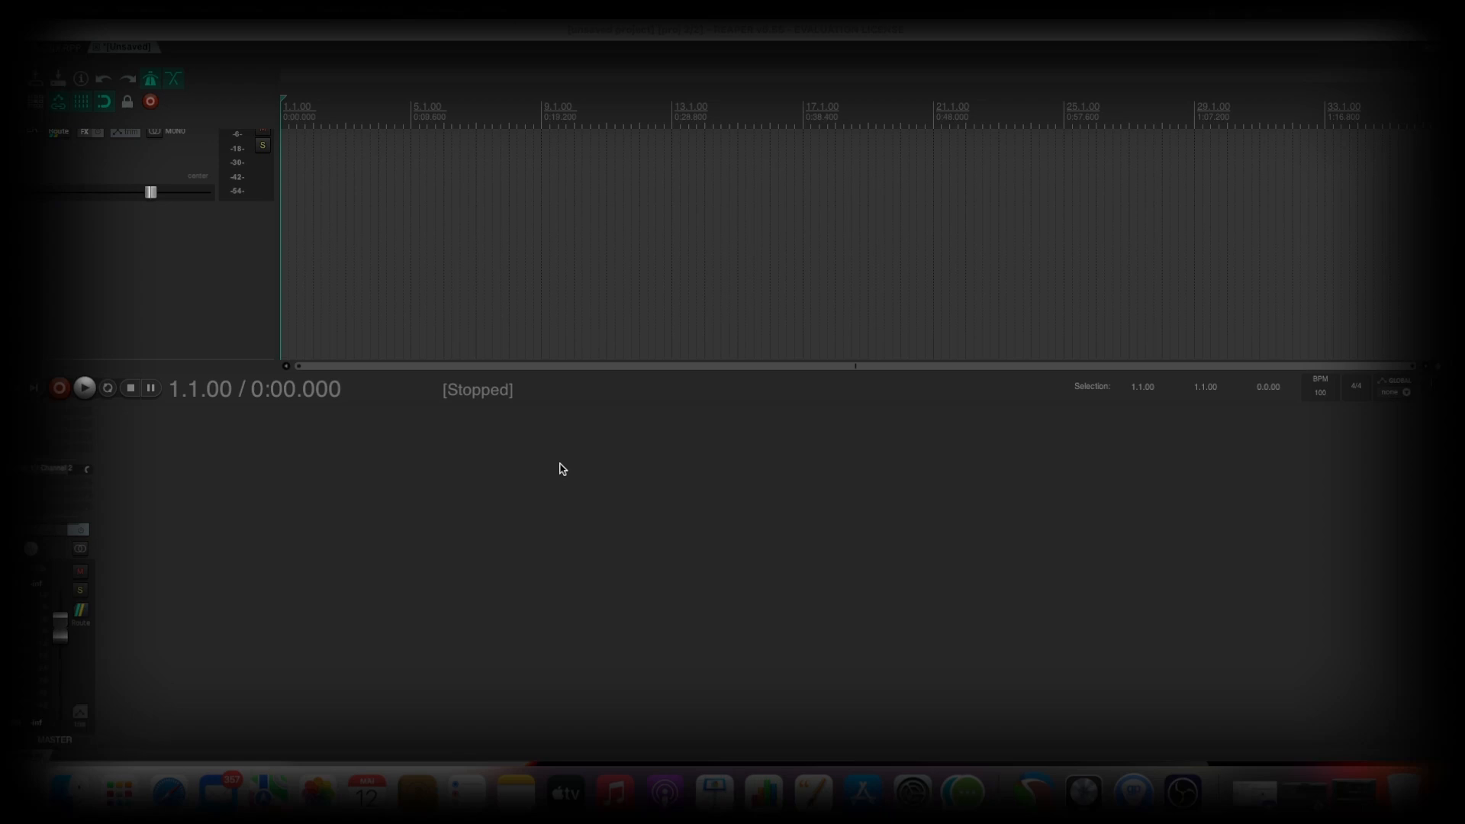
{"action": "mouse_move", "coordinate": [266, 558]}
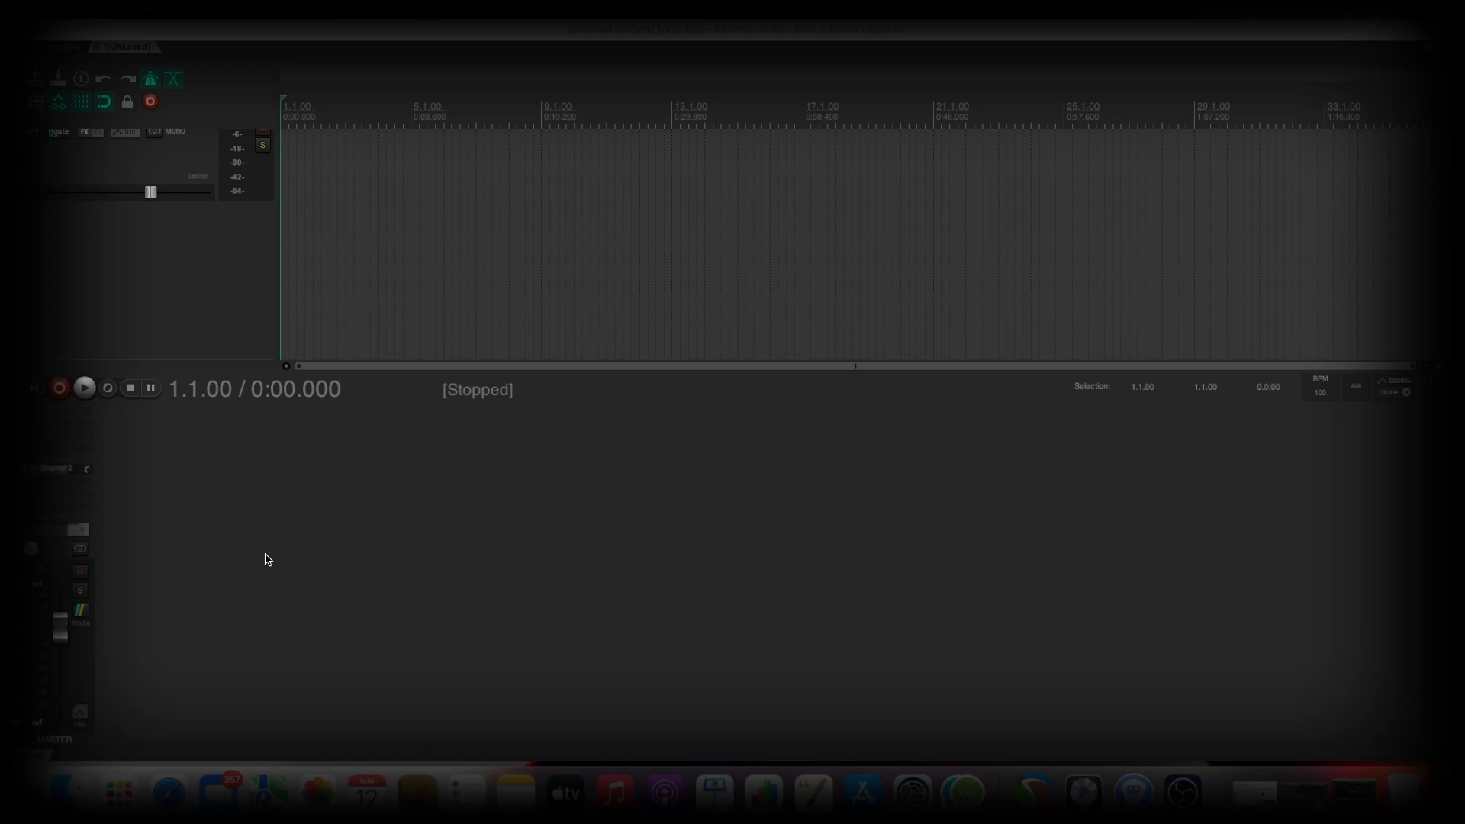
{"action": "mouse_move", "coordinate": [127, 272]}
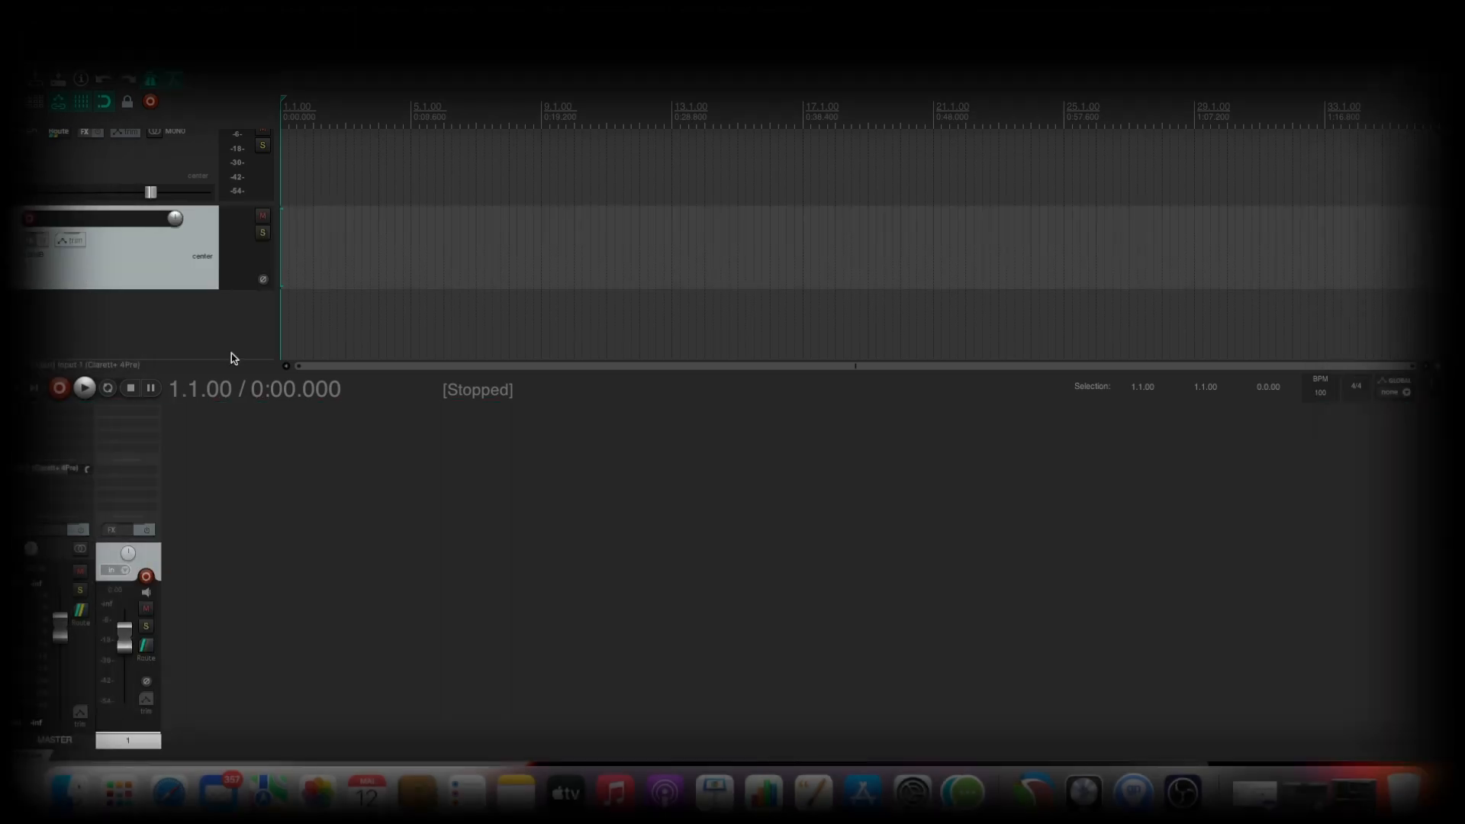
{"action": "mouse_move", "coordinate": [159, 552]}
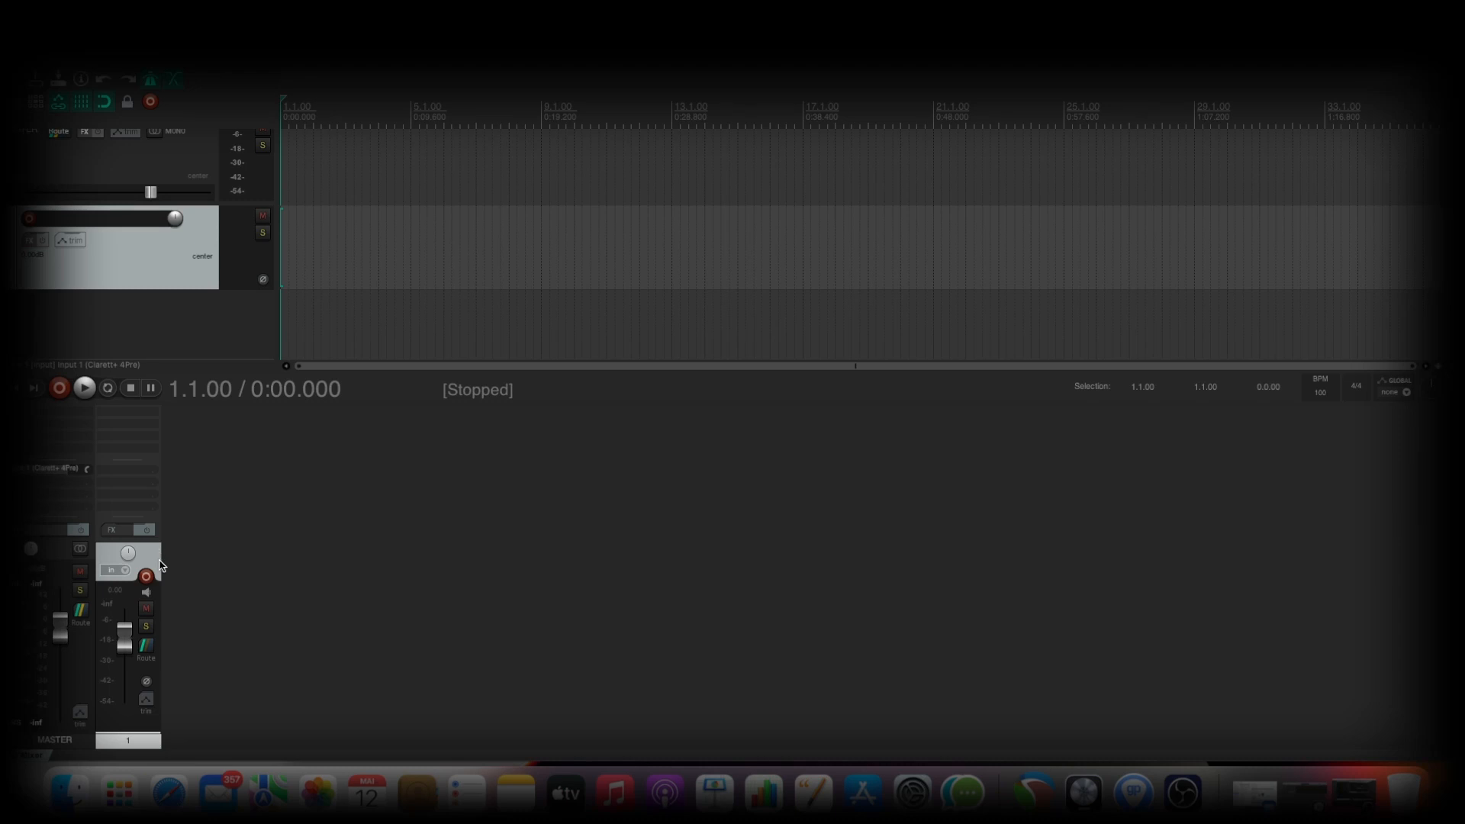
{"action": "mouse_move", "coordinate": [165, 273]}
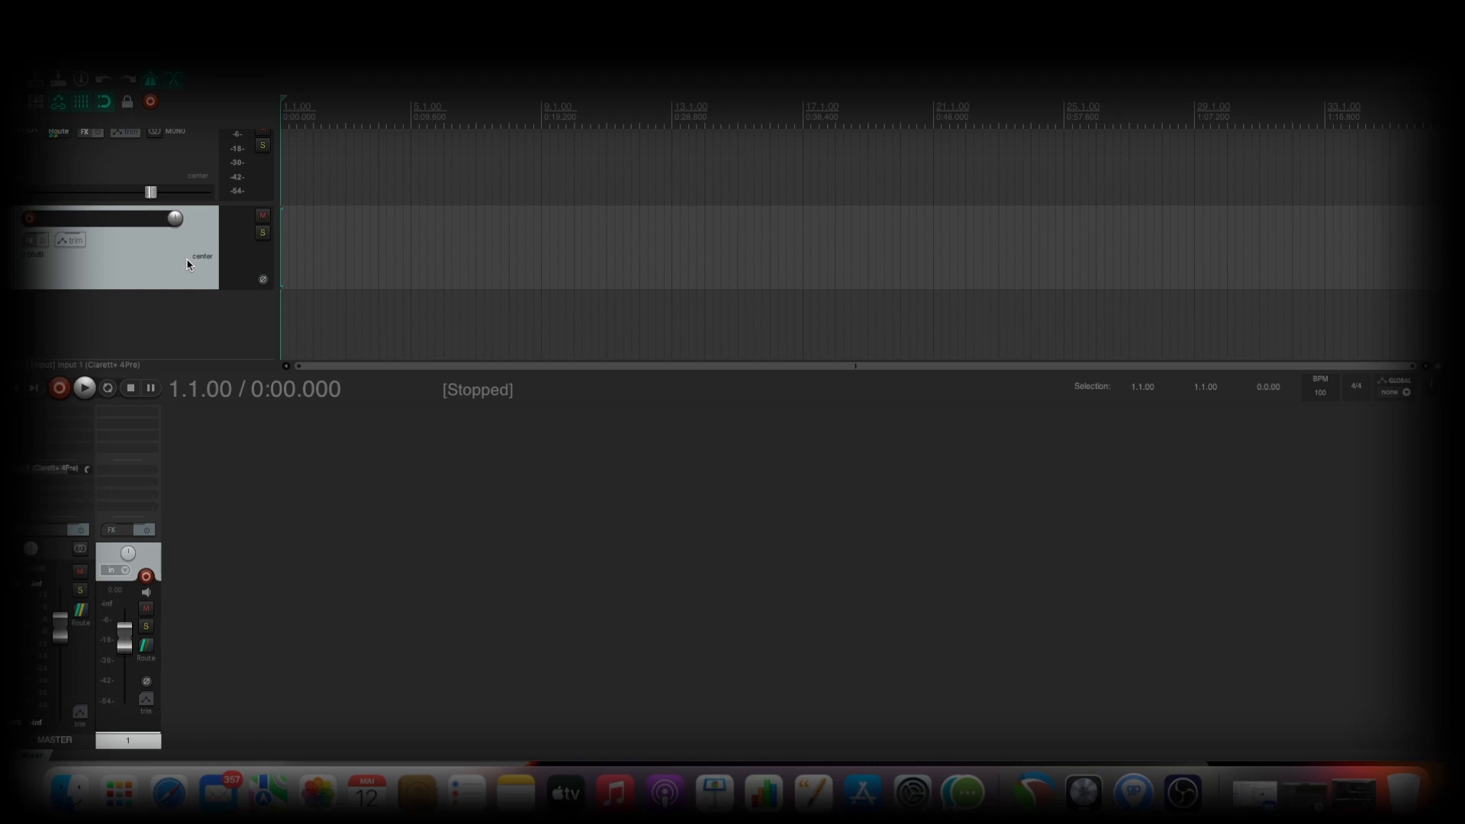
{"action": "mouse_move", "coordinate": [127, 259]}
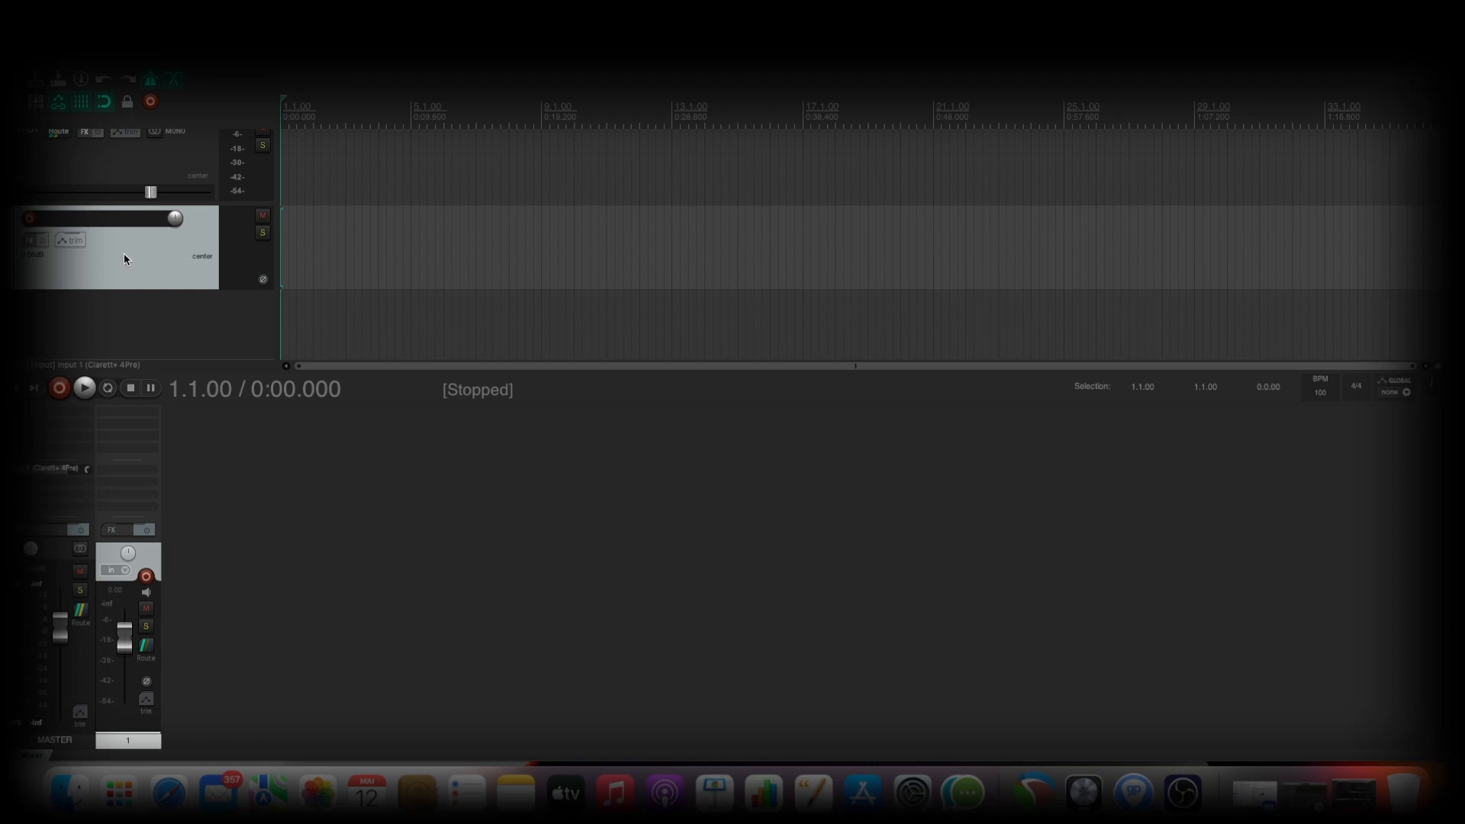
{"action": "mouse_move", "coordinate": [197, 371]}
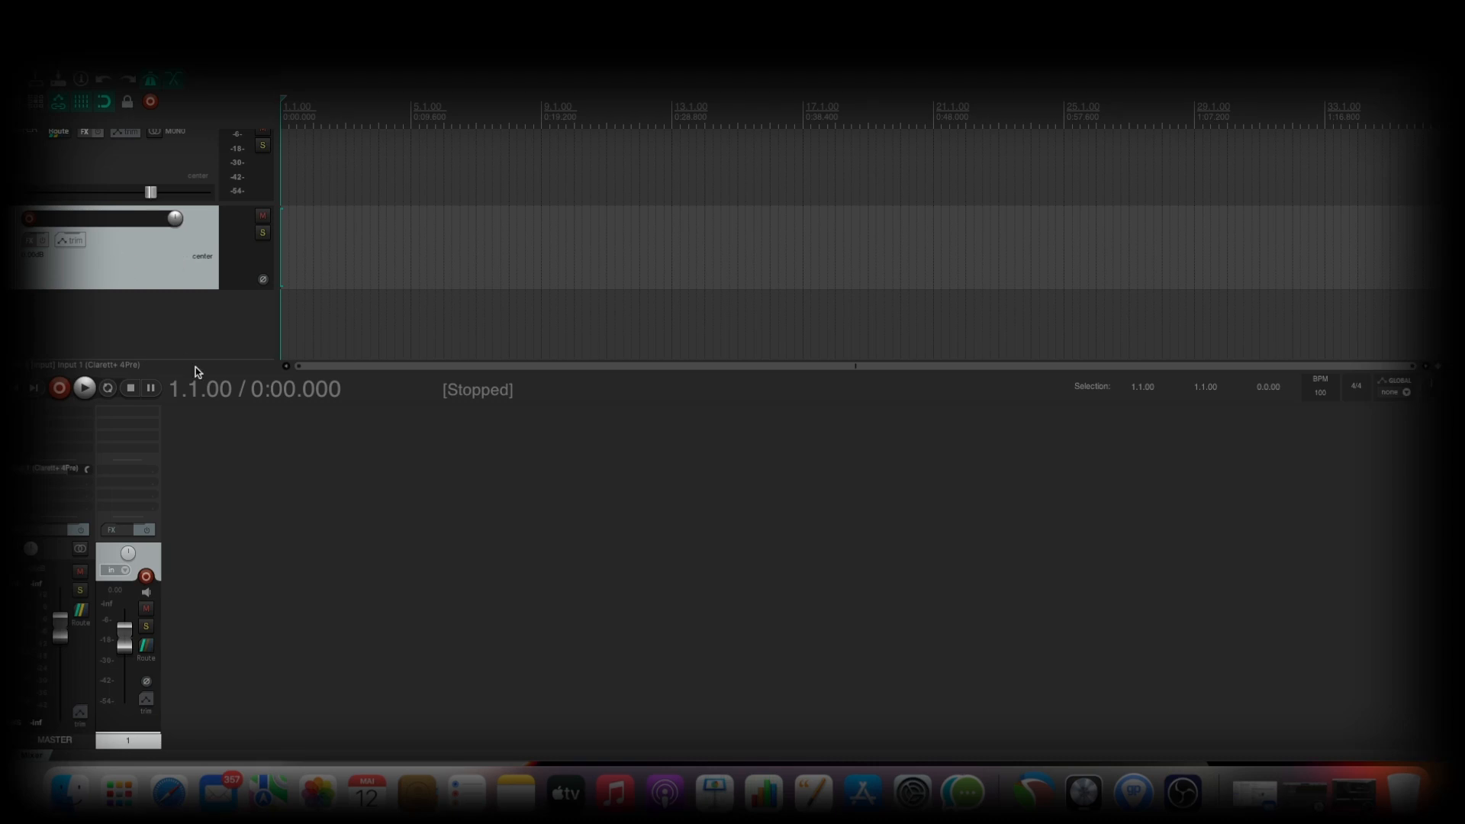
{"action": "mouse_move", "coordinate": [224, 442]}
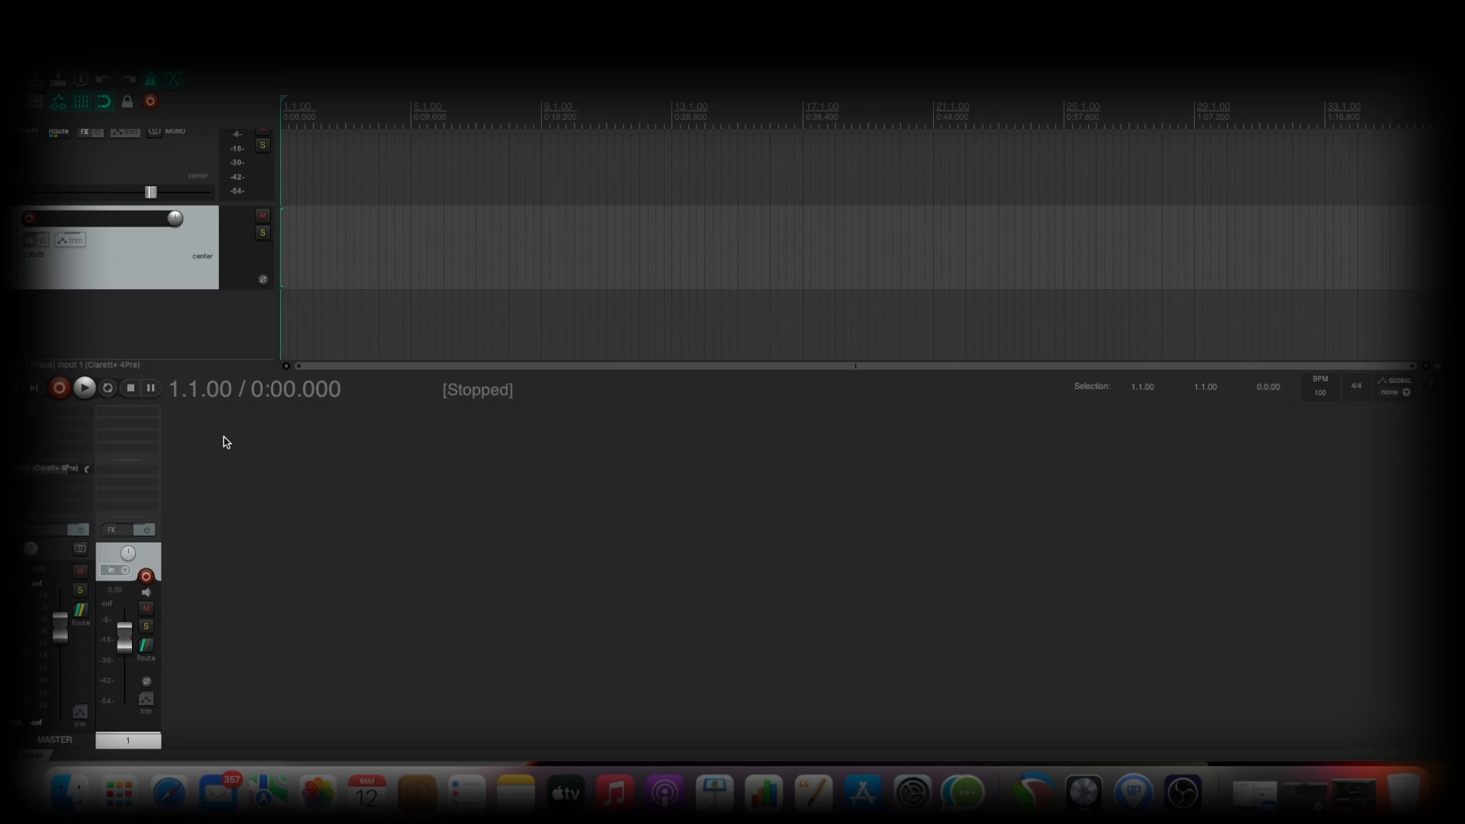
{"action": "mouse_move", "coordinate": [226, 459]}
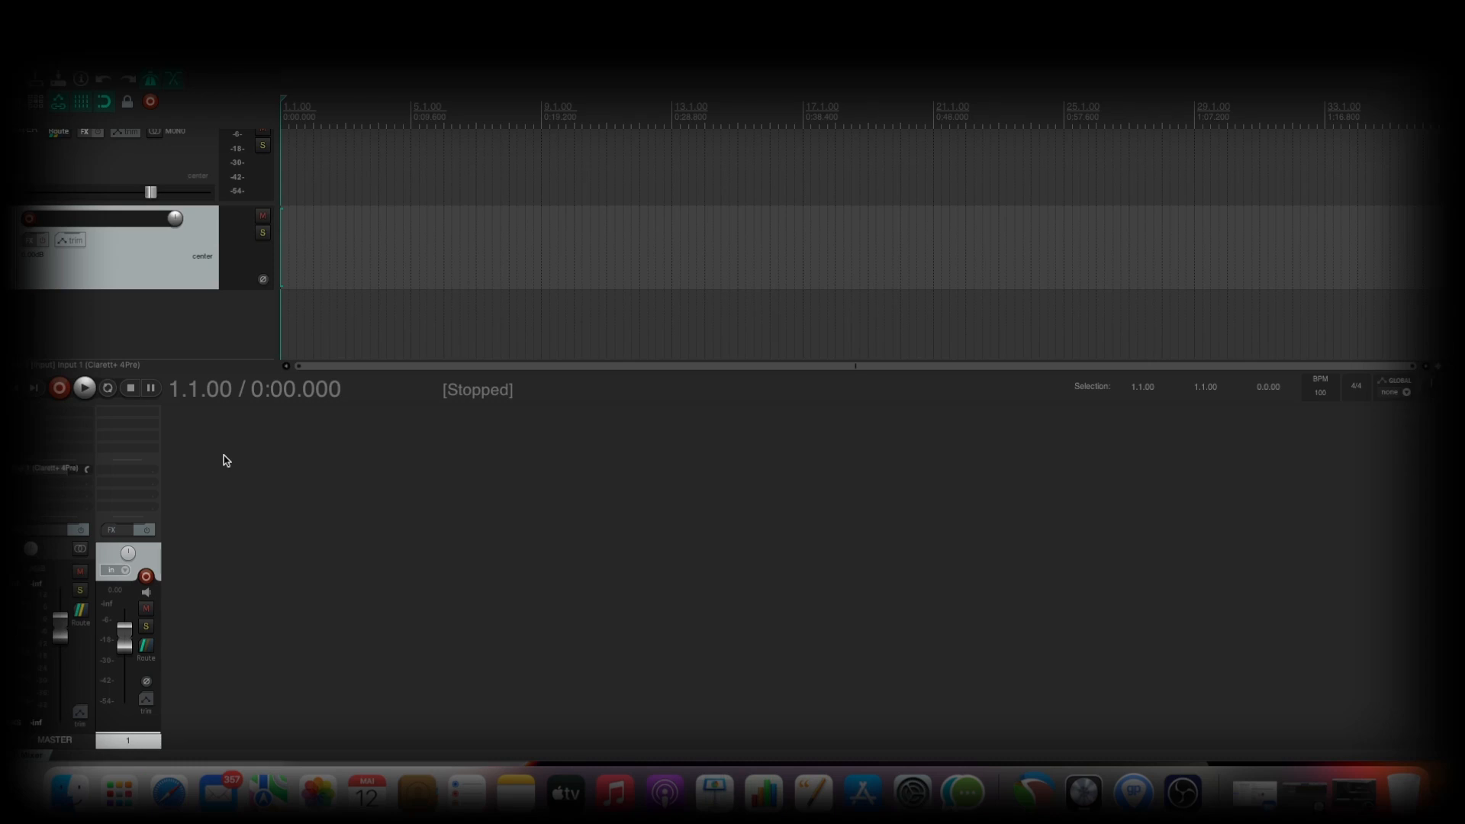
{"action": "mouse_move", "coordinate": [139, 418]}
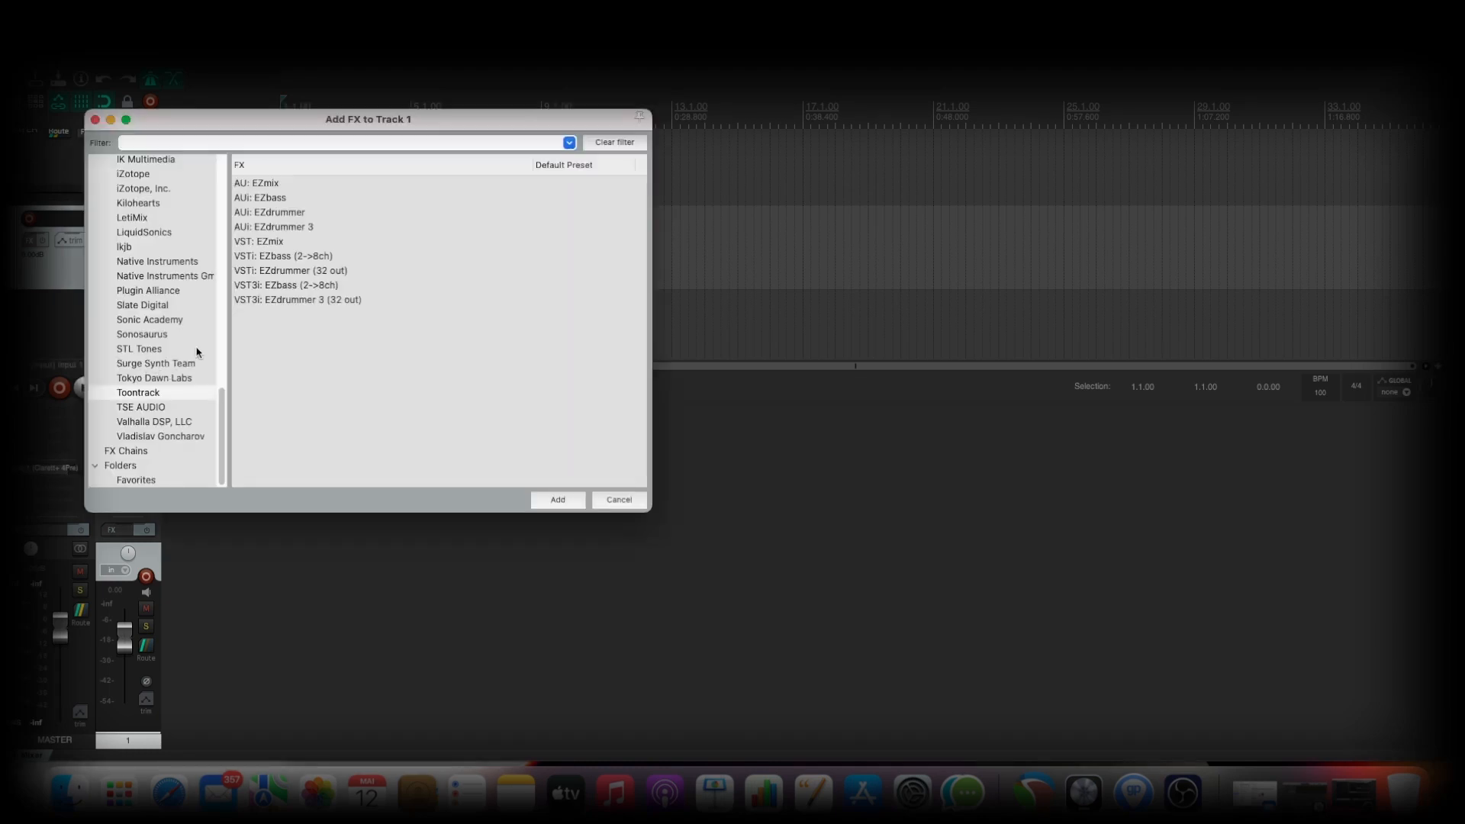
- Add VST3i: EZdrummer 3 (32 out) from Toontrack to track 1
{"action": "left_click", "coordinate": [298, 299]}
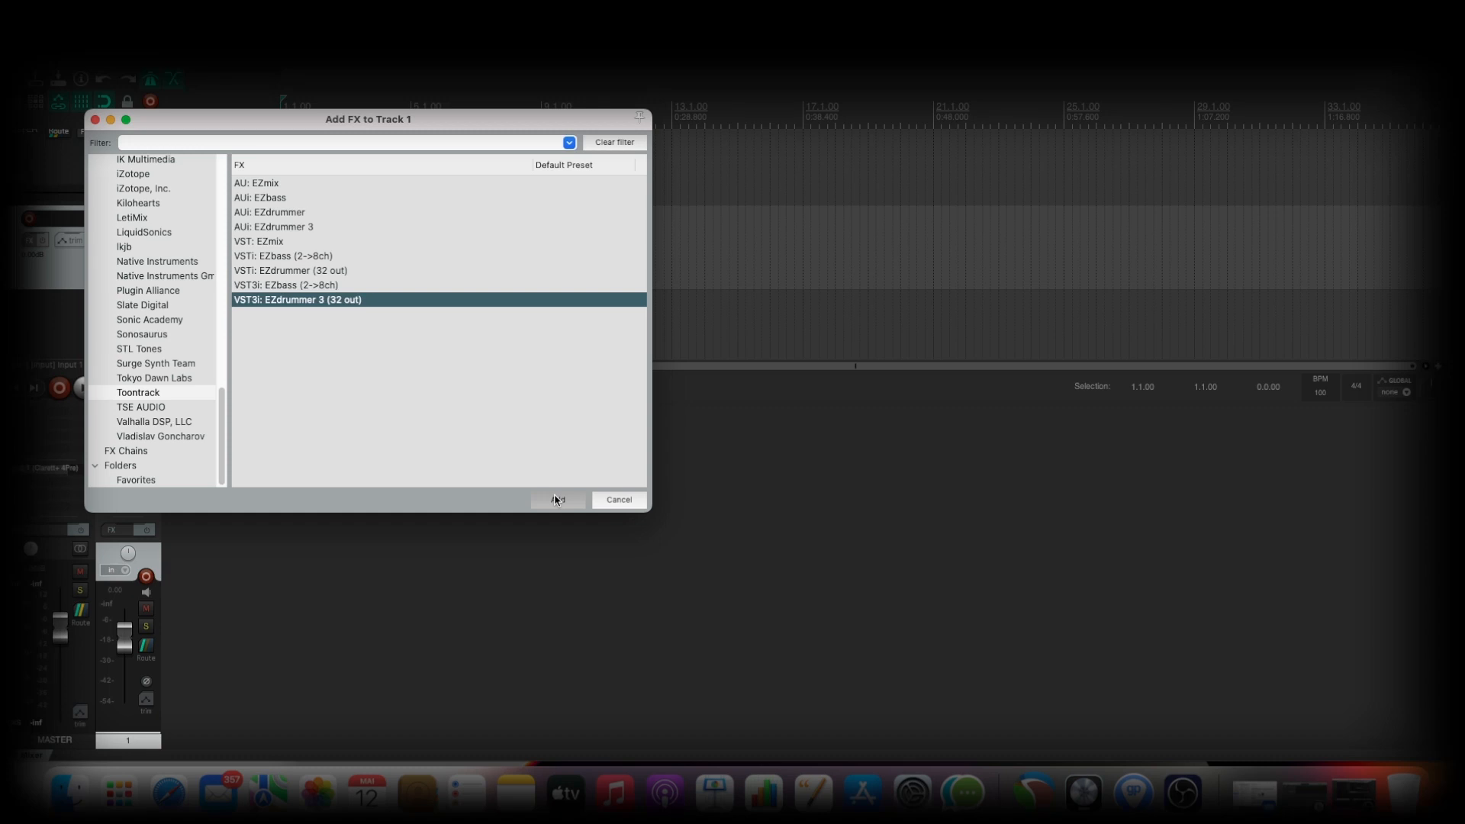
{"action": "left_click", "coordinate": [557, 499]}
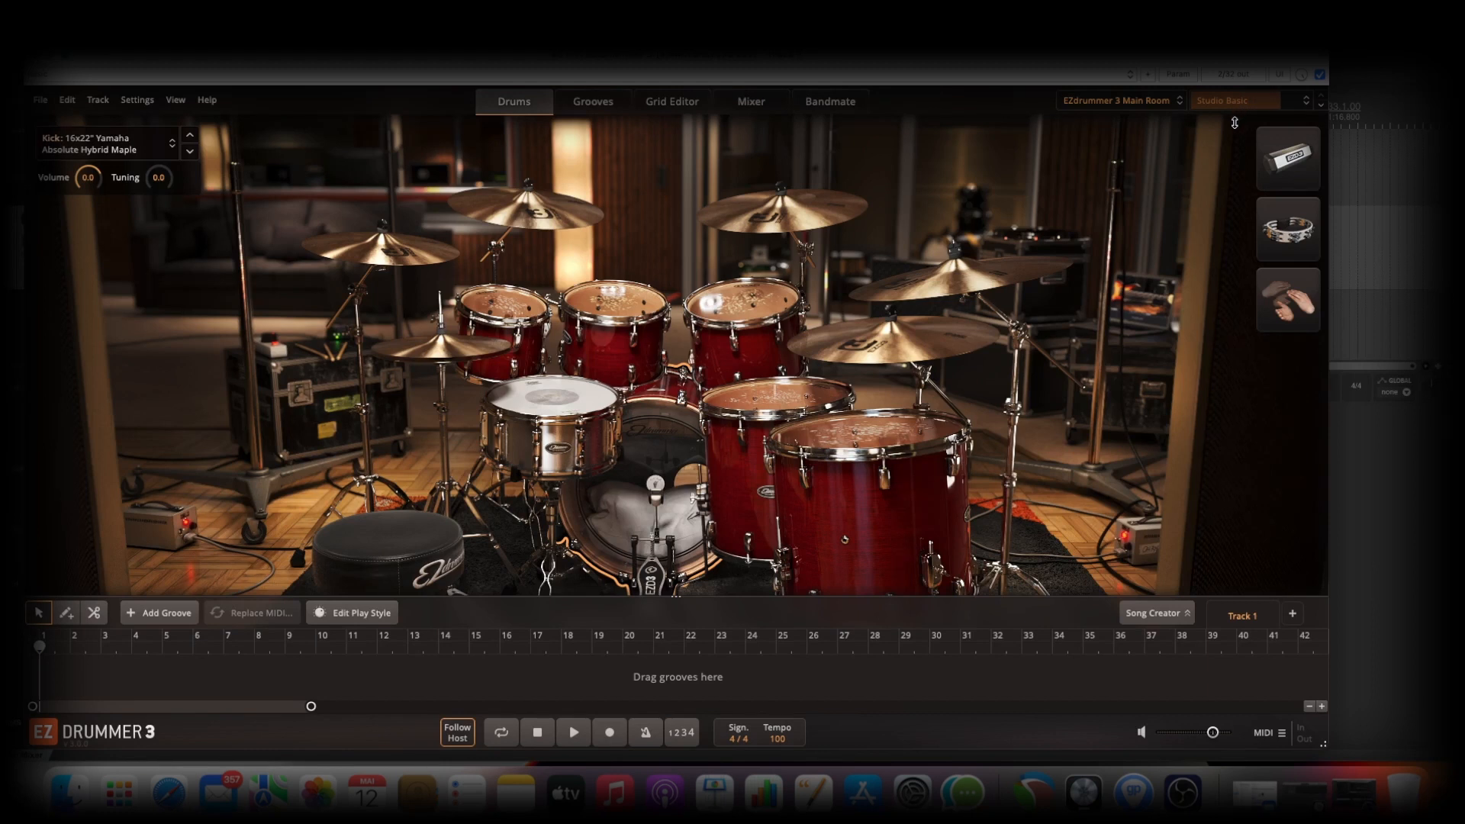
{"action": "mouse_move", "coordinate": [1251, 111]}
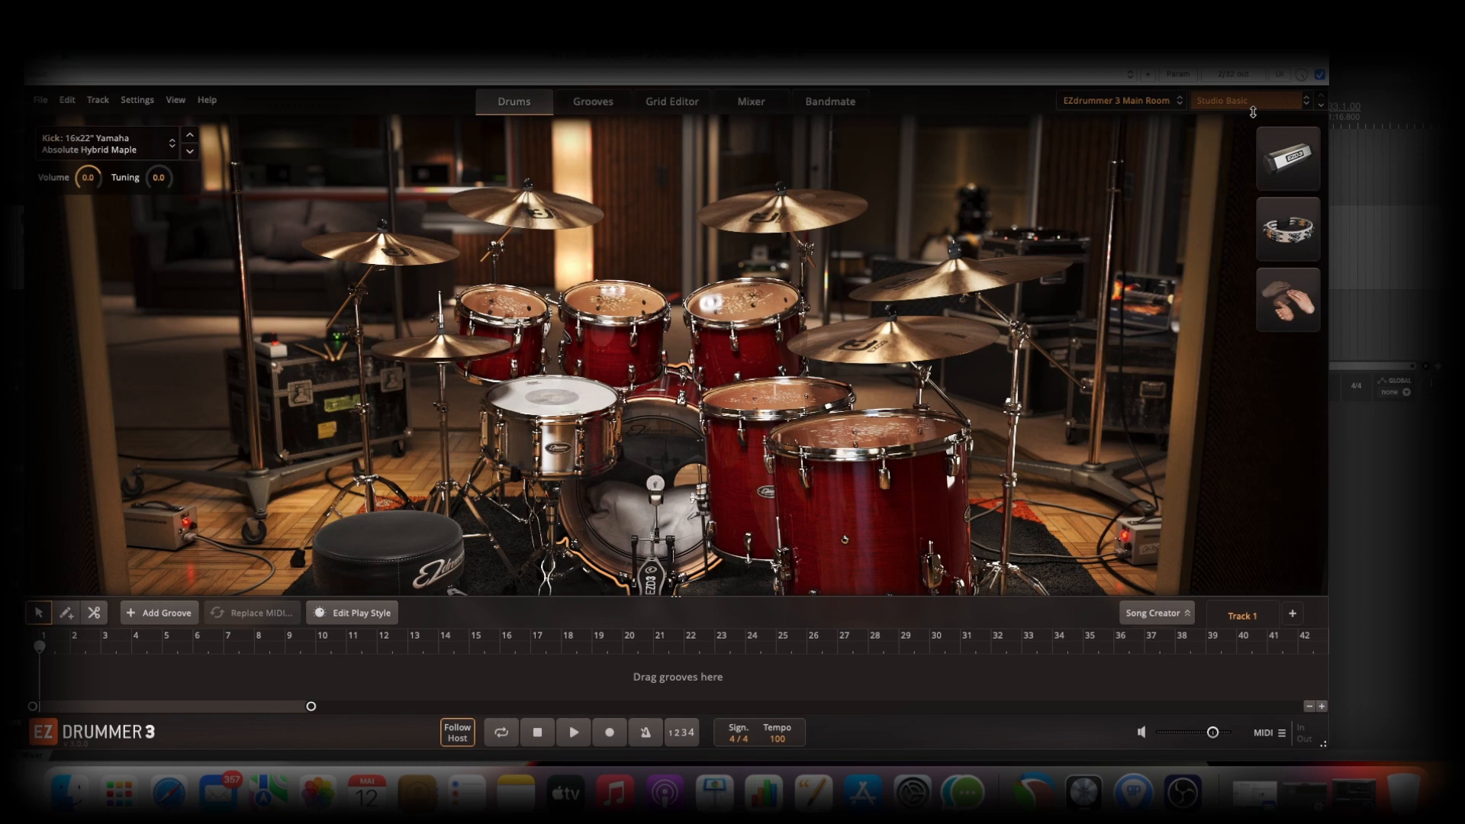
{"action": "mouse_move", "coordinate": [1149, 343]}
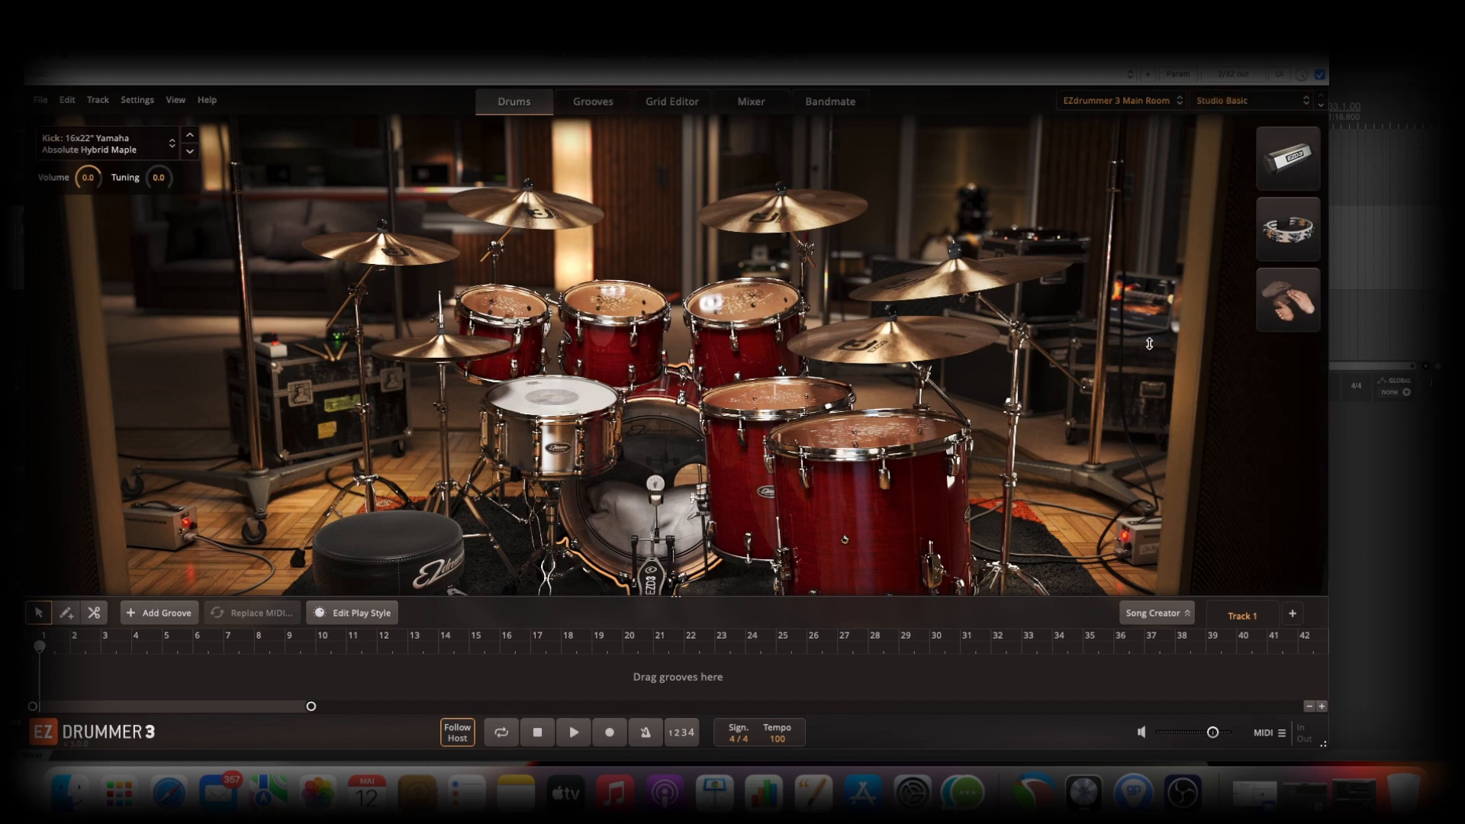
- Inspect the snare and rack tom, load the EZdrummer 3 Bright Room kit with the Prog Metal preset
{"action": "left_click", "coordinate": [547, 421]}
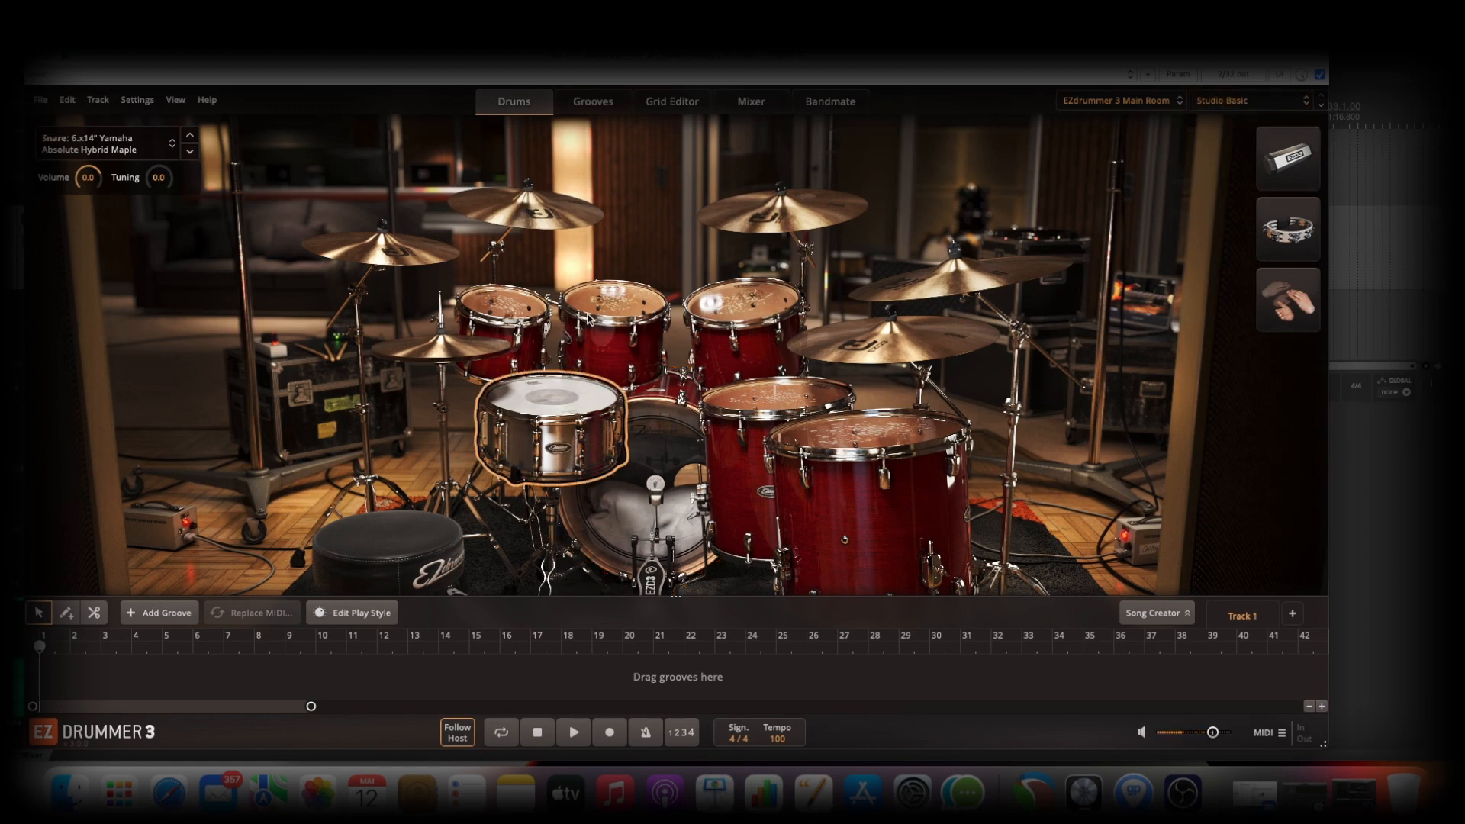
{"action": "left_click", "coordinate": [612, 322]}
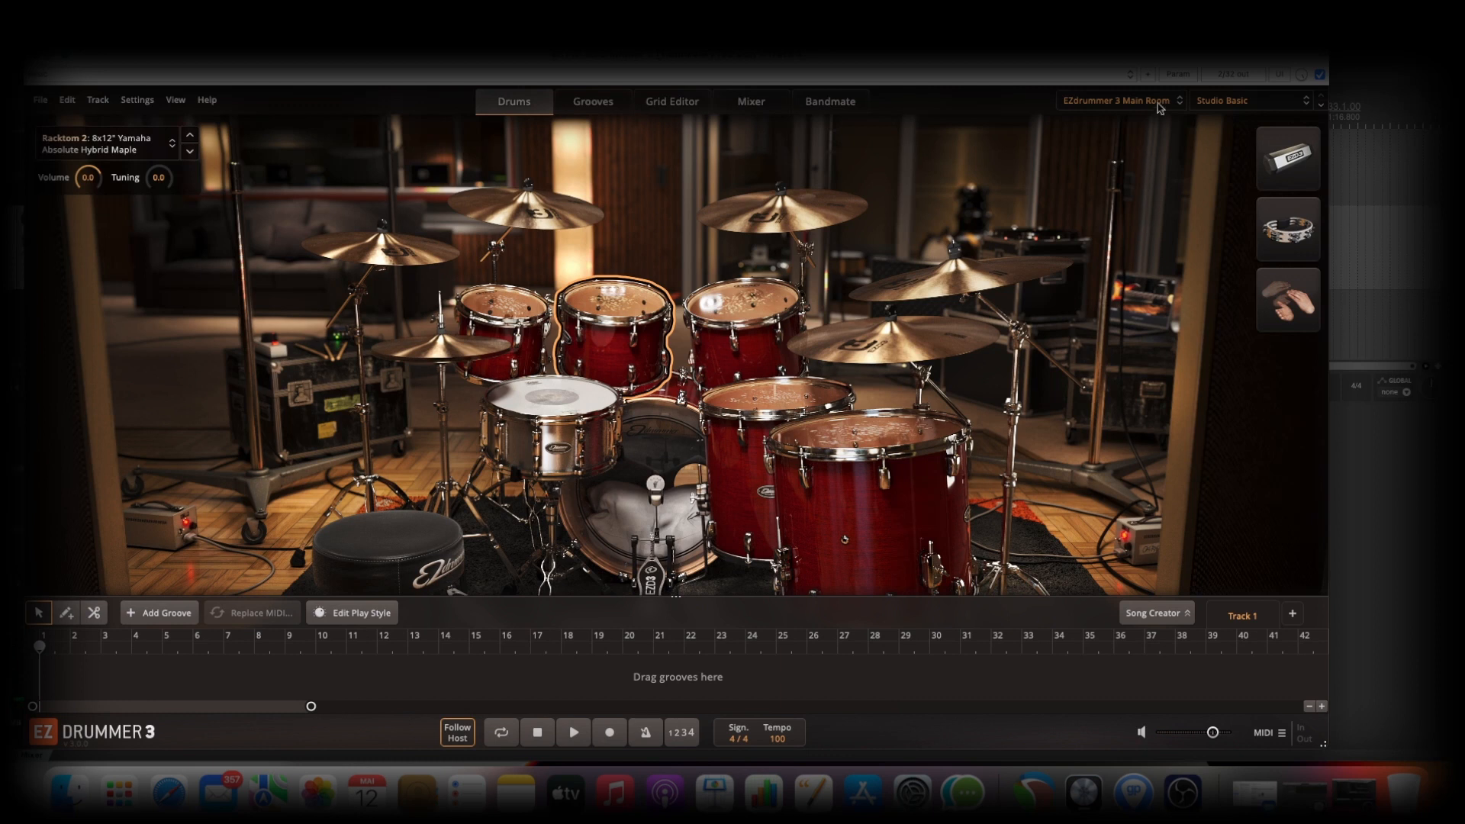
{"action": "left_click", "coordinate": [1118, 101]}
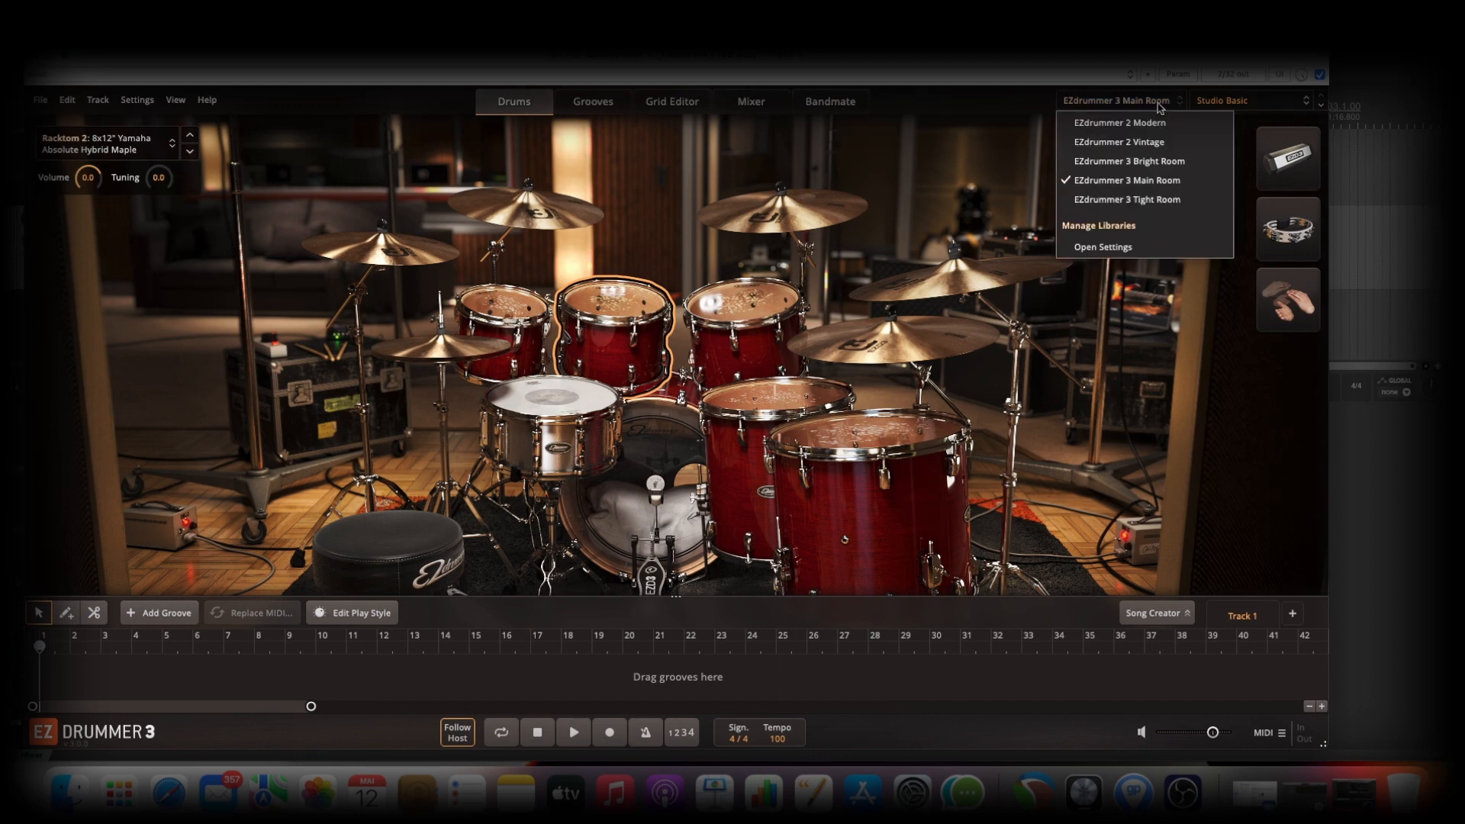
{"action": "left_click", "coordinate": [1125, 160]}
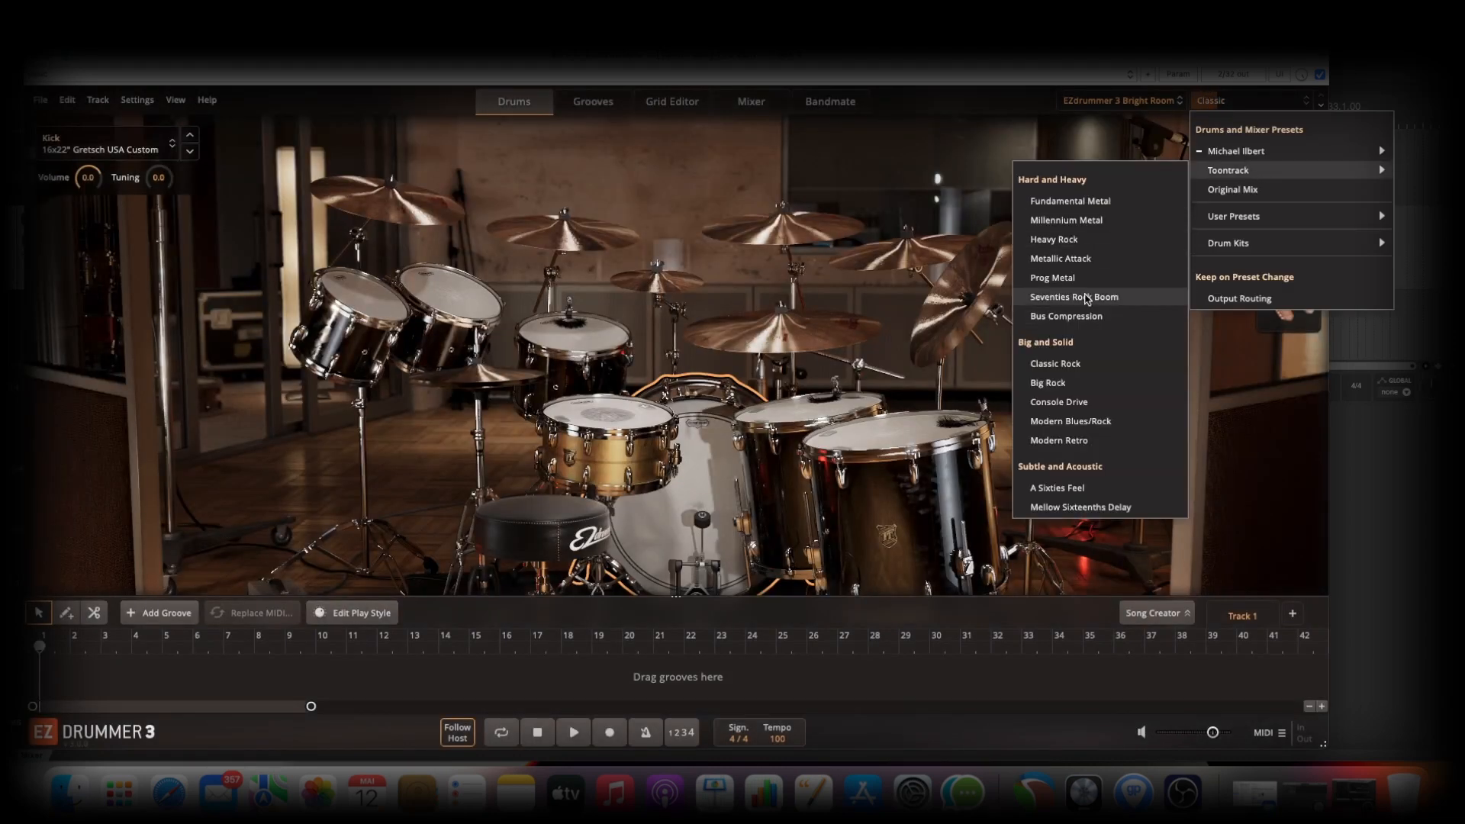
{"action": "left_click", "coordinate": [1051, 278]}
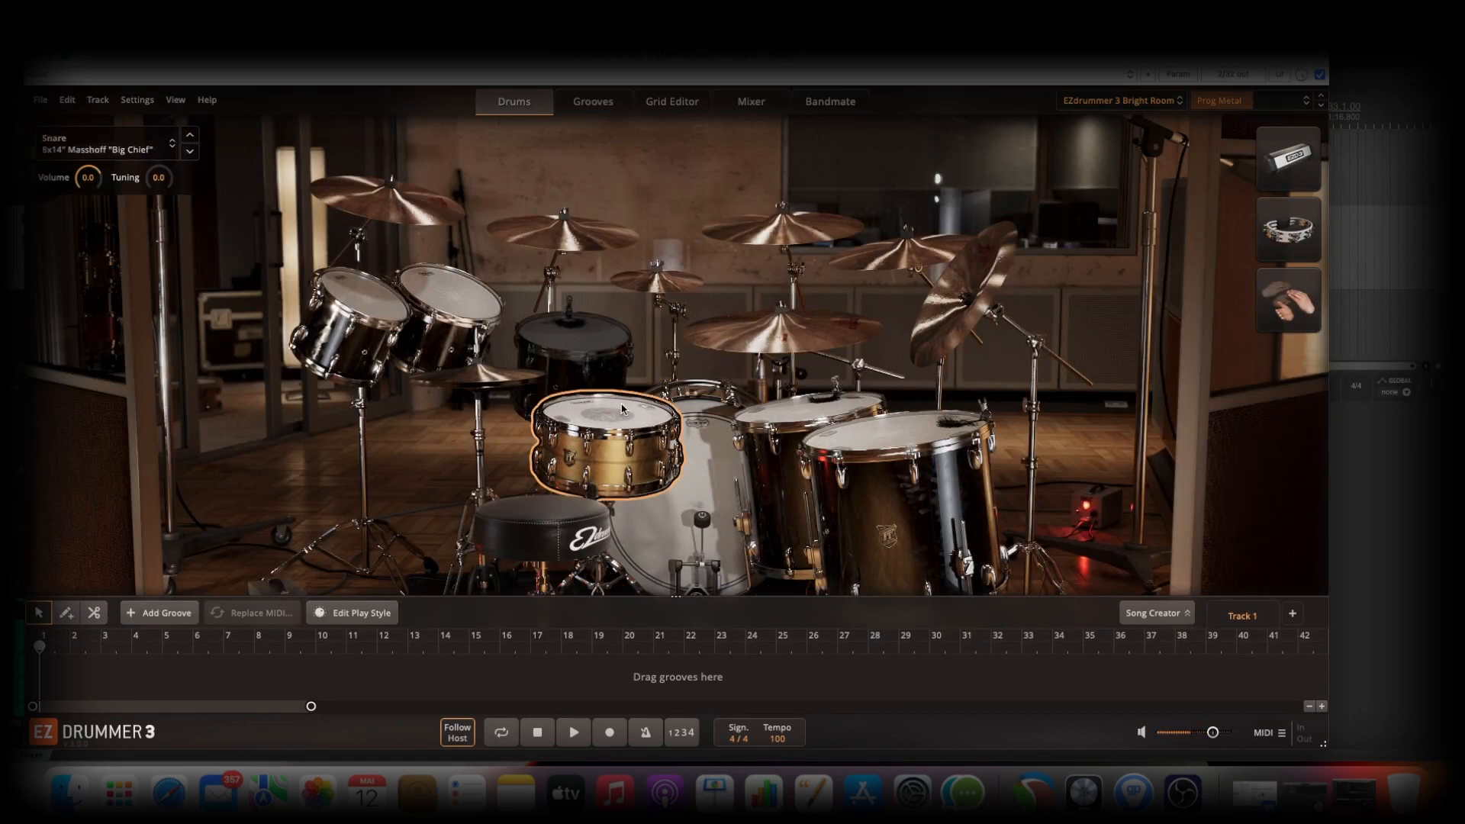
{"action": "mouse_move", "coordinate": [784, 287]}
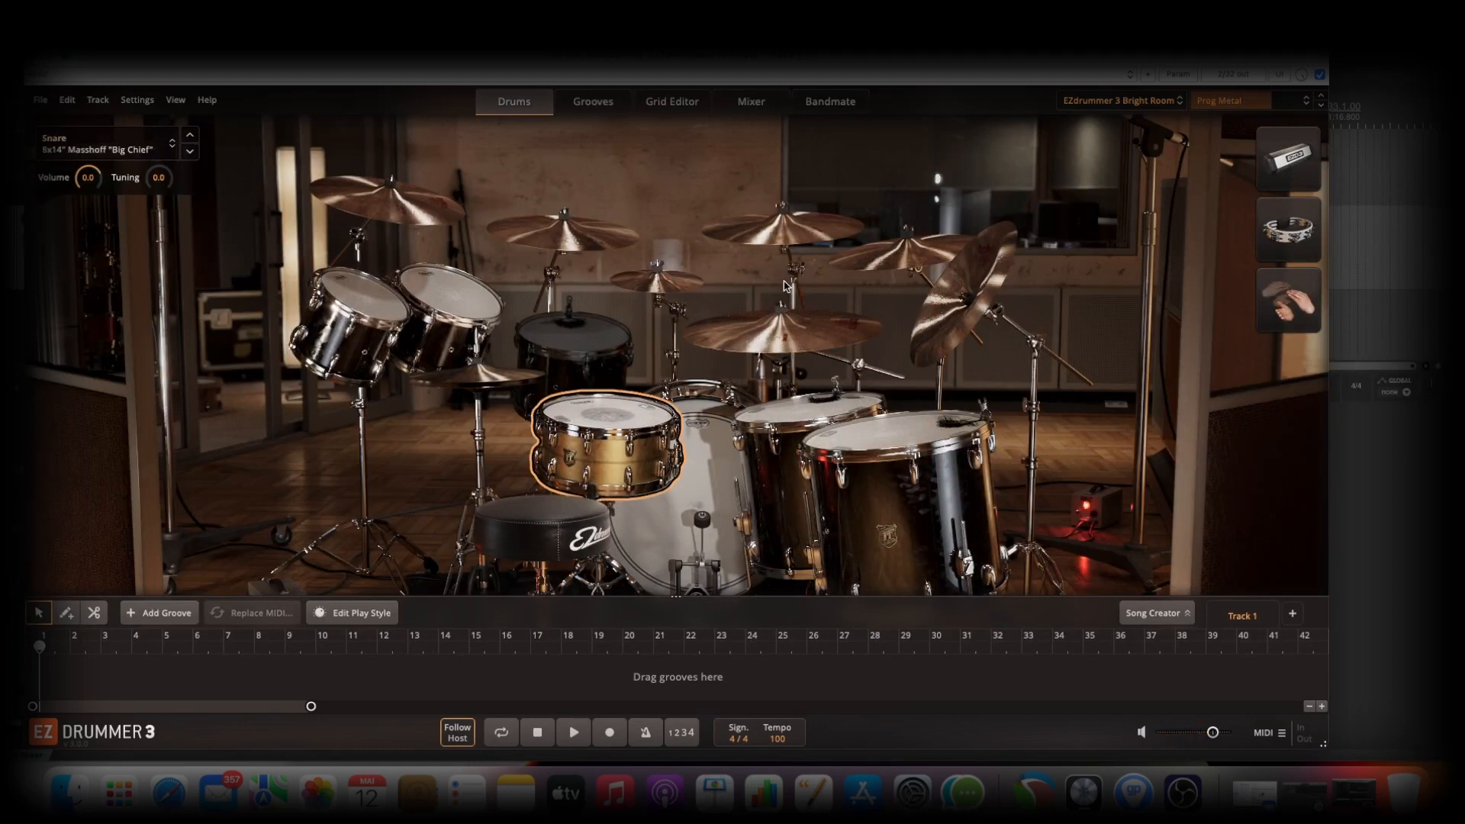
{"action": "mouse_move", "coordinate": [701, 324]}
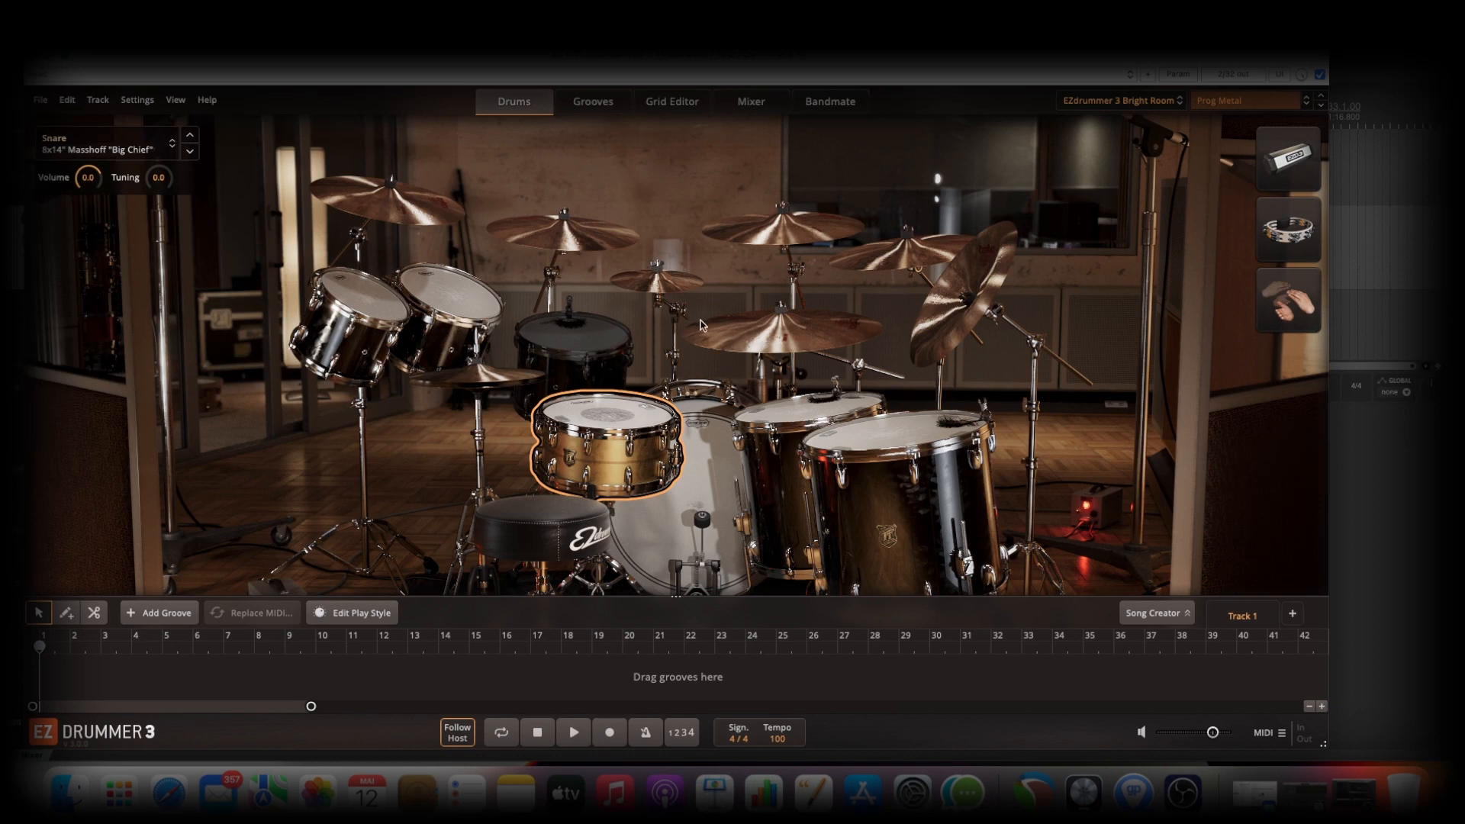
{"action": "left_click", "coordinate": [581, 346]}
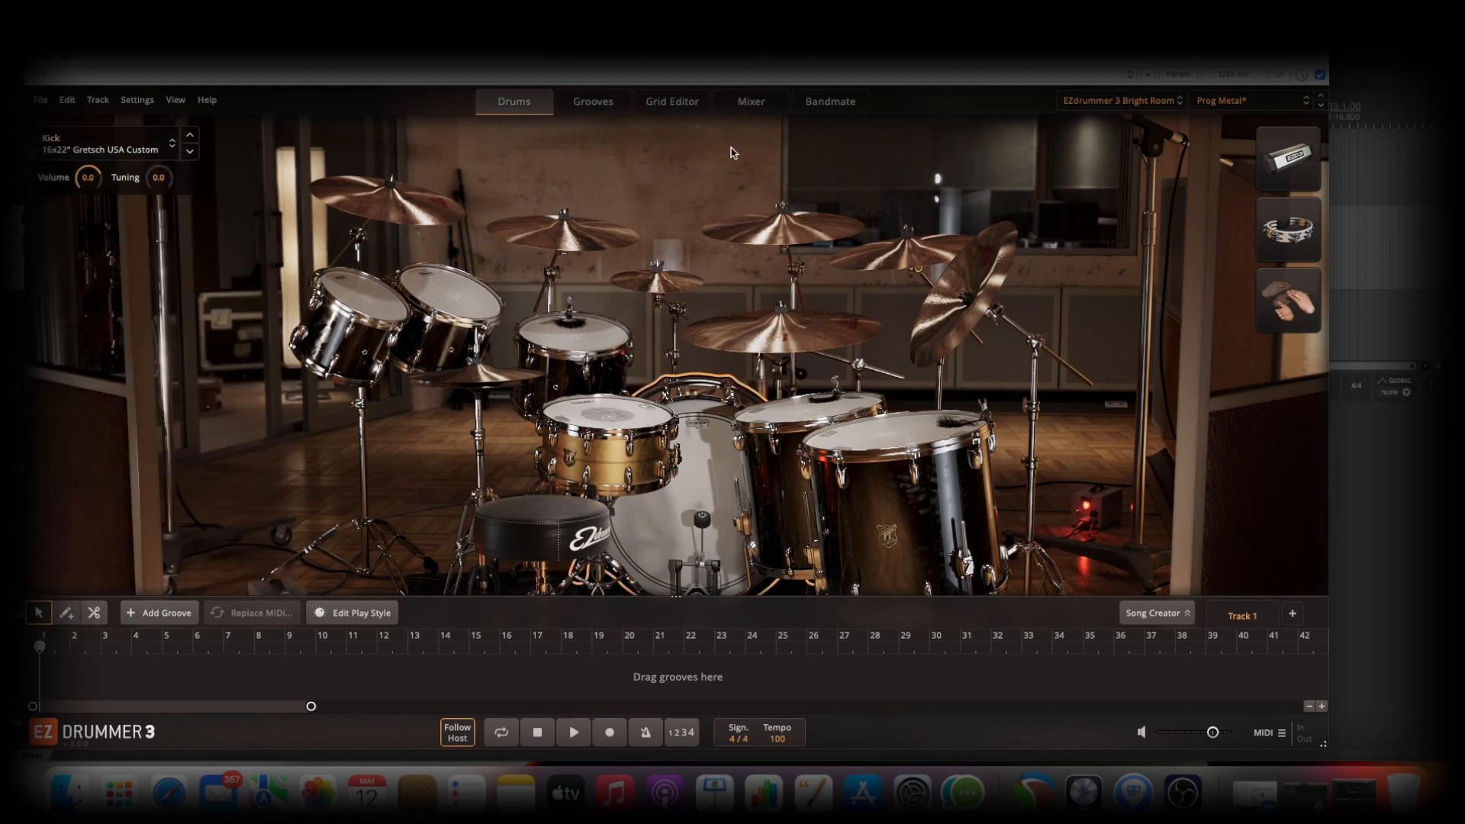
- In the EZdrummer 3 mixer, set Route Outputs to Multichannel so each drum gets its own output
{"action": "left_click", "coordinate": [751, 100]}
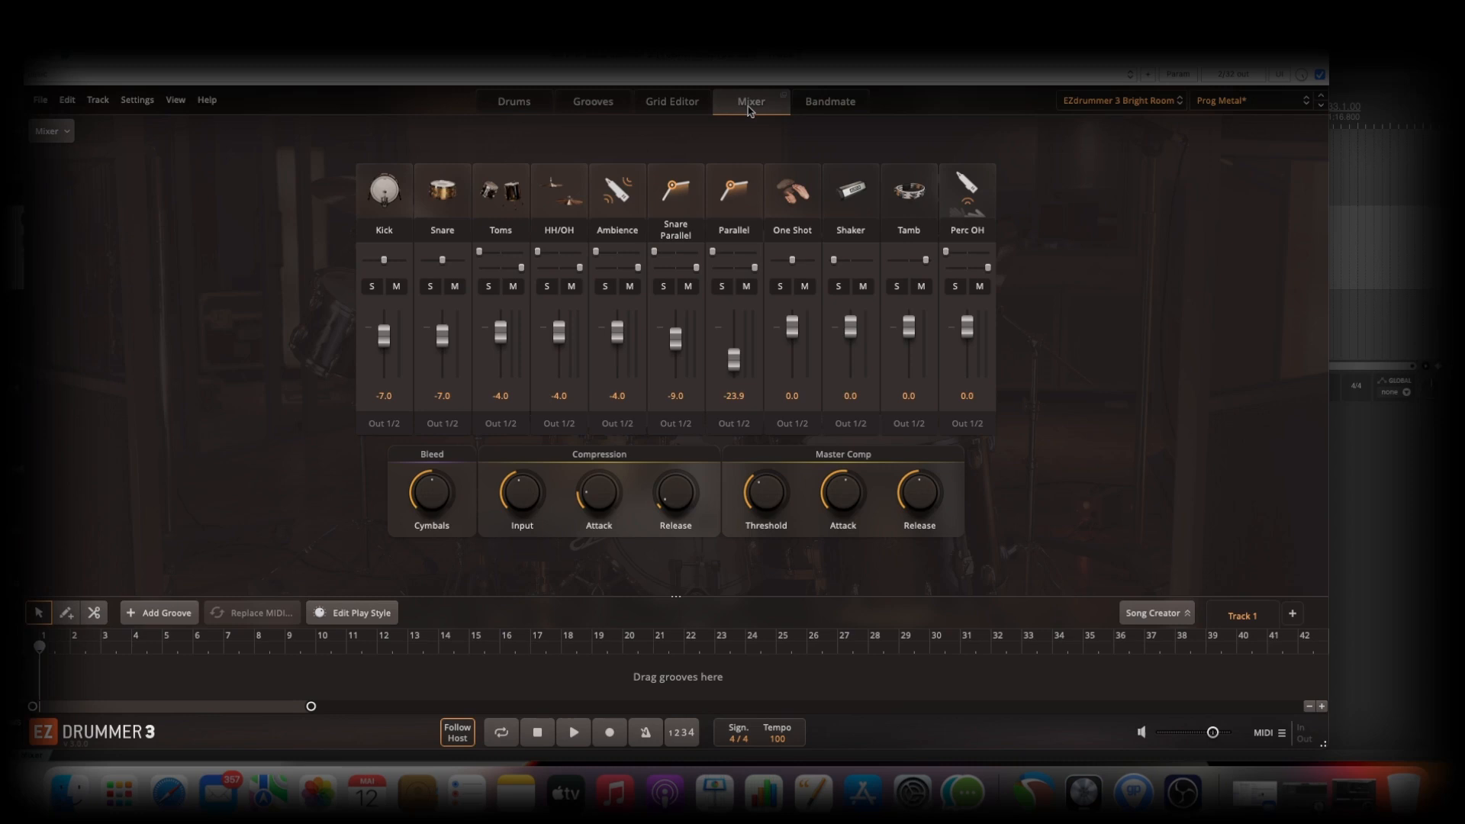
{"action": "mouse_move", "coordinate": [378, 441]}
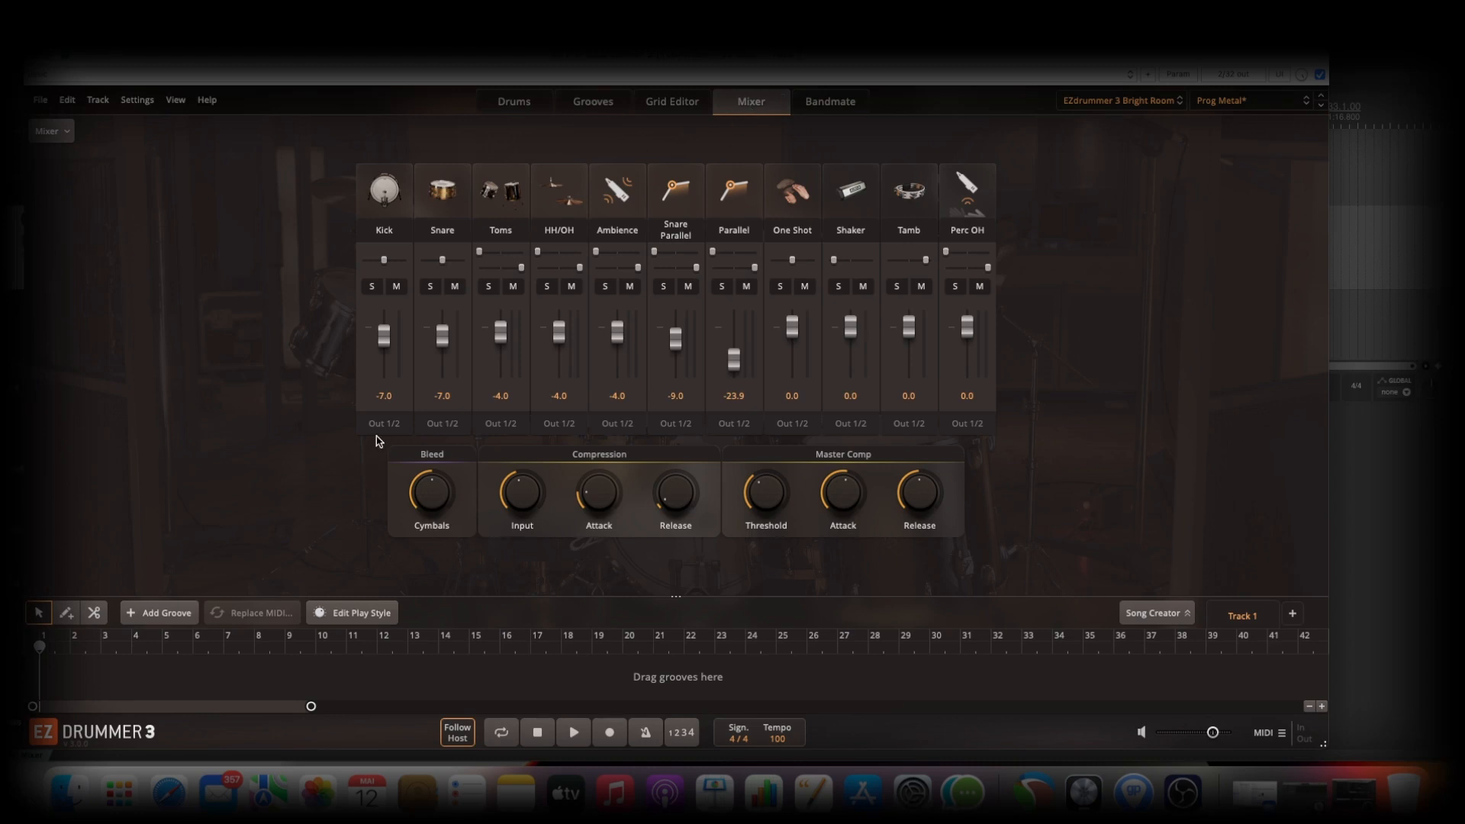
{"action": "mouse_move", "coordinate": [382, 422]}
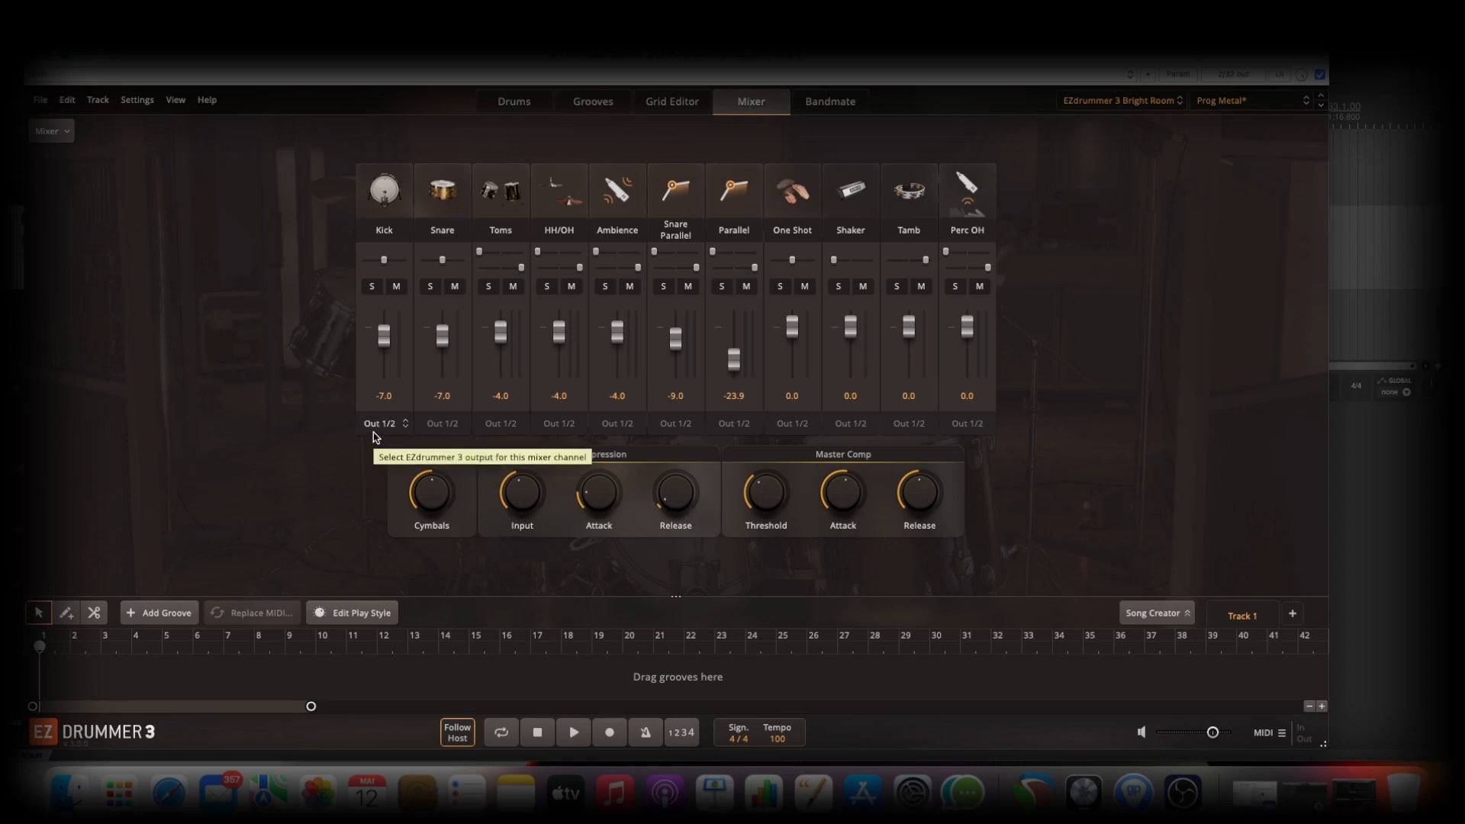
{"action": "mouse_move", "coordinate": [845, 423]}
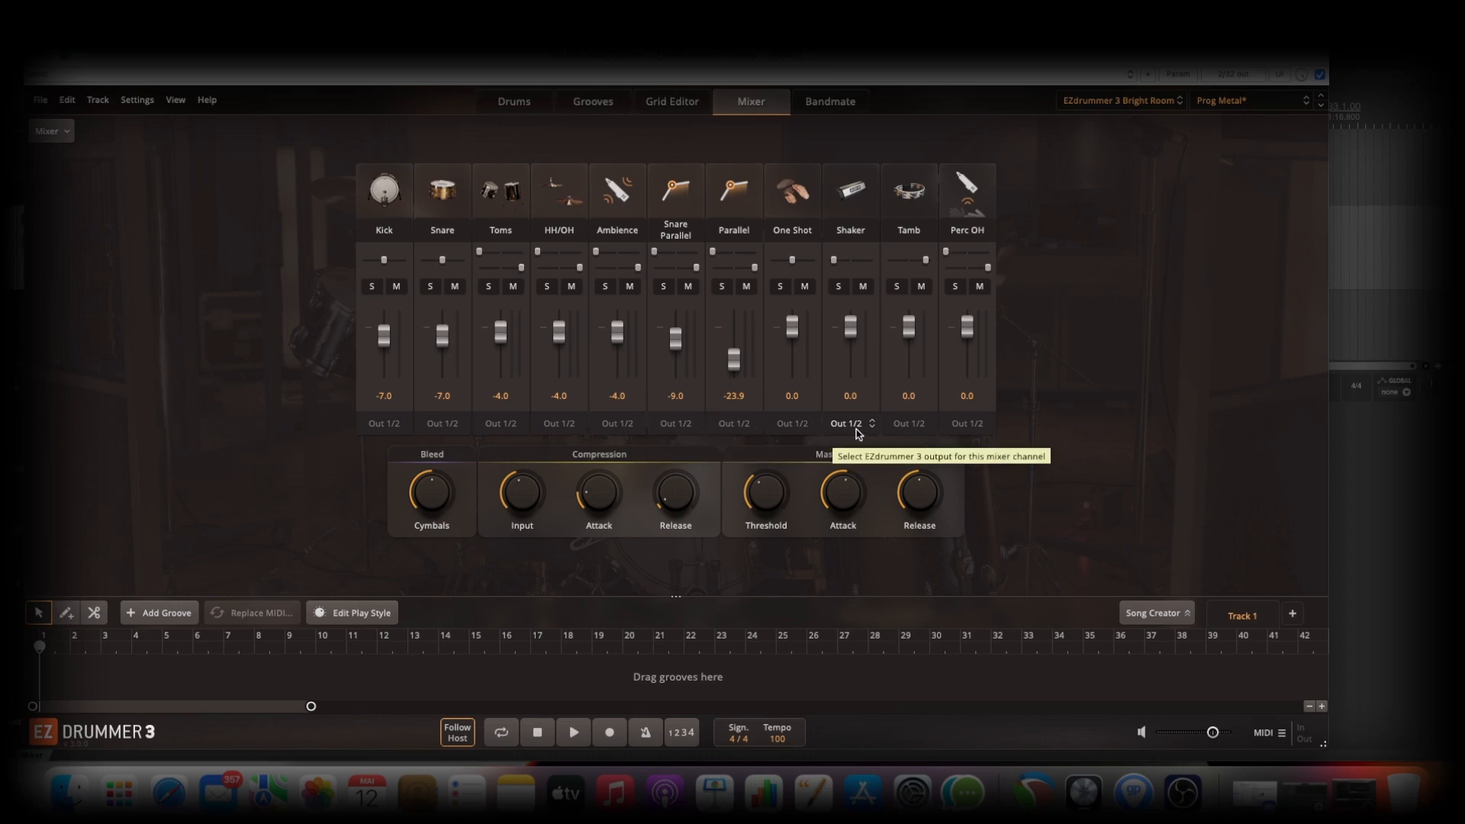
{"action": "mouse_move", "coordinate": [58, 154]}
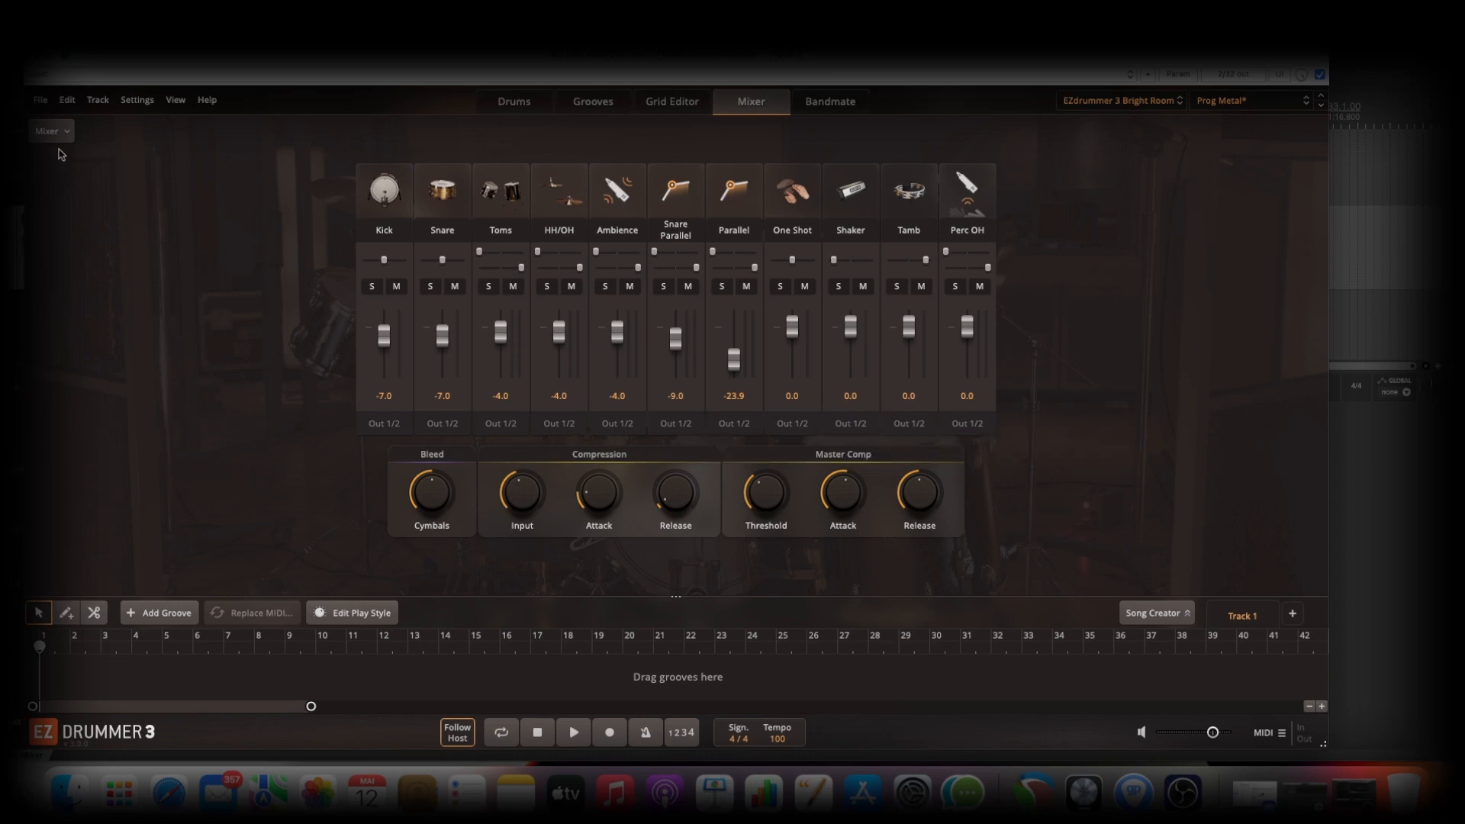
{"action": "left_click", "coordinate": [49, 132]}
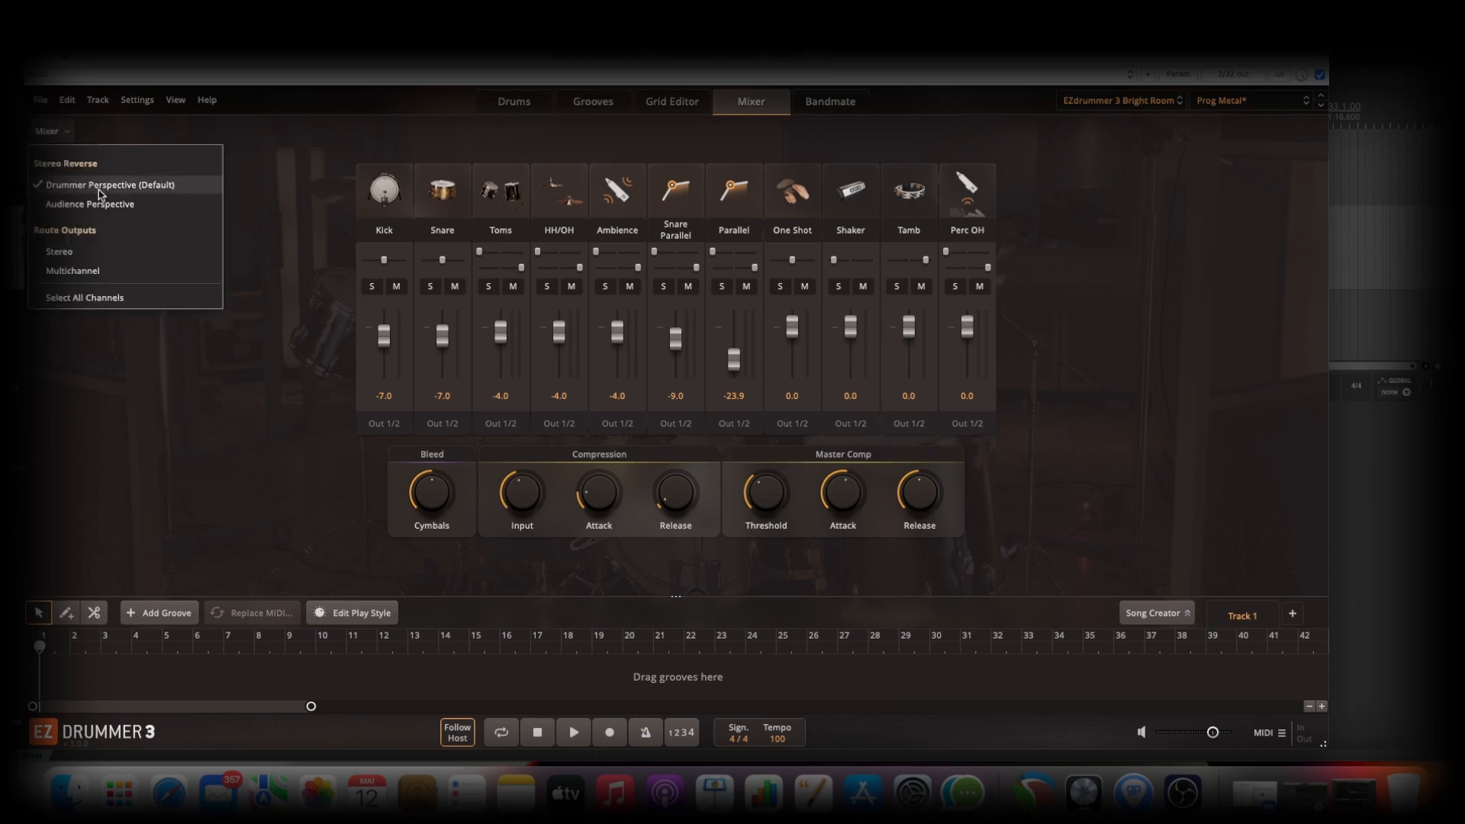
{"action": "mouse_move", "coordinate": [109, 270]}
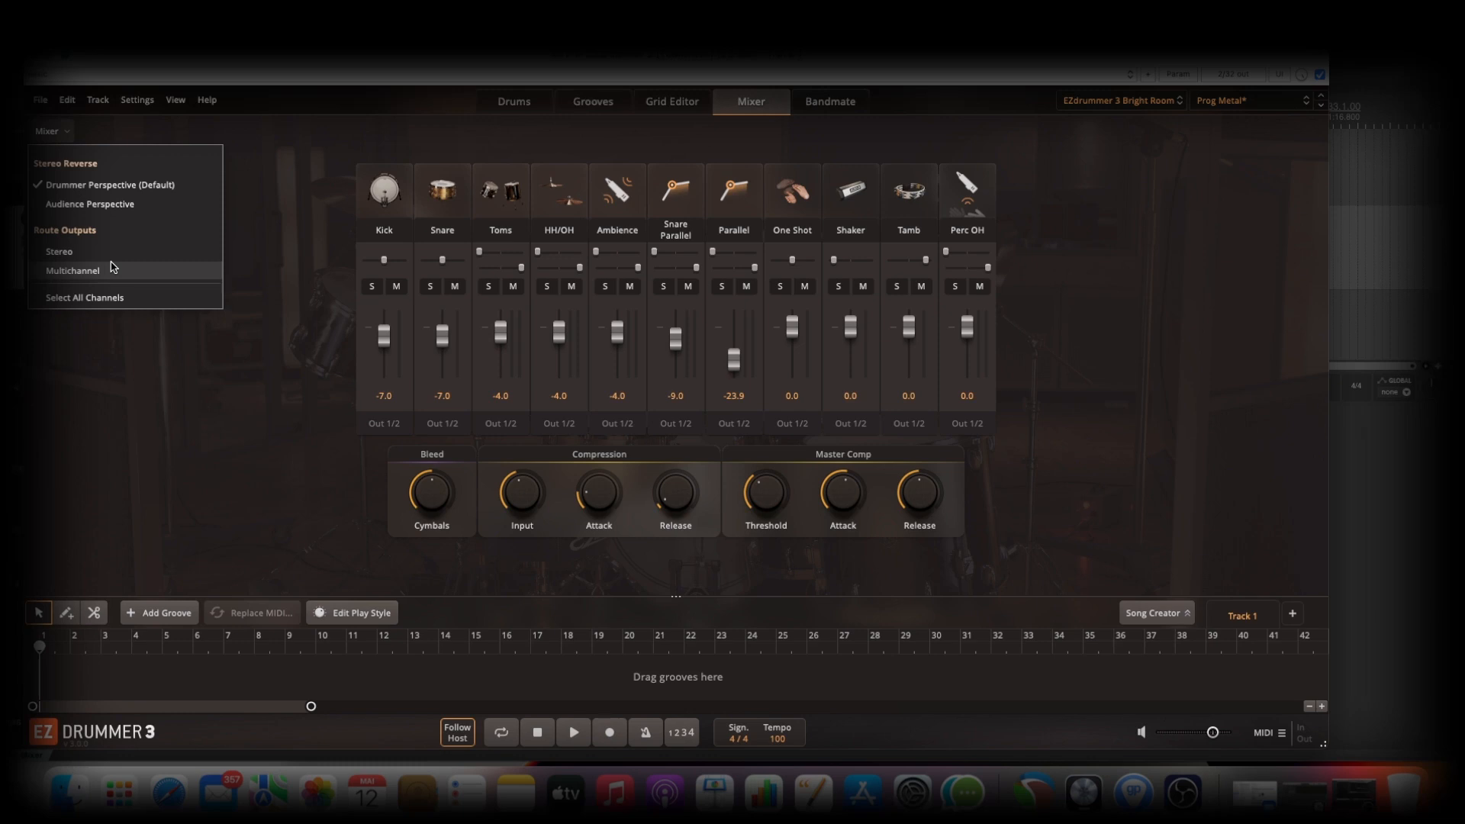
{"action": "left_click", "coordinate": [71, 270]}
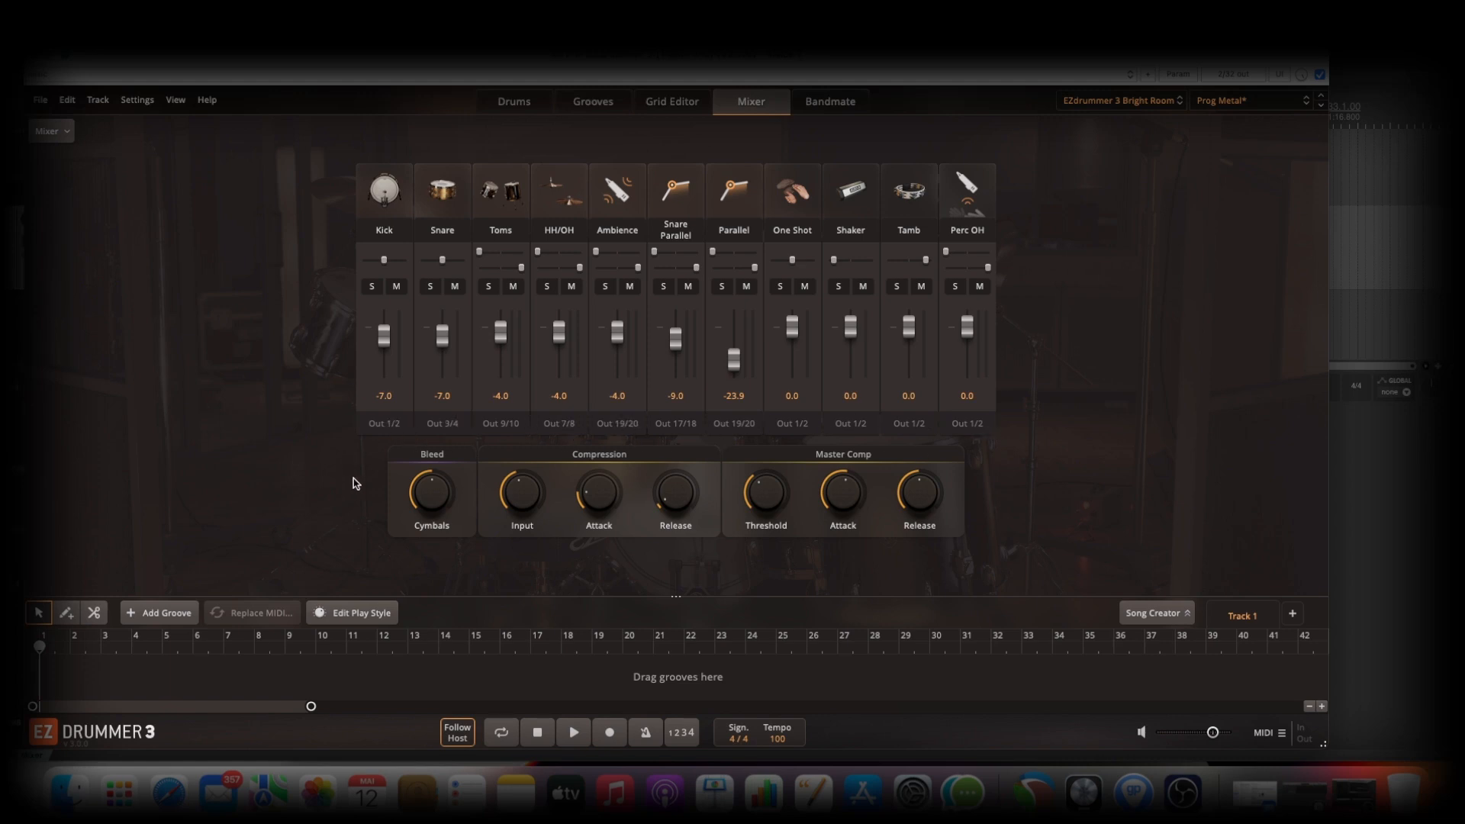
{"action": "mouse_move", "coordinate": [732, 423]}
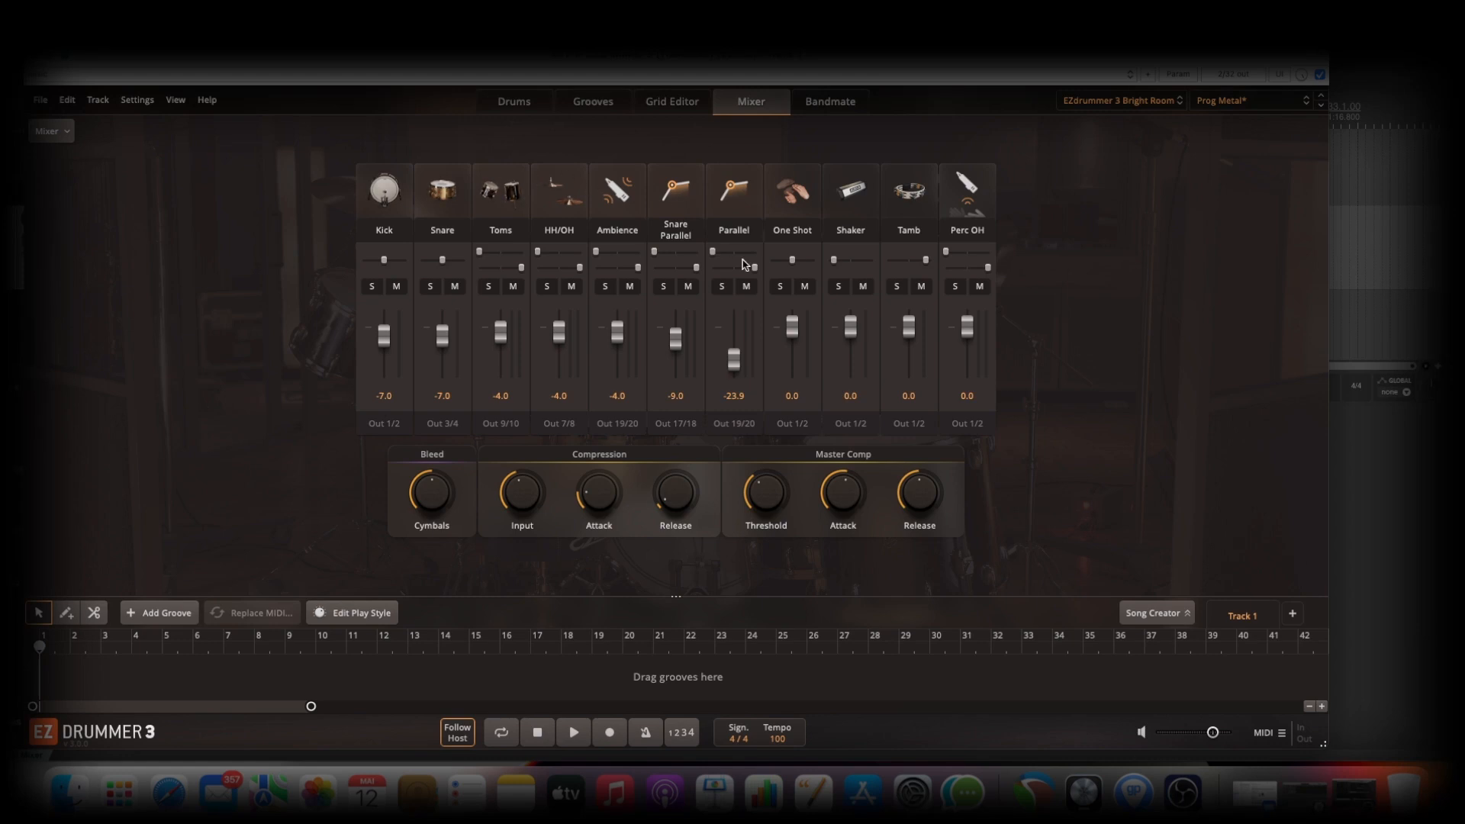
{"action": "mouse_move", "coordinate": [827, 290]}
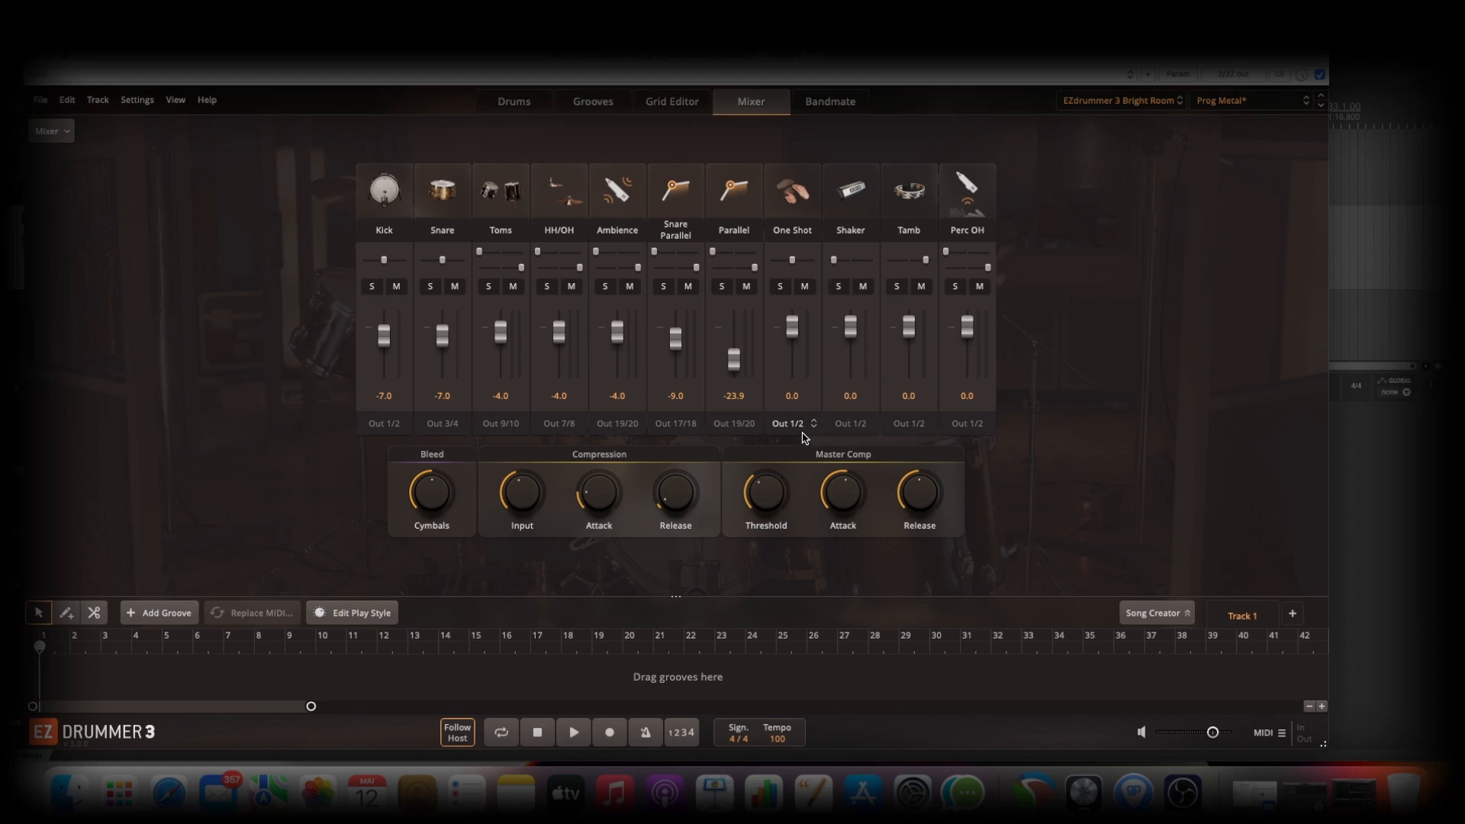
{"action": "mouse_move", "coordinate": [969, 422]}
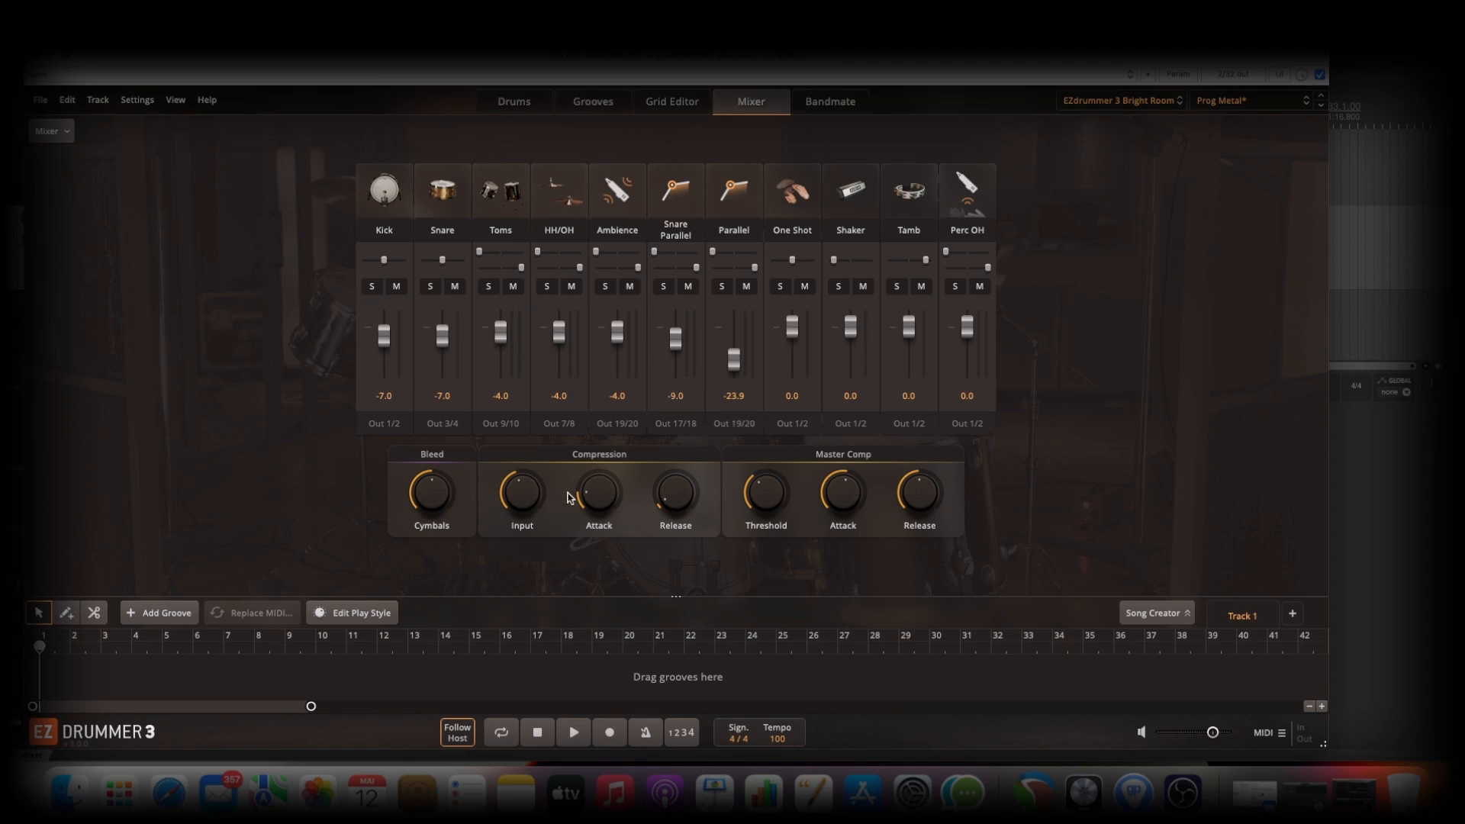
{"action": "mouse_move", "coordinate": [581, 309]}
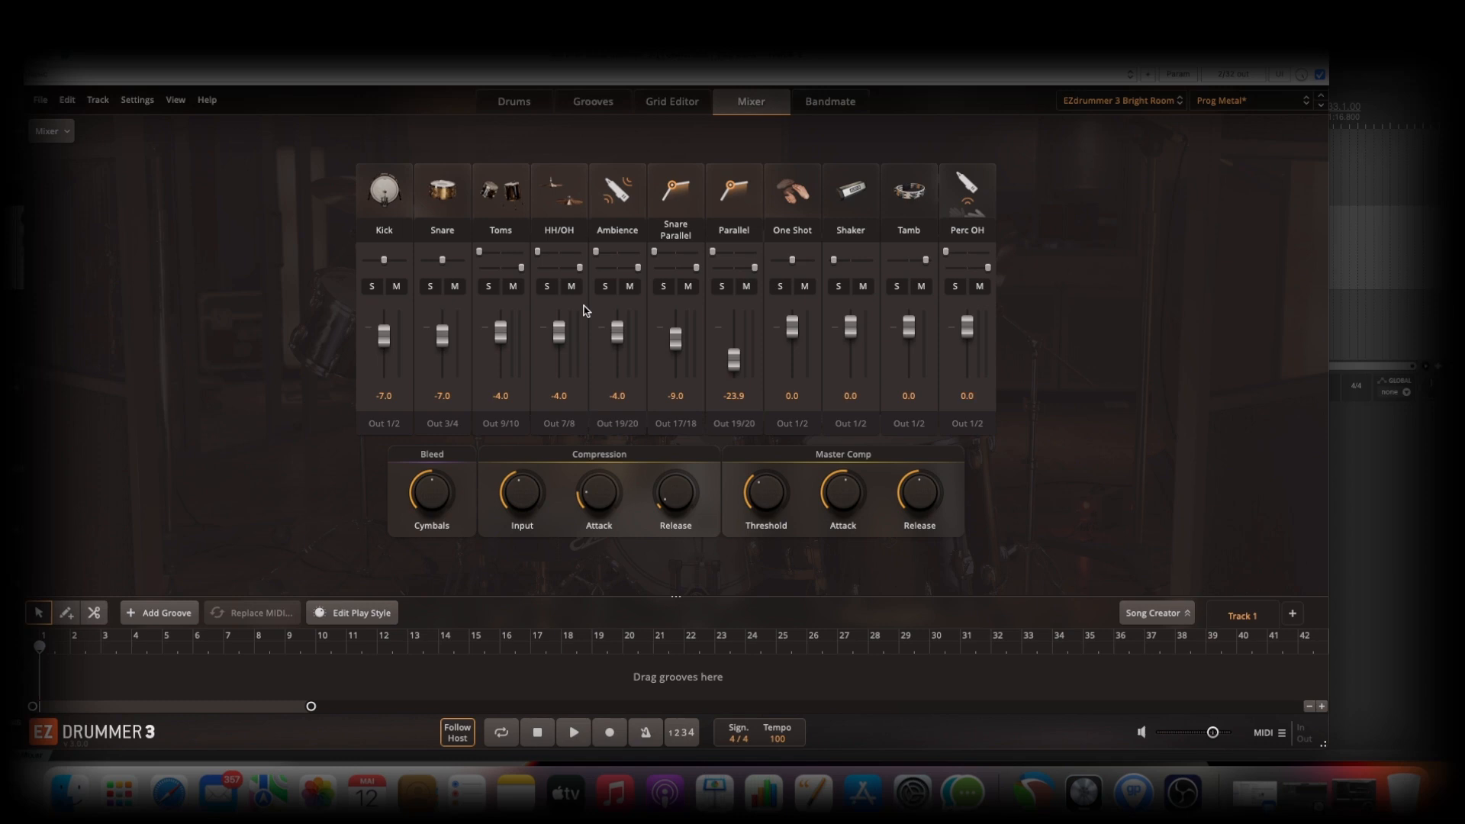
{"action": "mouse_move", "coordinate": [595, 252]}
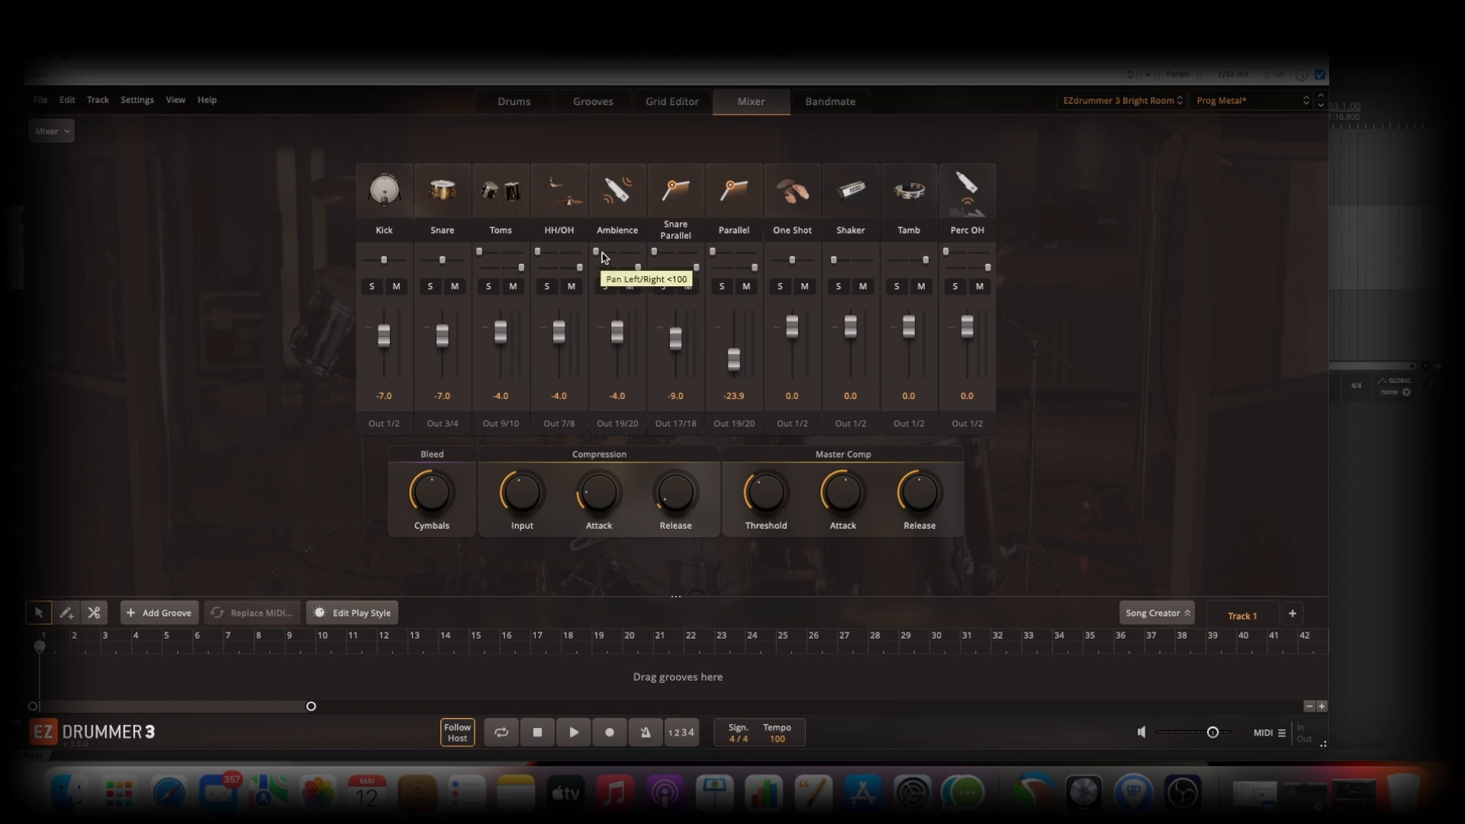
{"action": "left_click", "coordinate": [513, 101]}
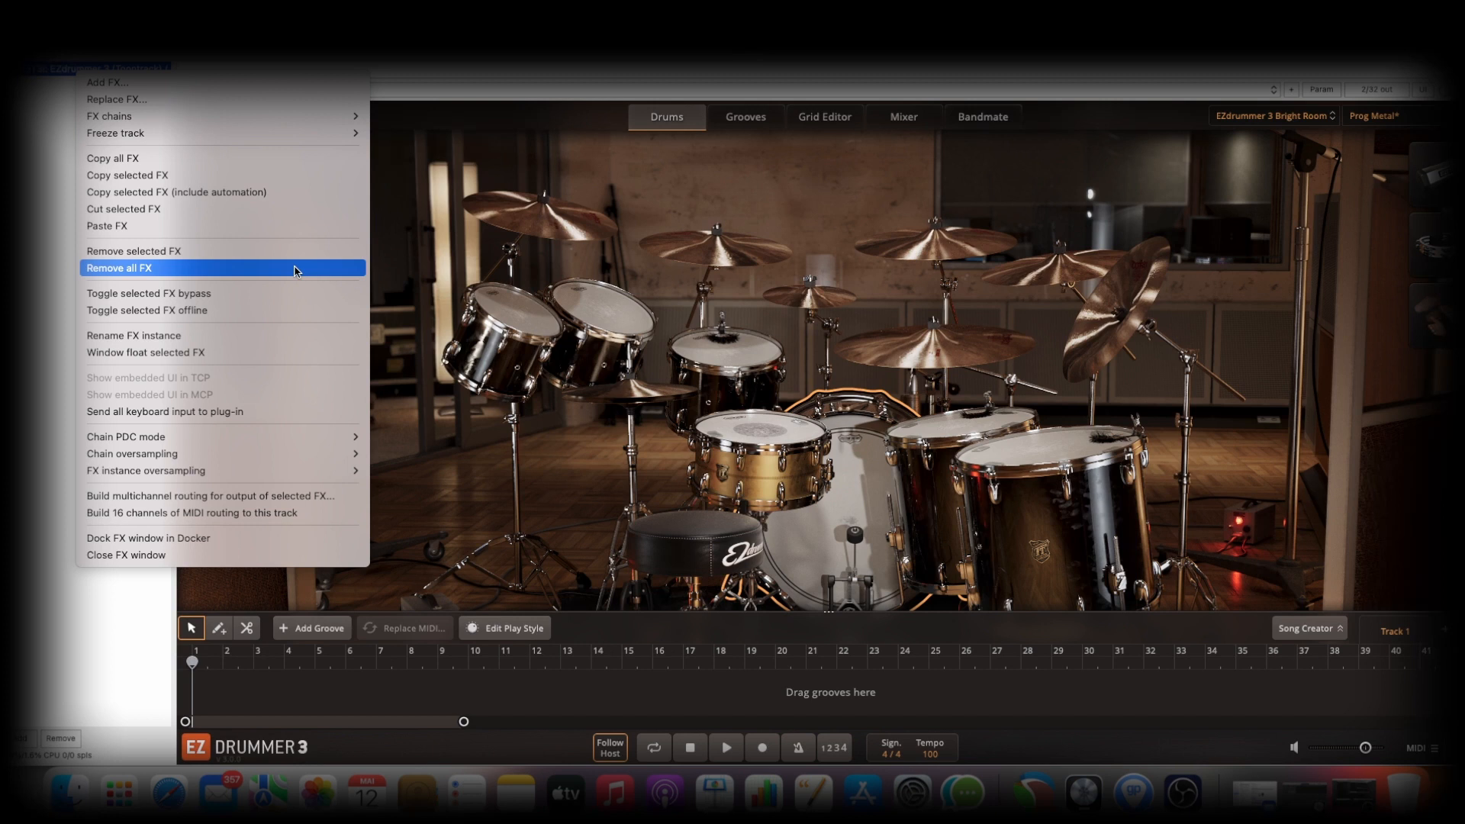
{"action": "mouse_move", "coordinate": [328, 502]}
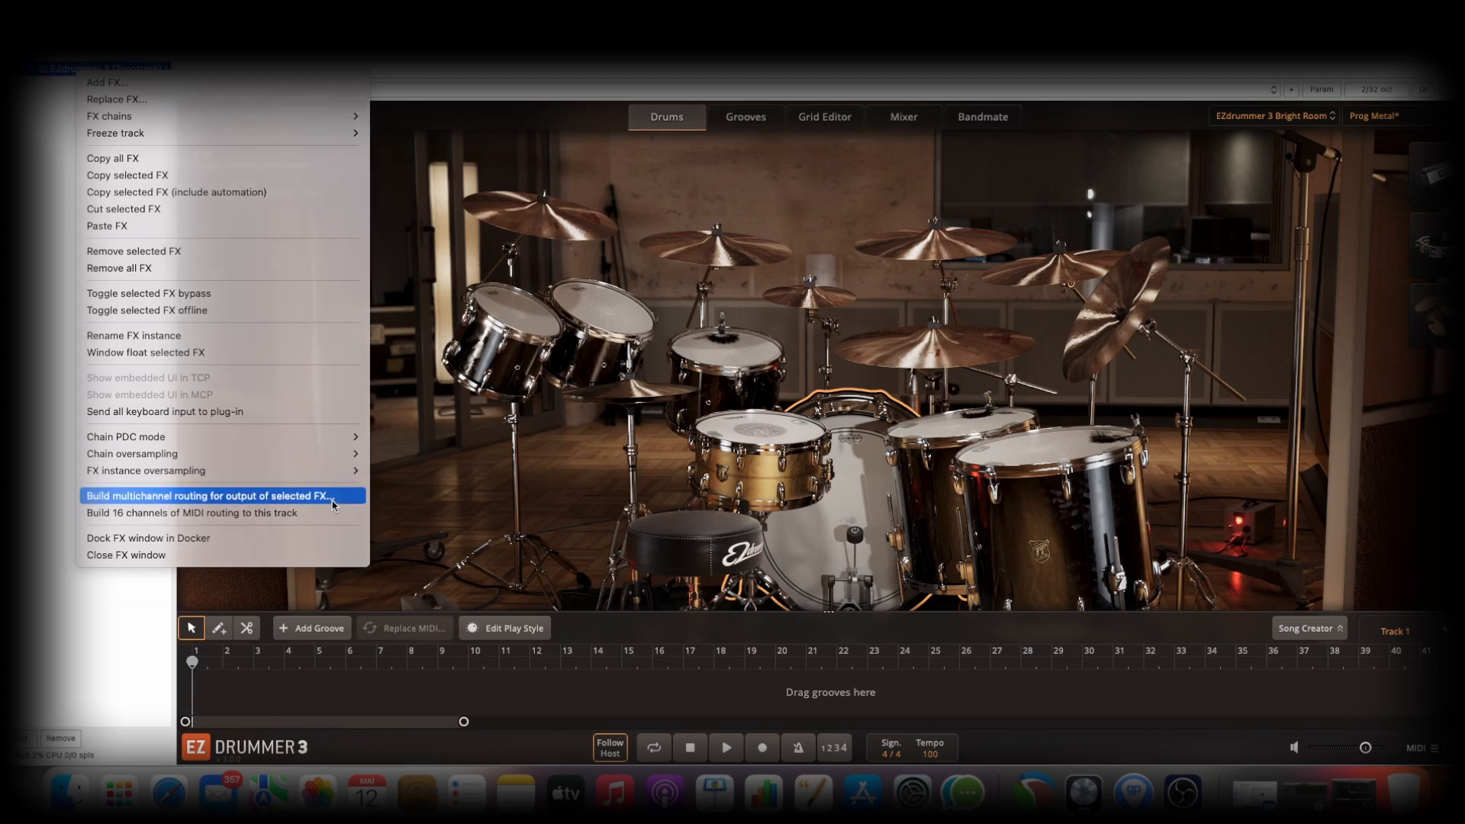
- Build multichannel routing for EZdrummer 3's outputs, creating a receive track per output pair
{"action": "left_click", "coordinate": [207, 495]}
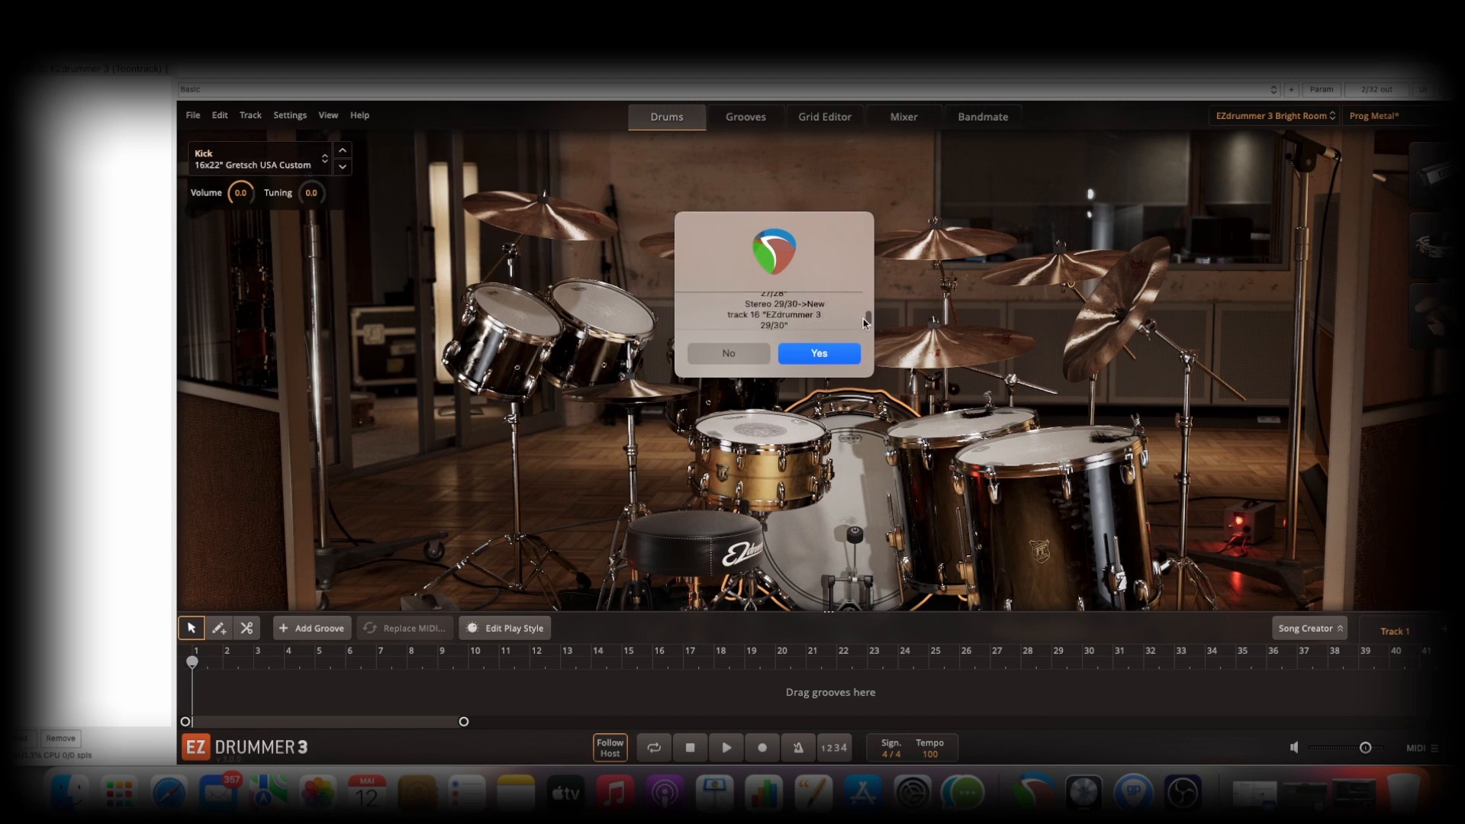
{"action": "left_click", "coordinate": [817, 353]}
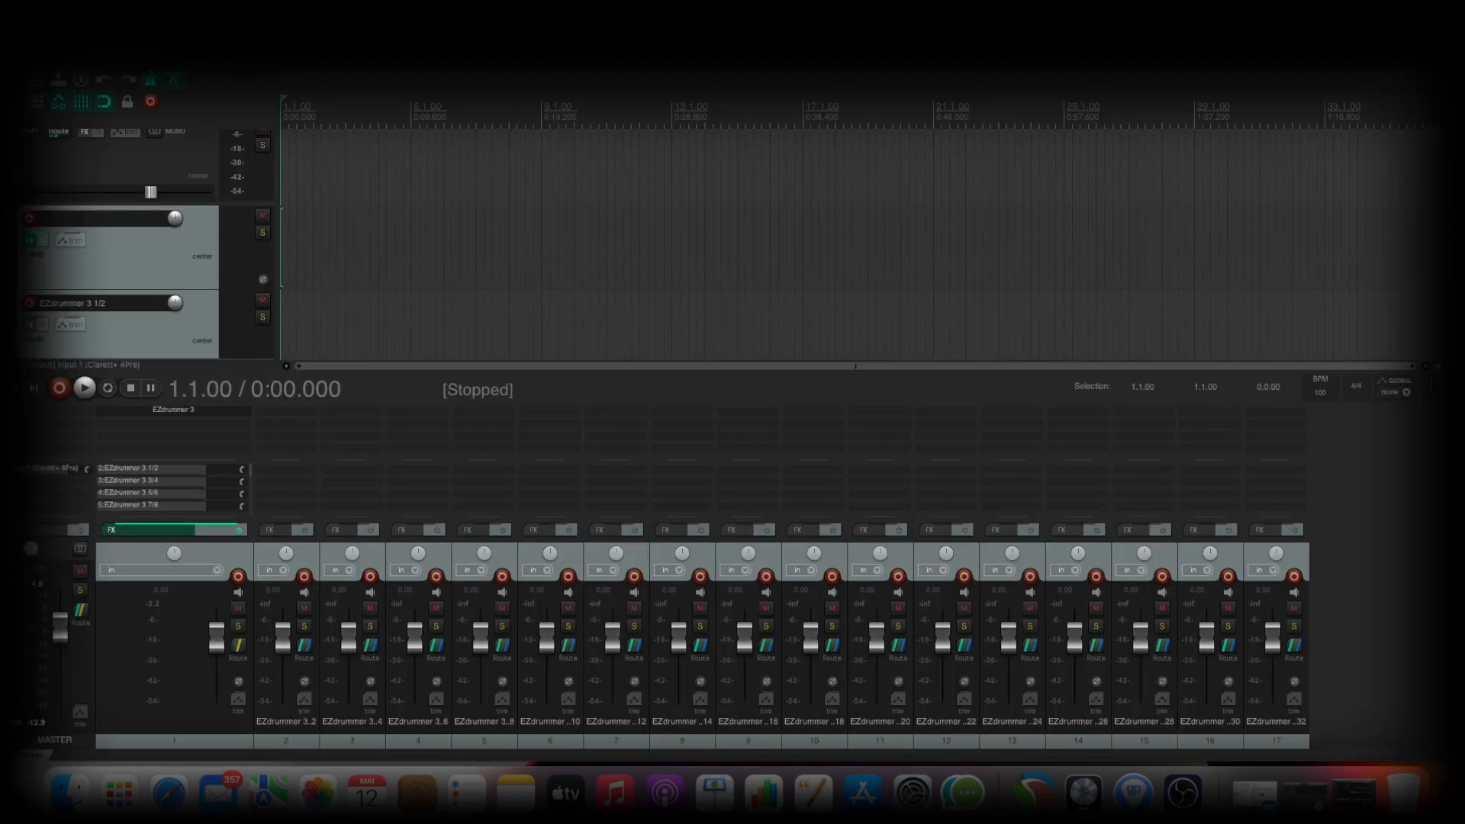
{"action": "mouse_move", "coordinate": [1268, 662]}
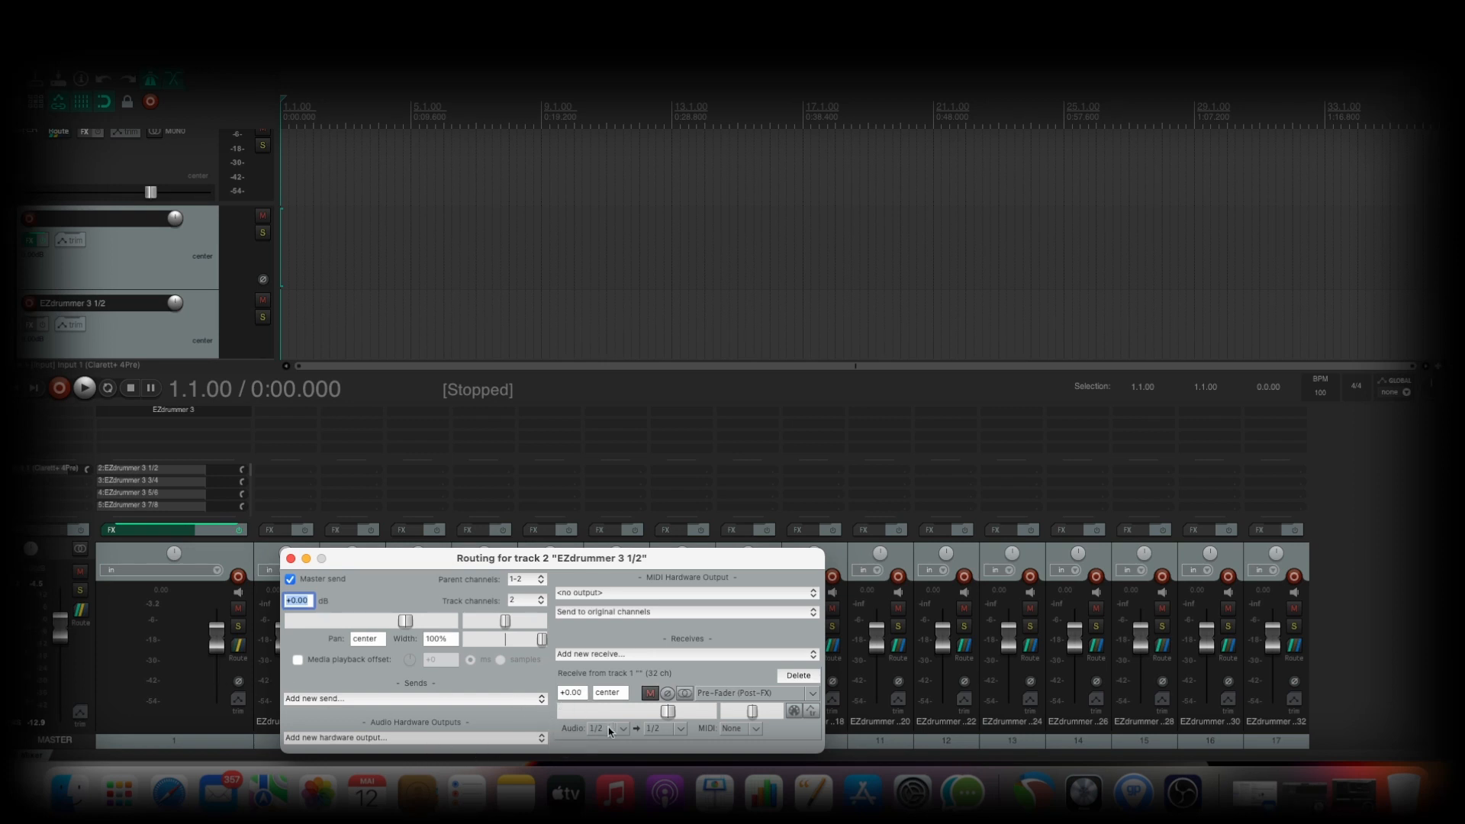
{"action": "left_click", "coordinate": [290, 559]}
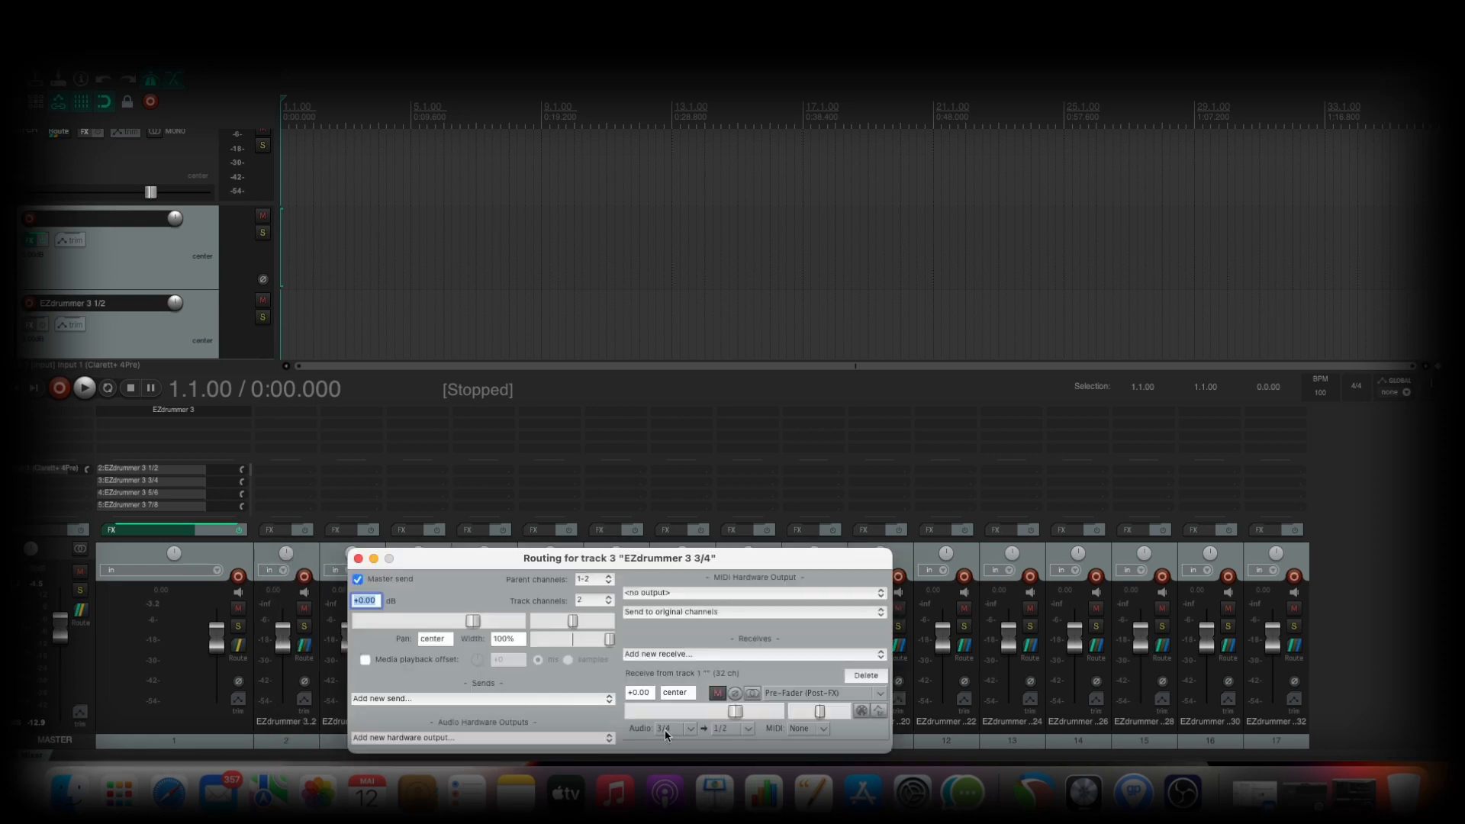
{"action": "left_click", "coordinate": [359, 558]}
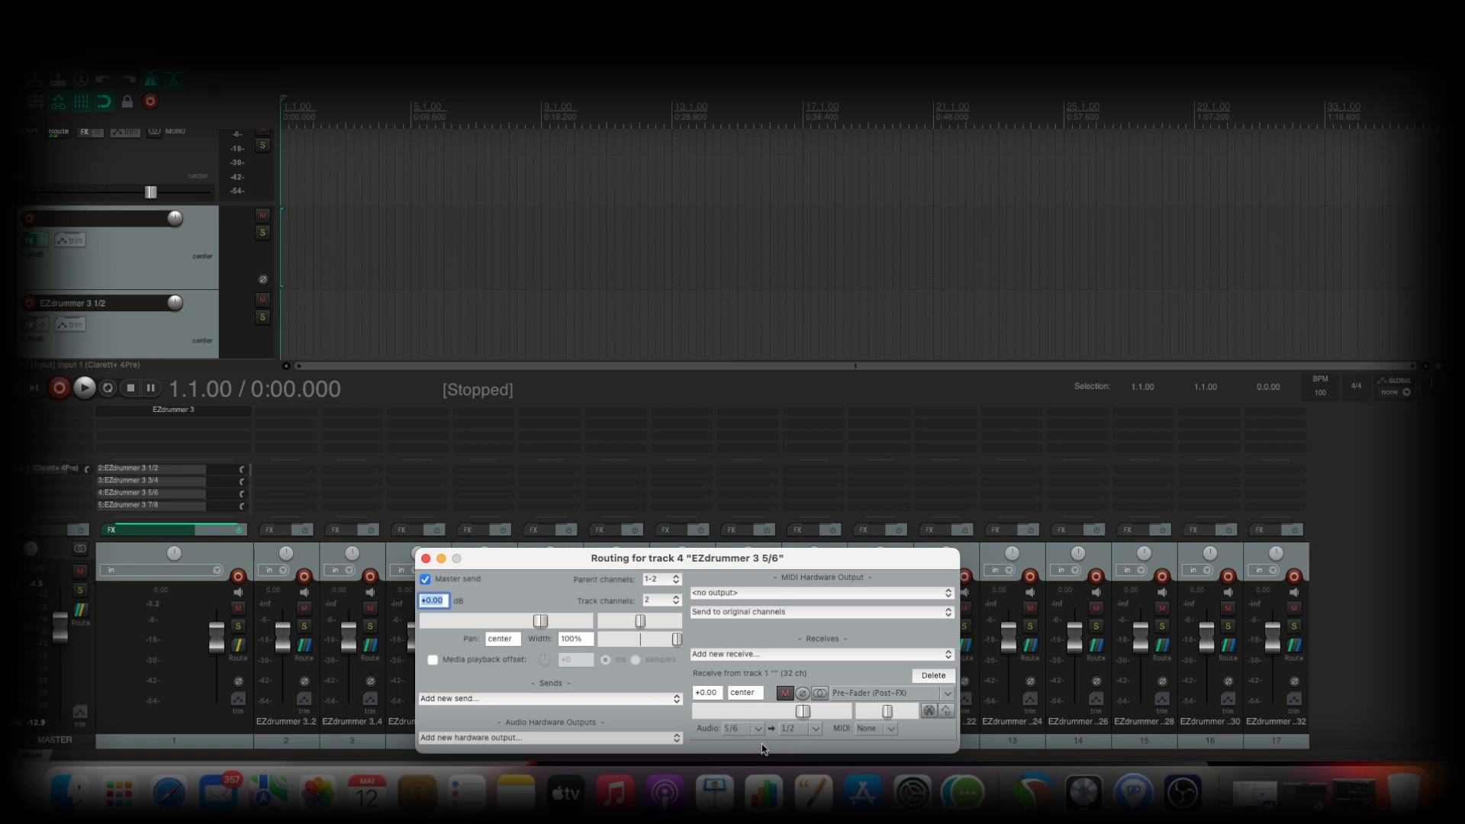
{"action": "left_click", "coordinate": [426, 559]}
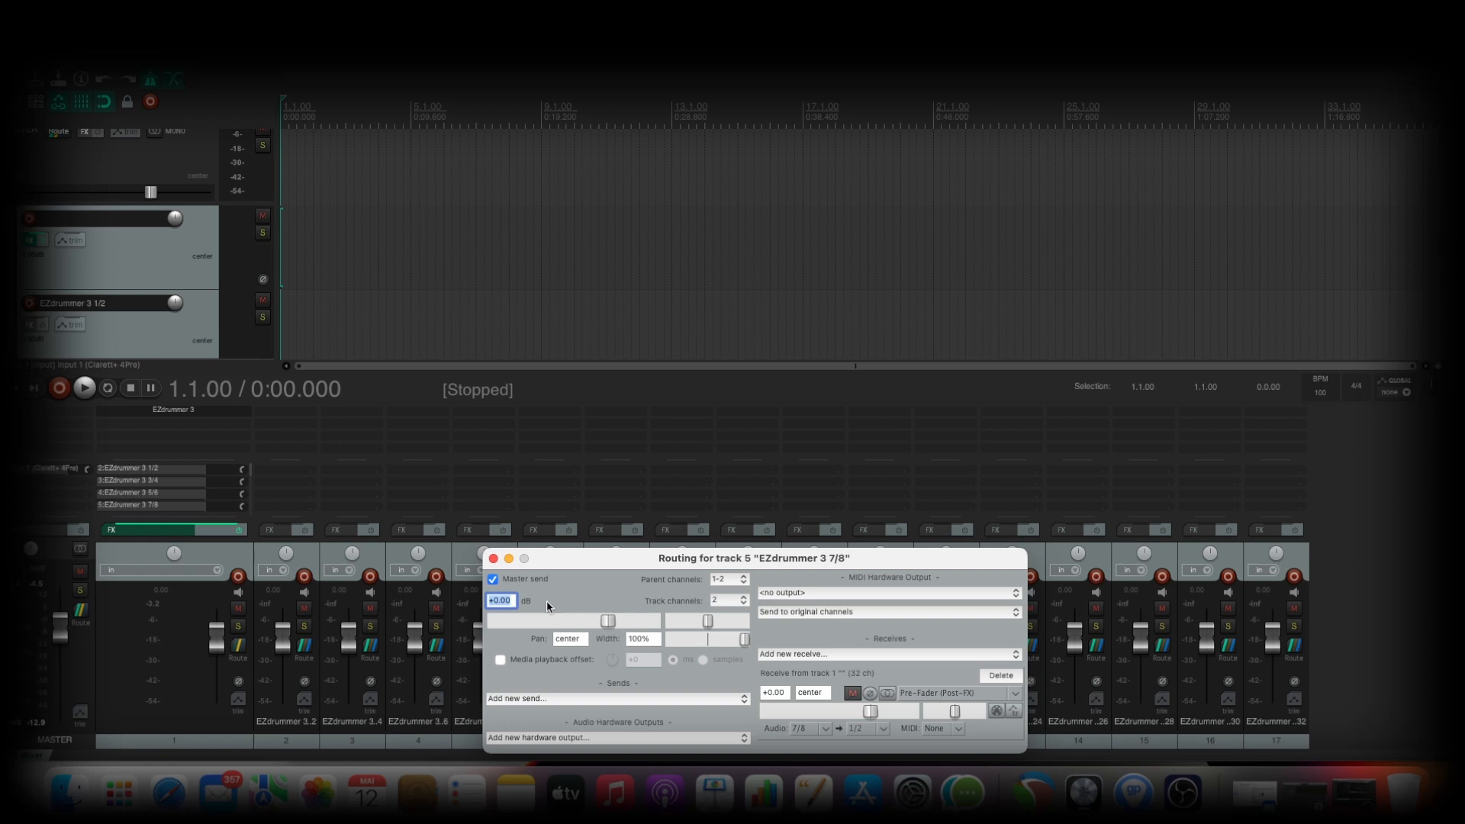
{"action": "left_click", "coordinate": [492, 558]}
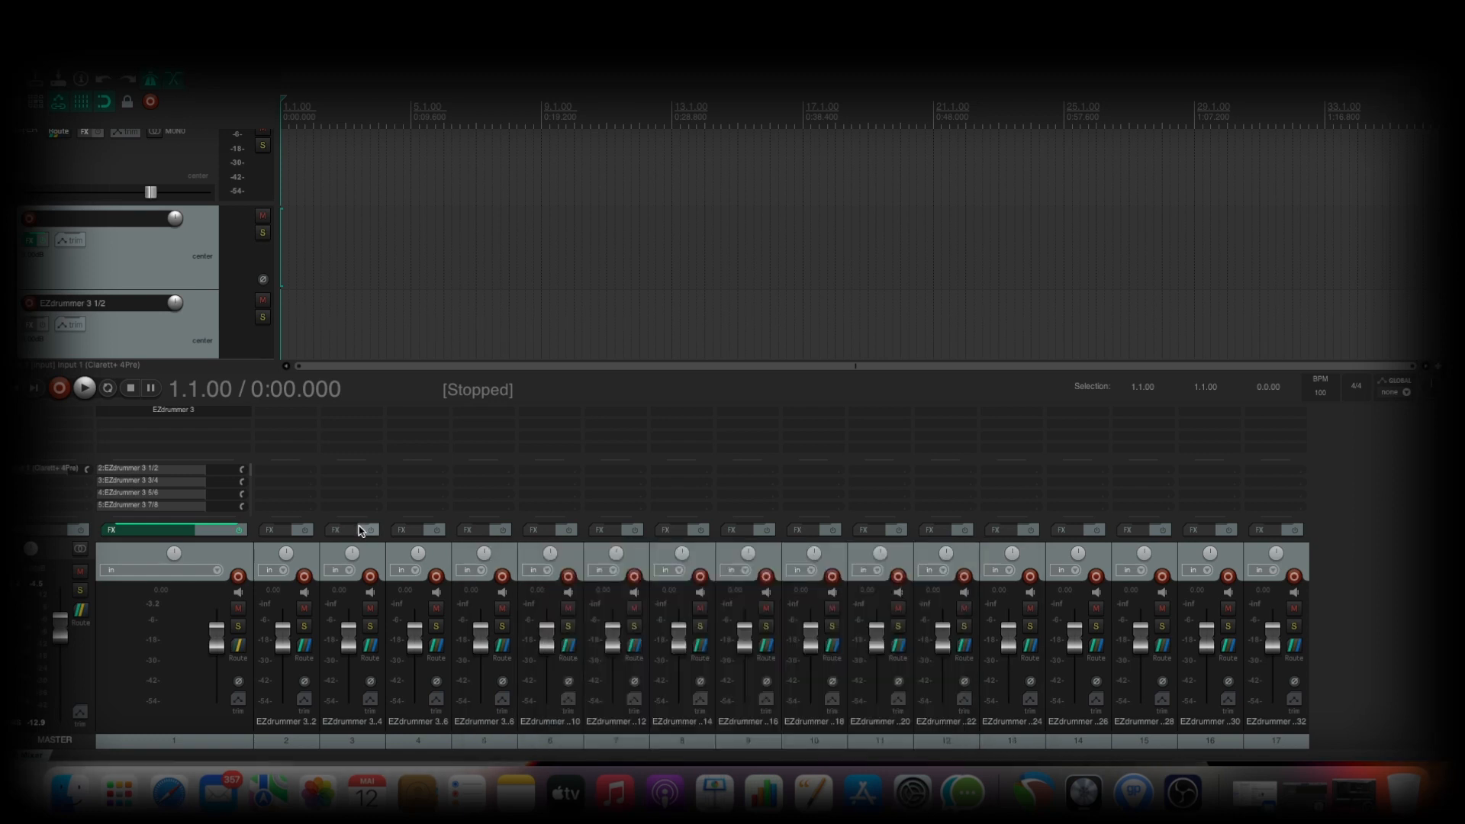
{"action": "mouse_move", "coordinate": [146, 317]}
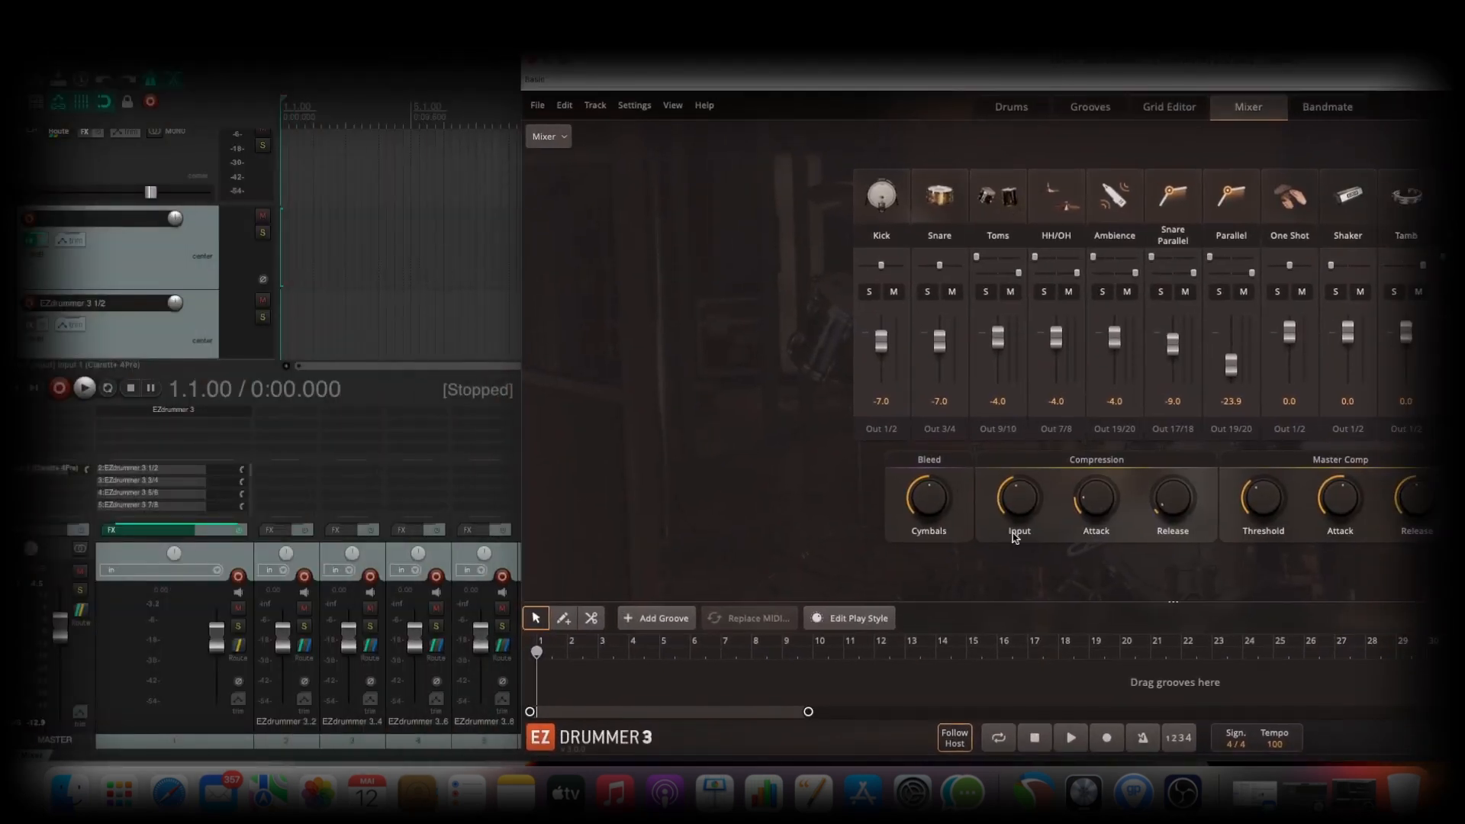
{"action": "mouse_move", "coordinate": [894, 382]}
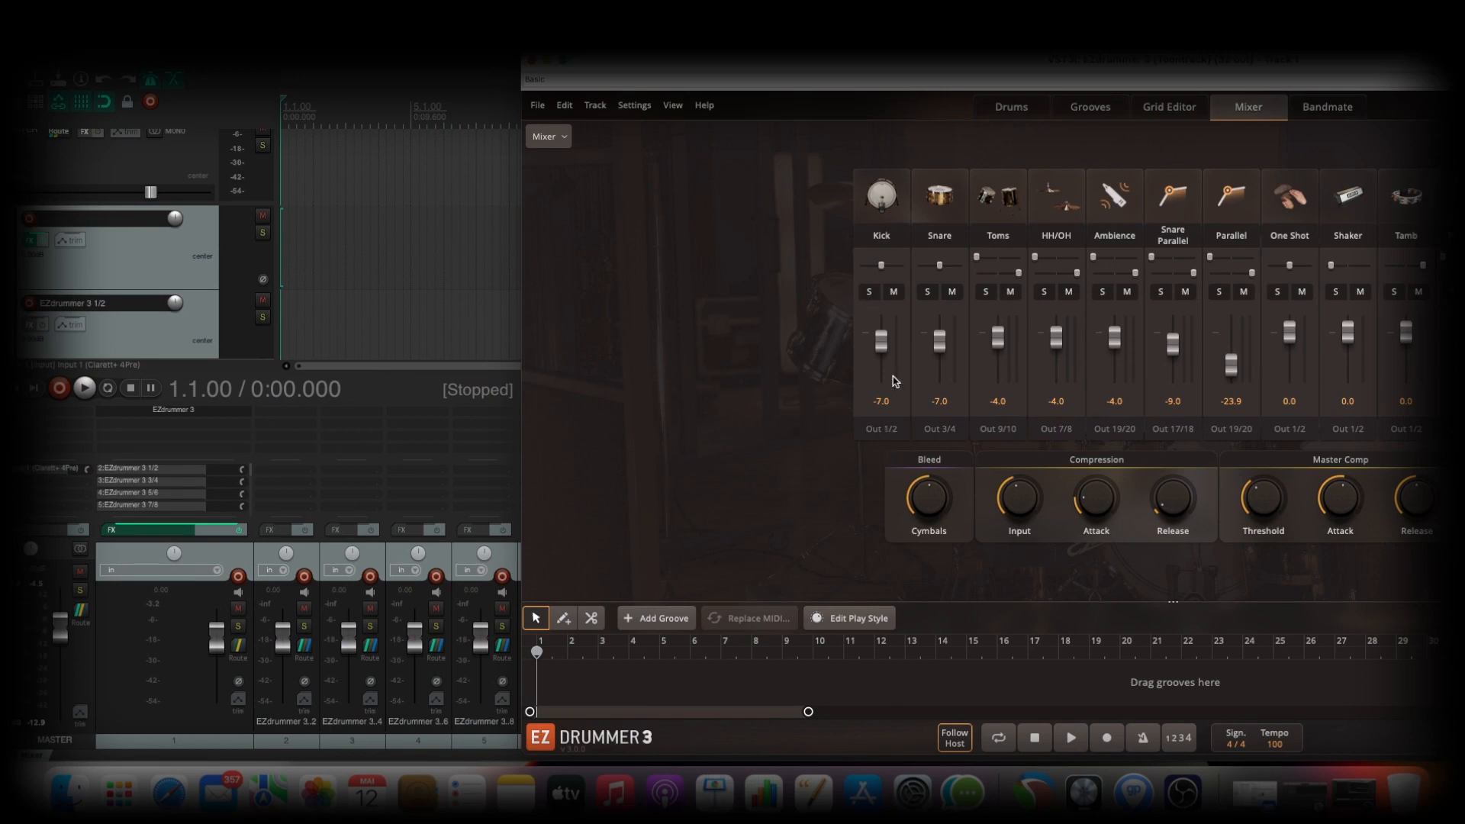
- Assign the Kick and Snare channels their output pairs and rename track 2 to Kick
{"action": "left_click", "coordinate": [879, 428]}
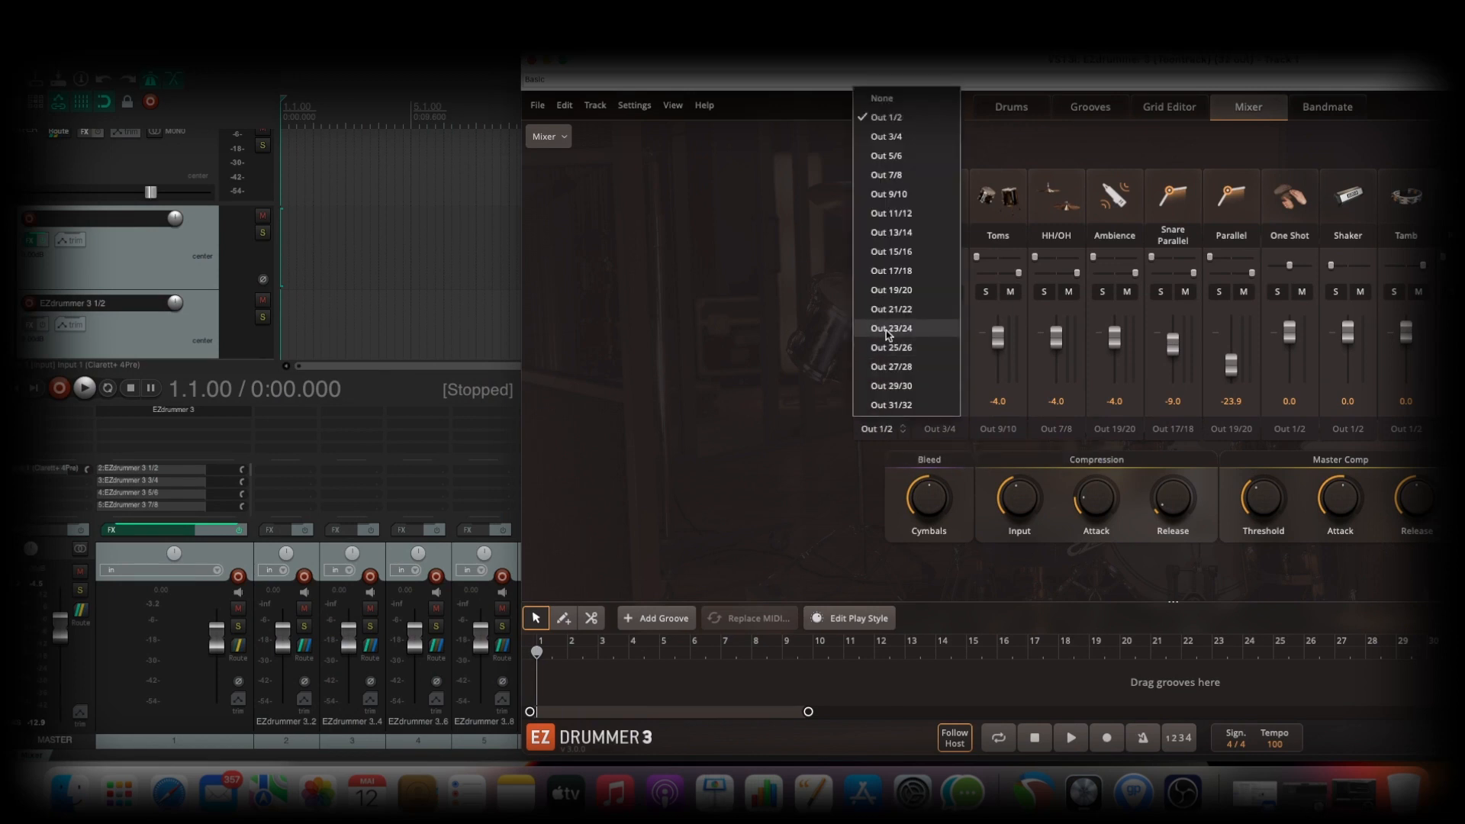
{"action": "mouse_move", "coordinate": [885, 135]}
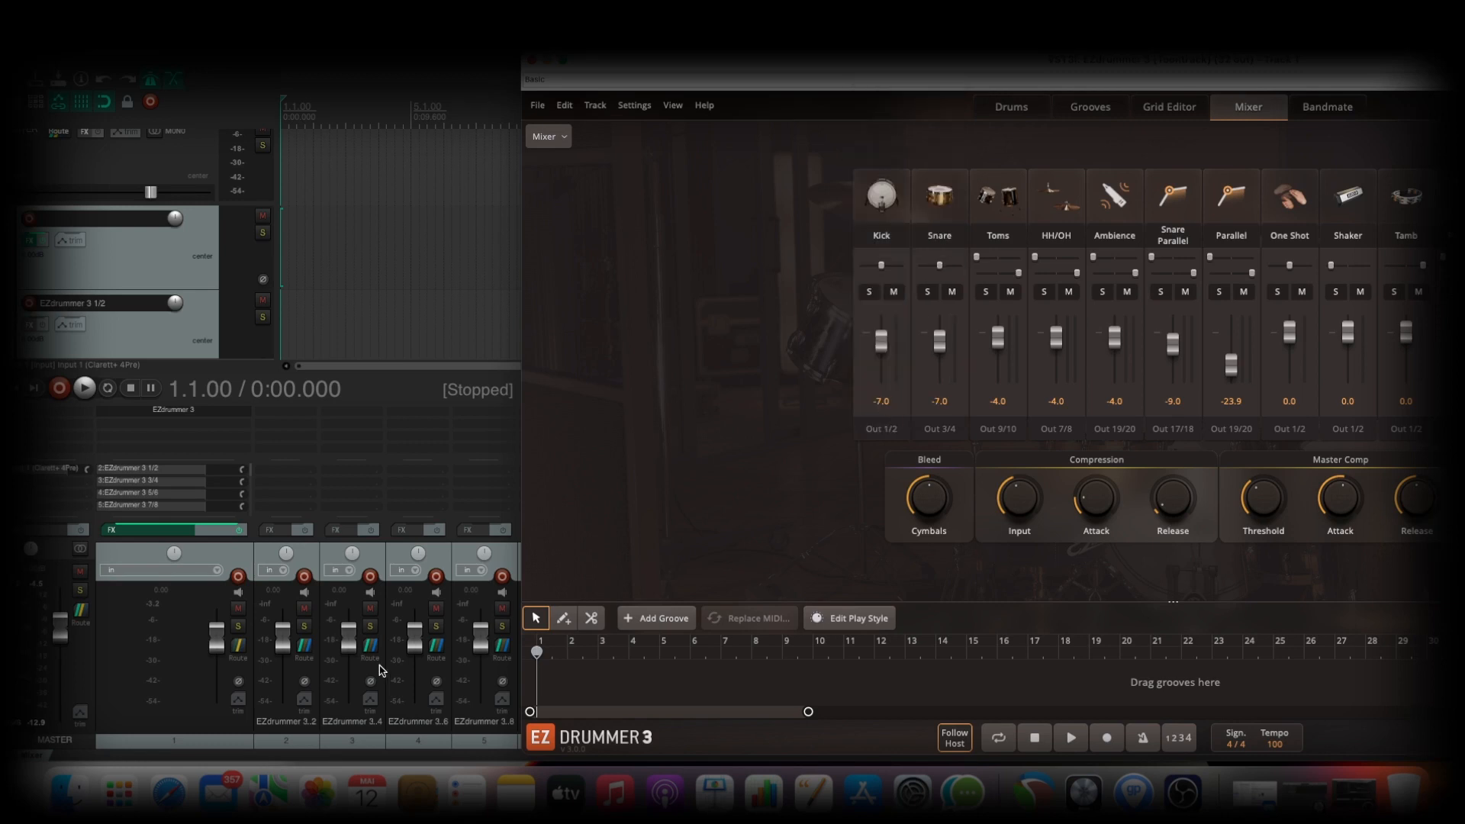
{"action": "double_click", "coordinate": [290, 722]}
{"action": "type", "text": "Kick"}
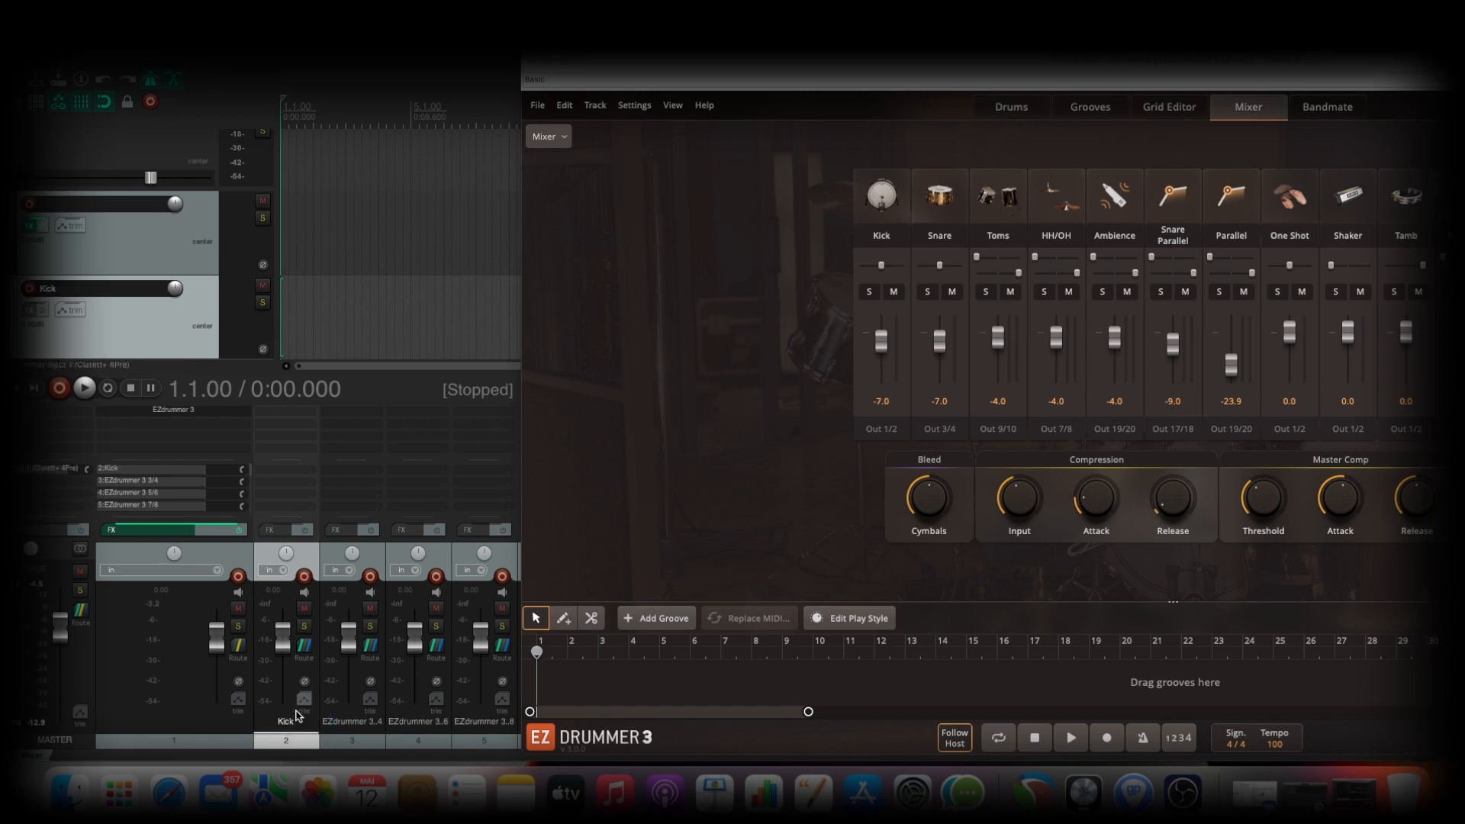
{"action": "mouse_move", "coordinate": [929, 409]}
{"action": "type", "text": "Snare"}
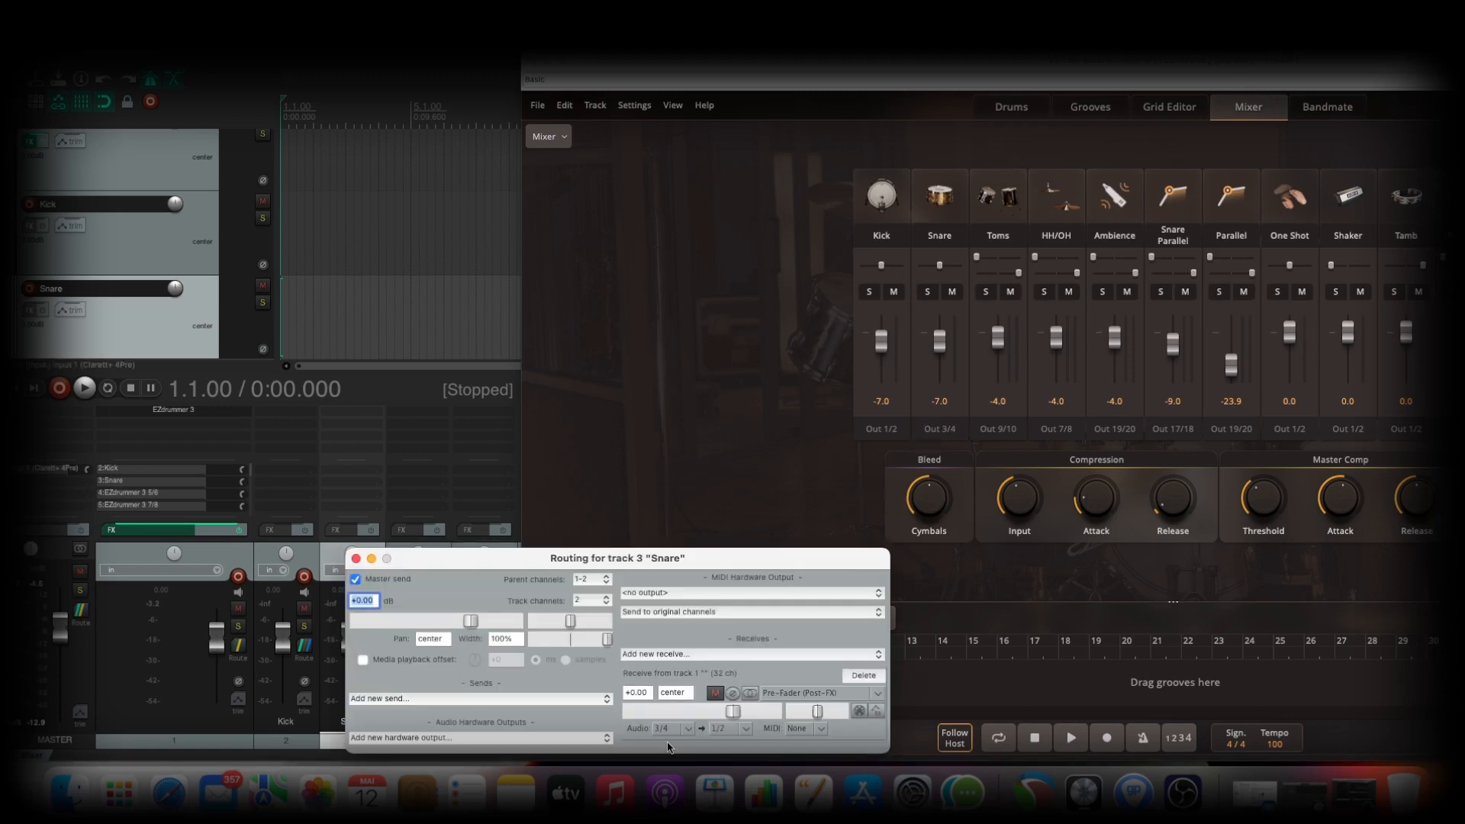
{"action": "left_click", "coordinate": [356, 558]}
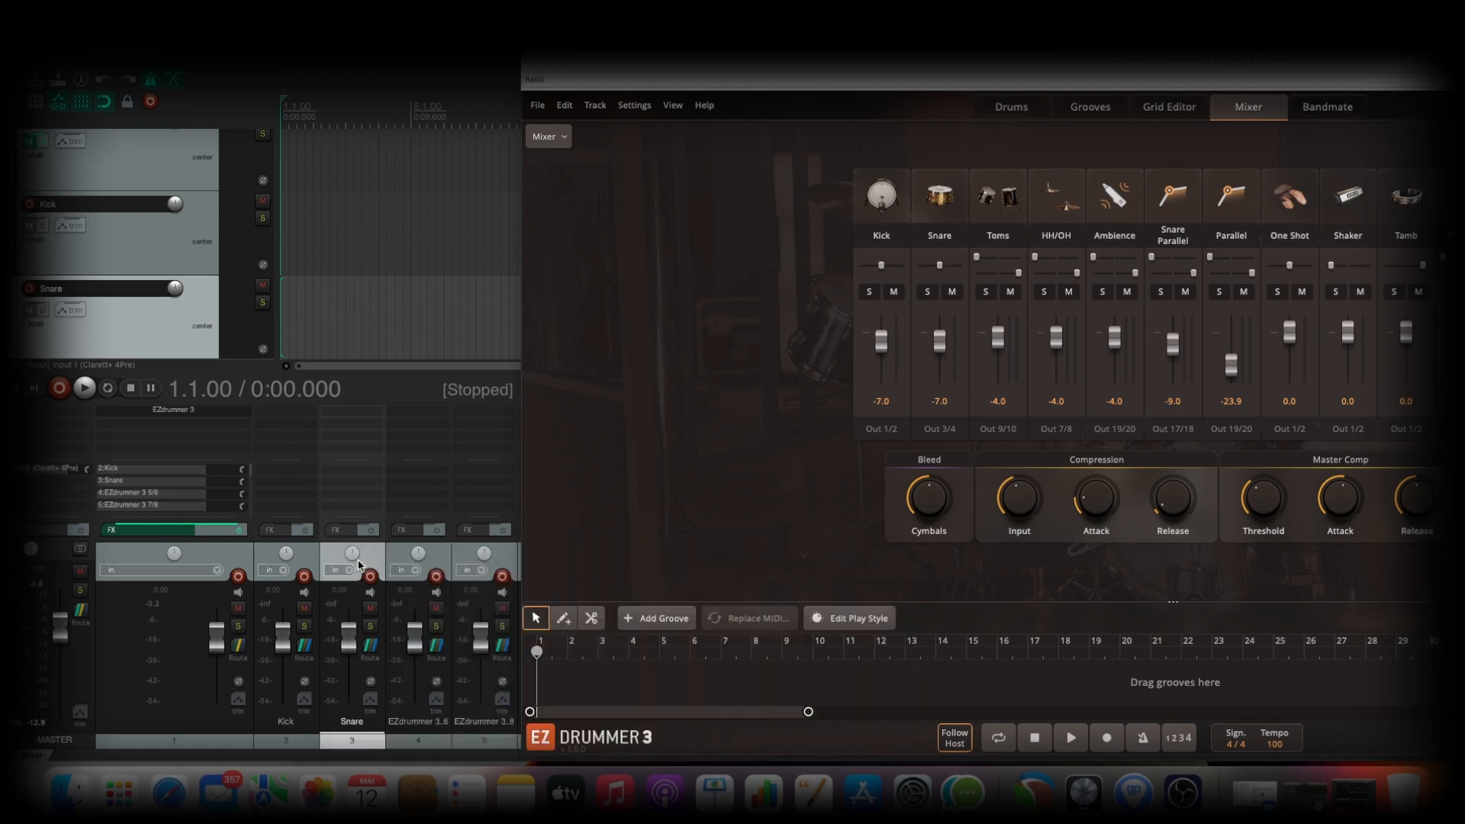
{"action": "mouse_move", "coordinate": [644, 546]}
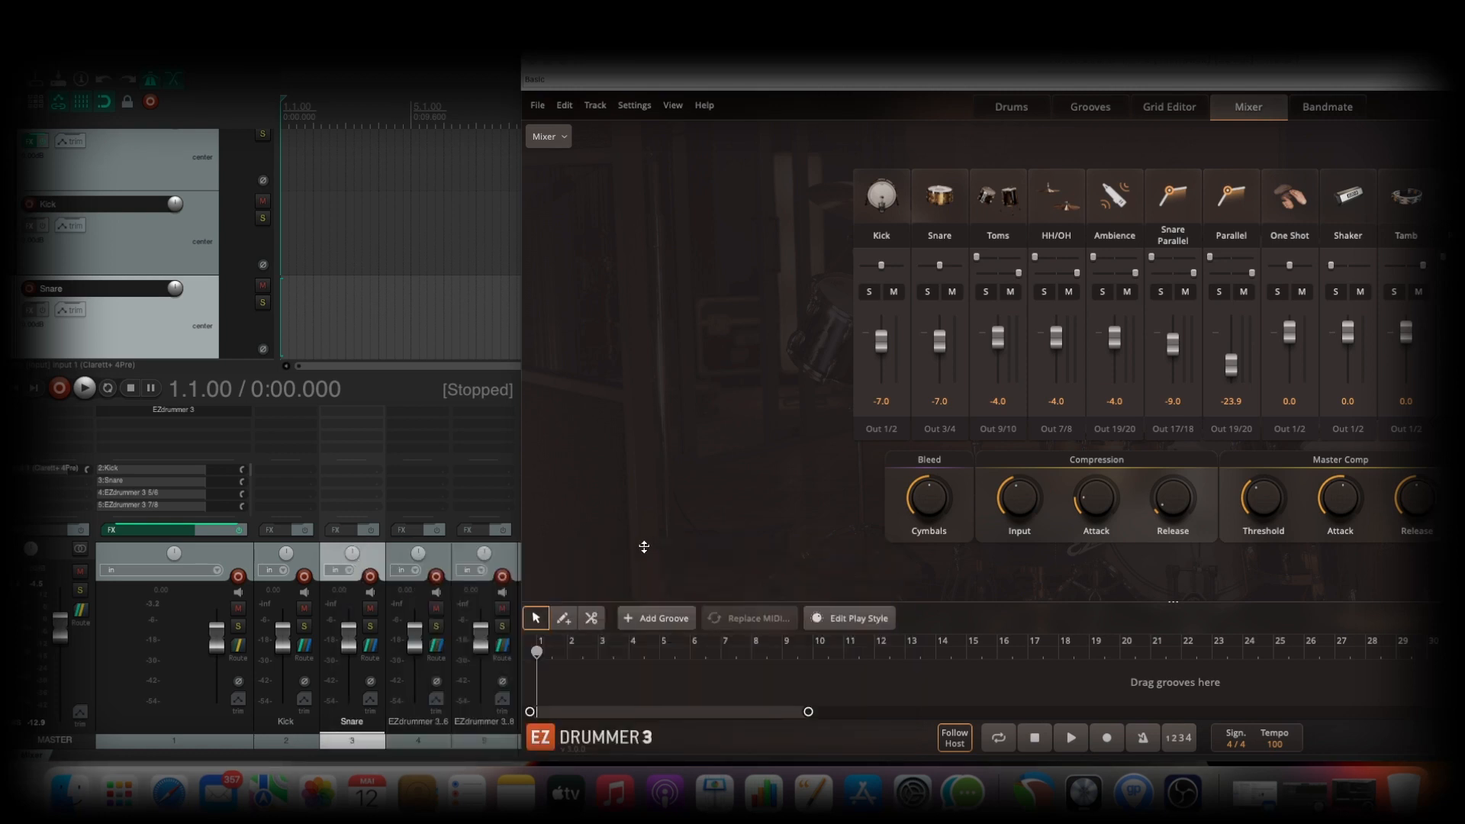
{"action": "left_click", "coordinate": [996, 428]}
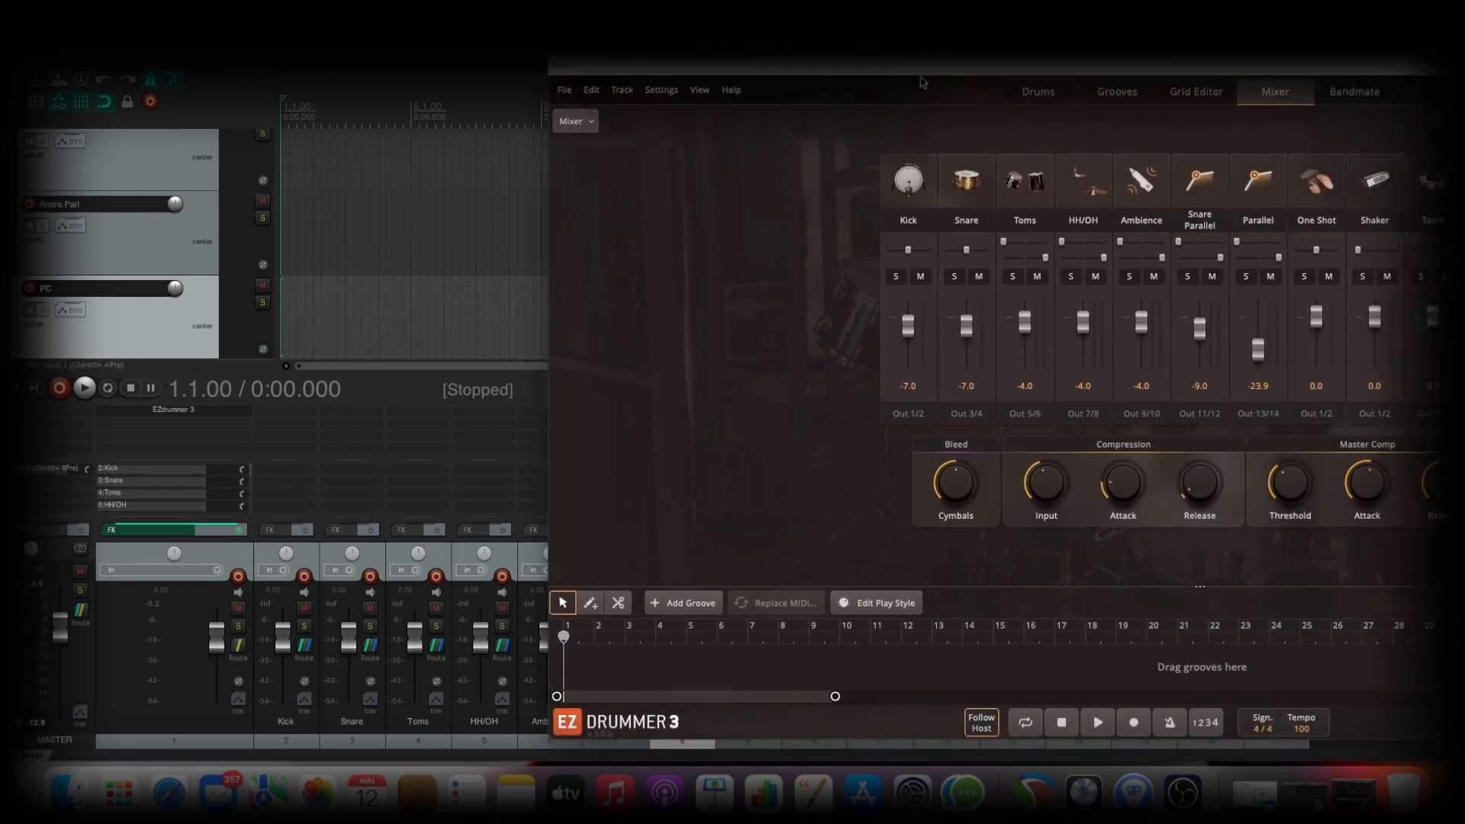
{"action": "mouse_move", "coordinate": [796, 290]}
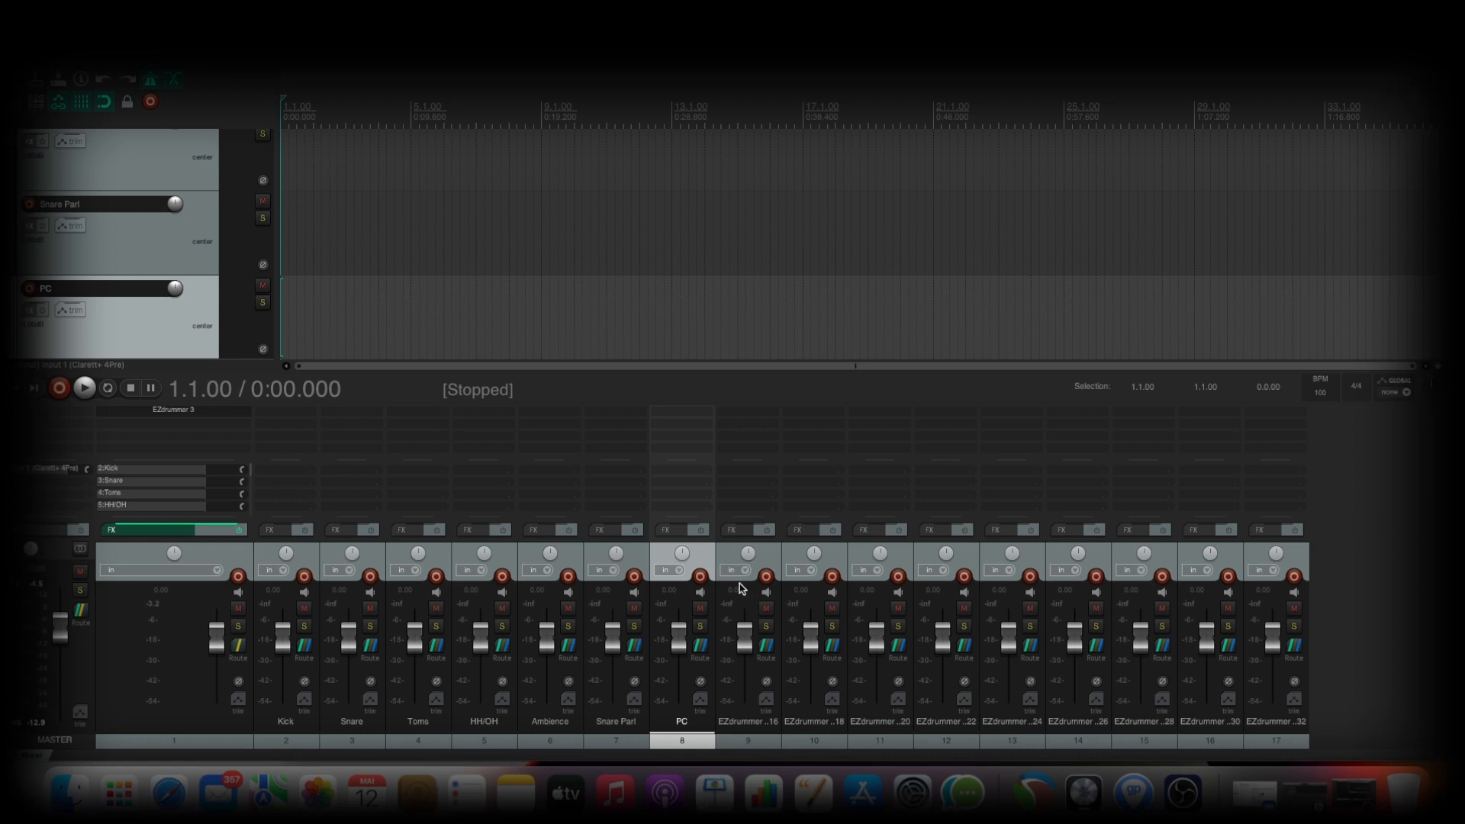
{"action": "mouse_move", "coordinate": [778, 567]}
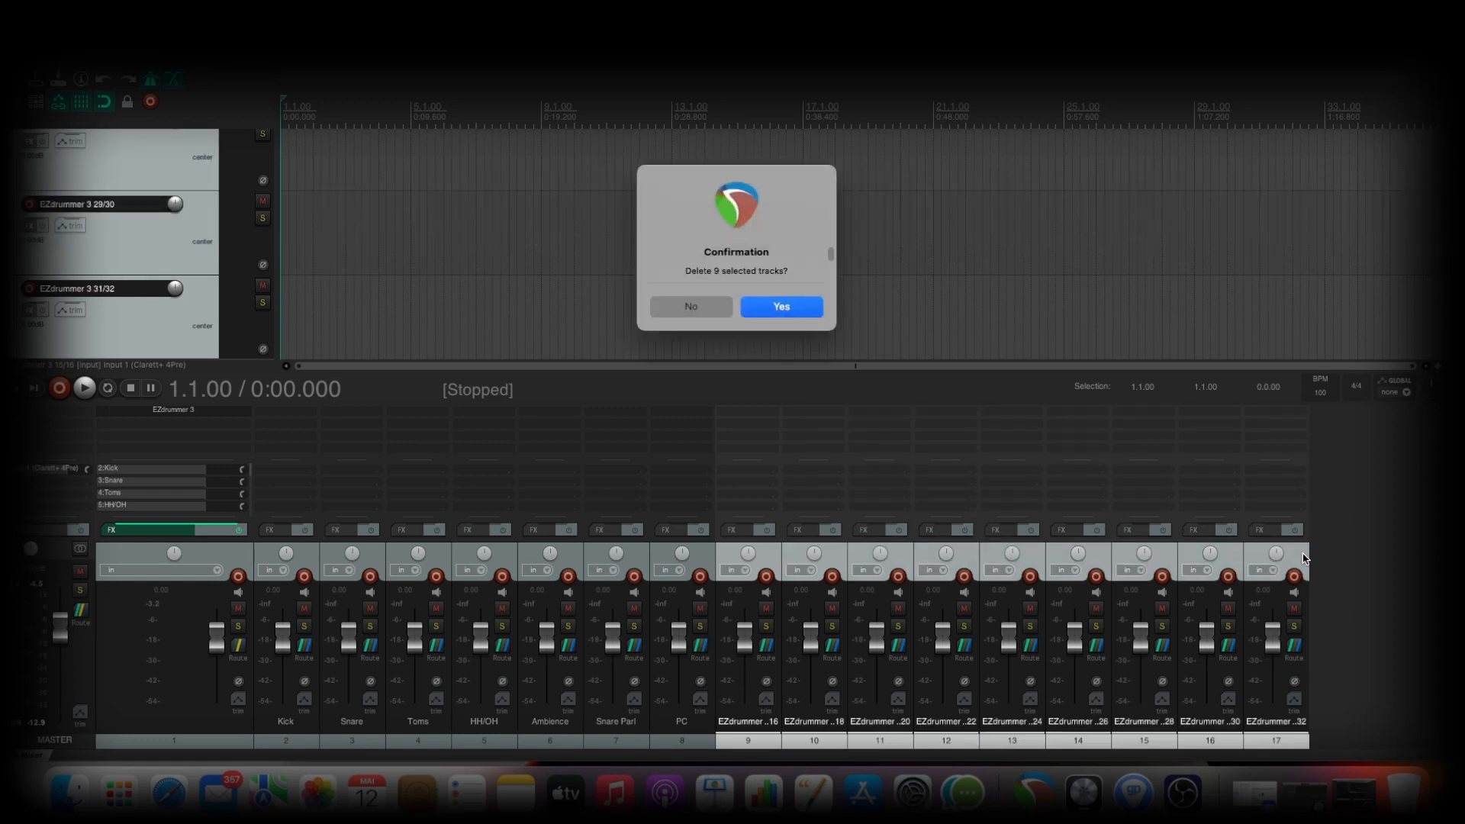
- Confirm deleting the nine unused EZdrummer receive tracks 9–17
{"action": "left_click", "coordinate": [782, 307]}
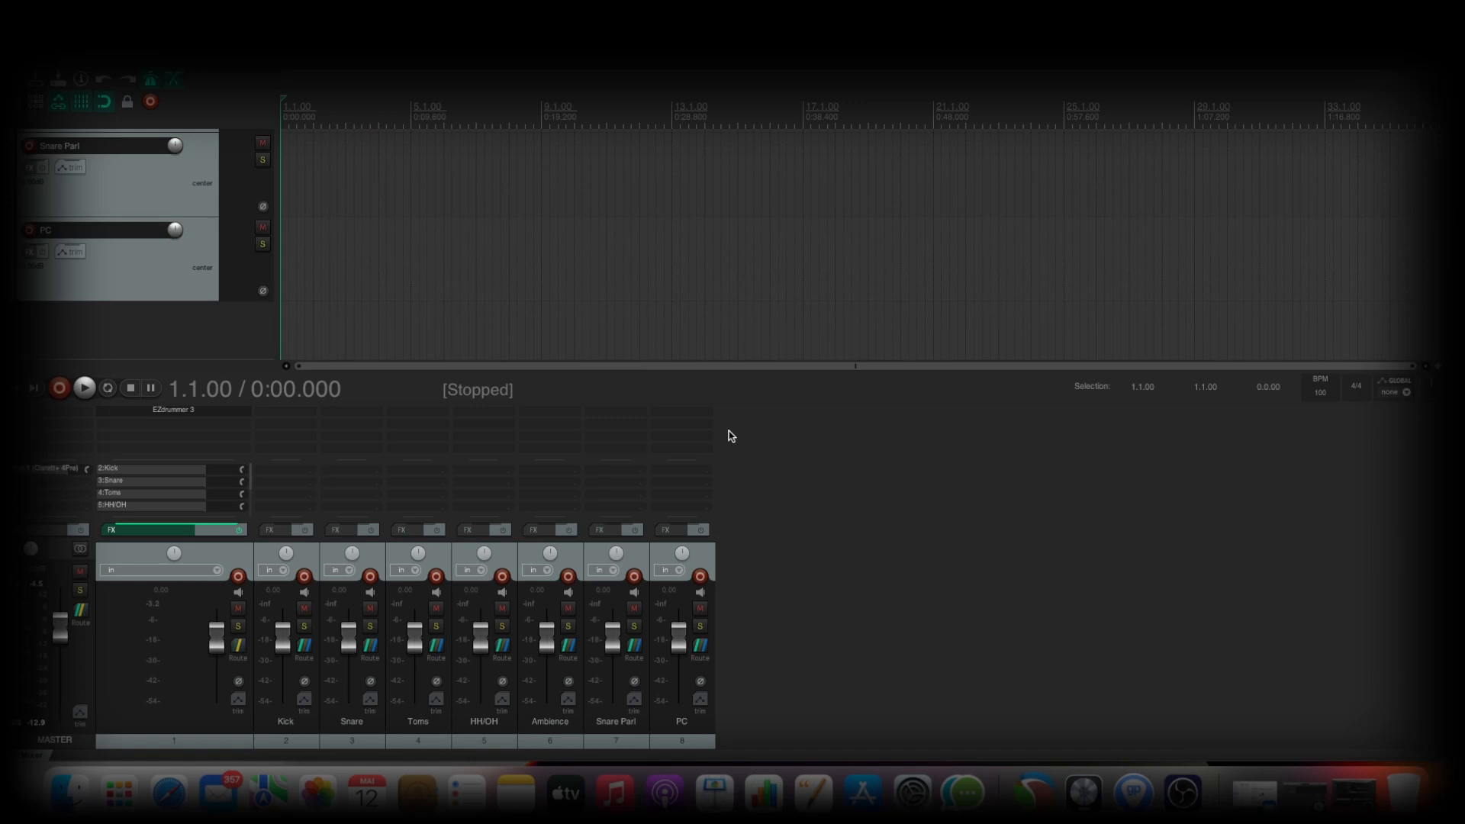
{"action": "mouse_move", "coordinate": [652, 625]}
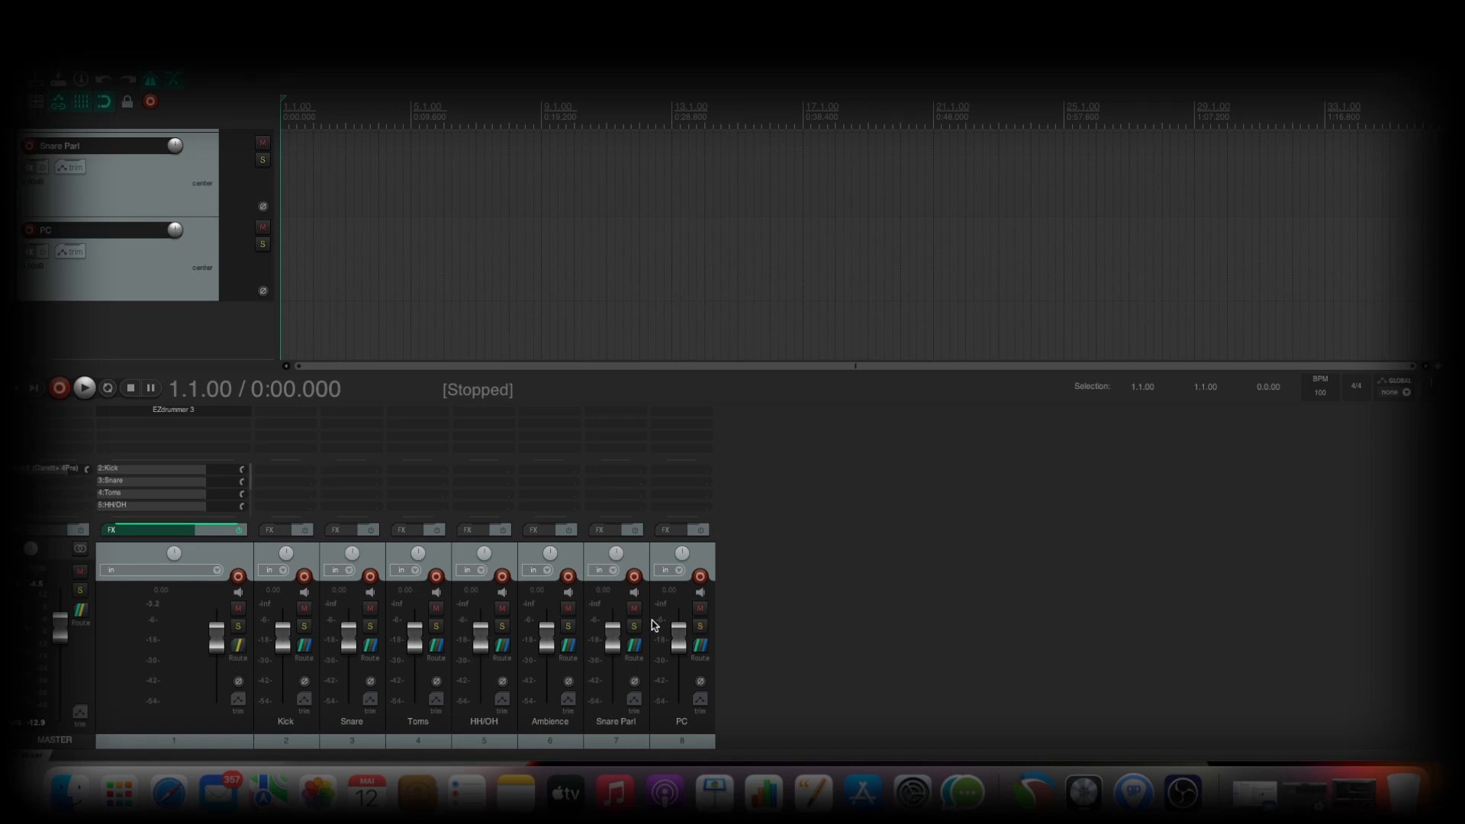
{"action": "mouse_move", "coordinate": [655, 624]}
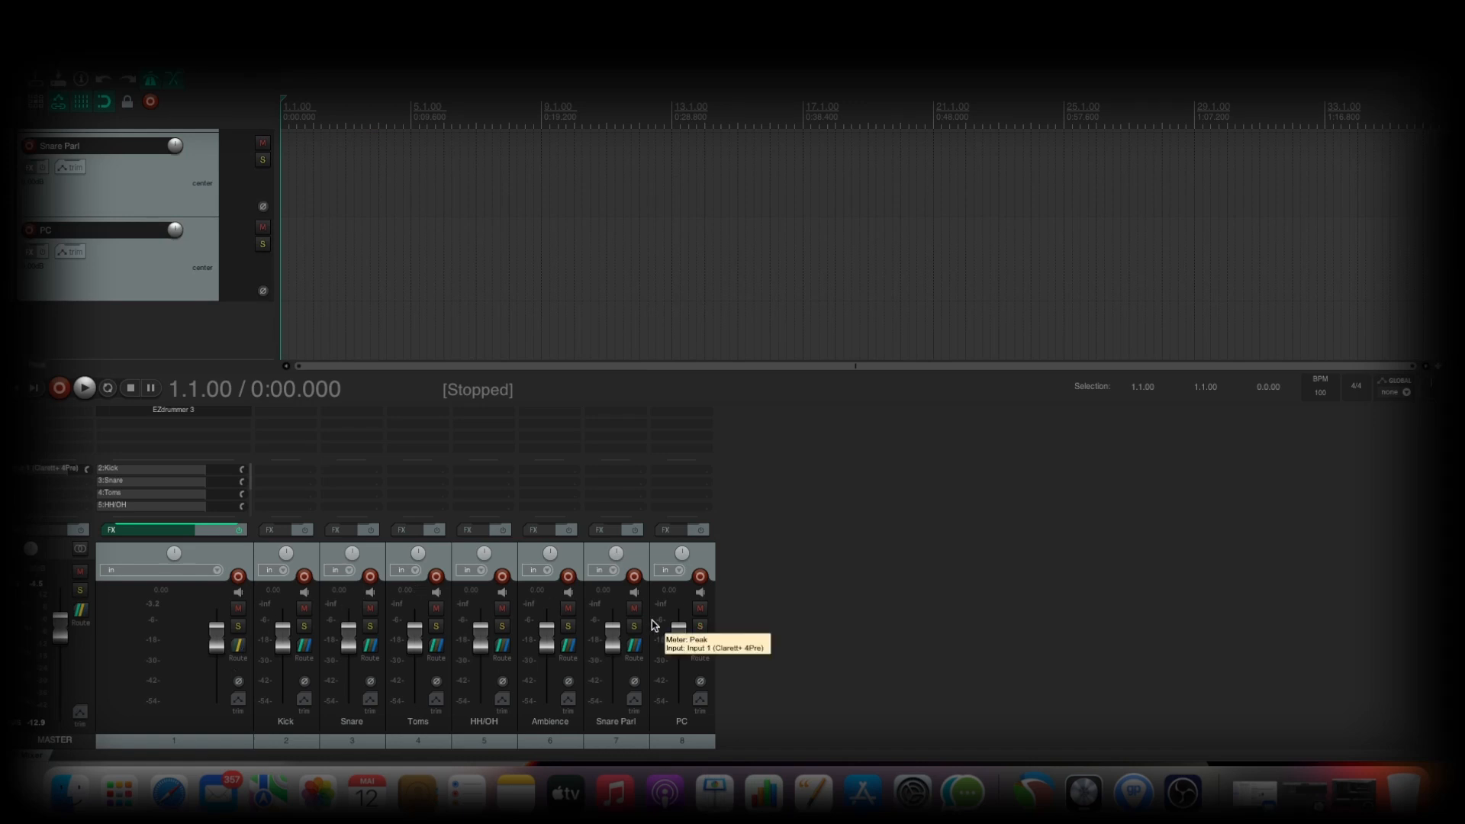
{"action": "mouse_move", "coordinate": [729, 579]}
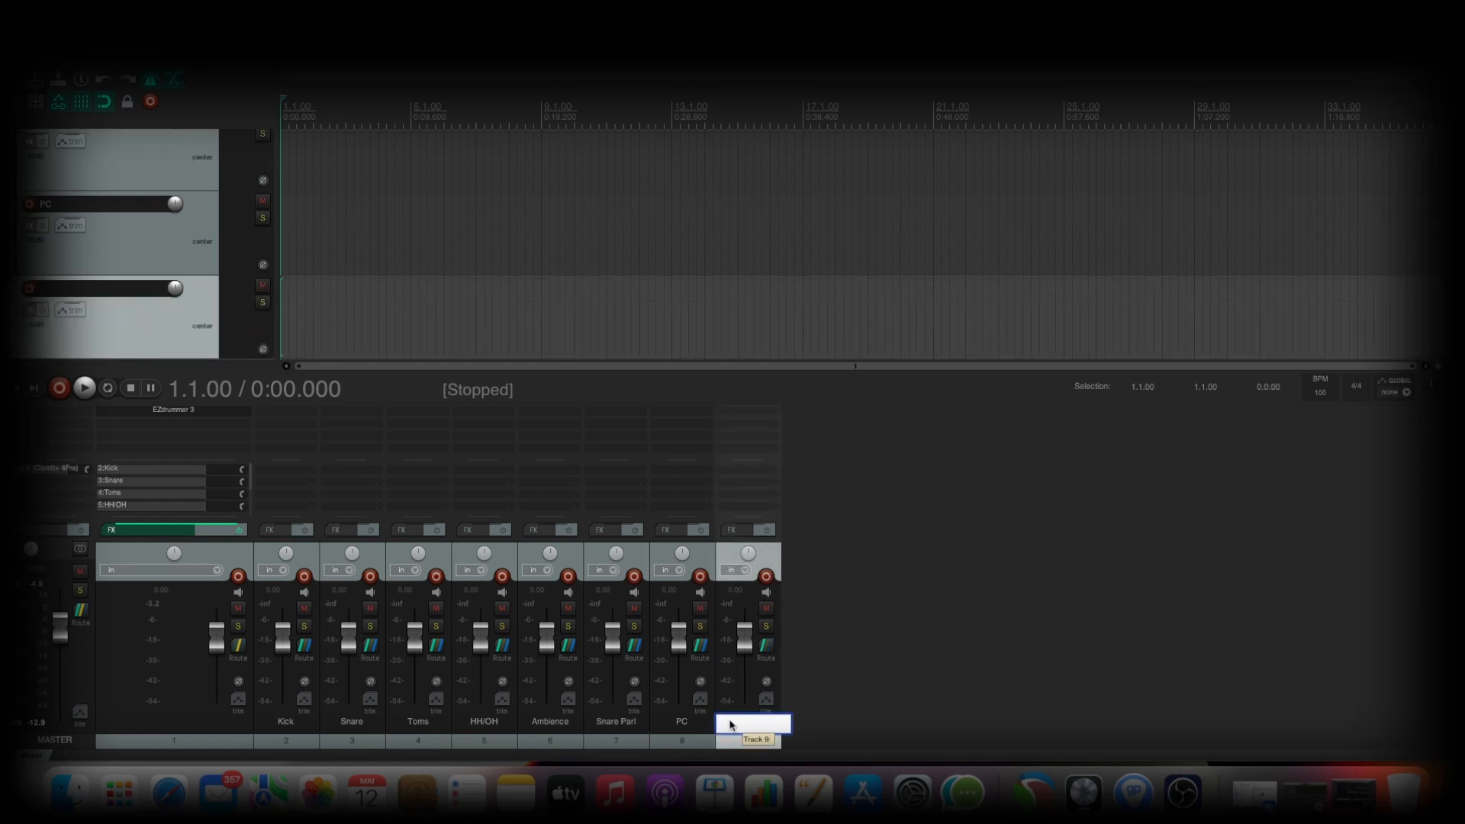
- Name the newly inserted ninth track 'Drum Bus'
{"action": "type", "text": "Drum Bus"}
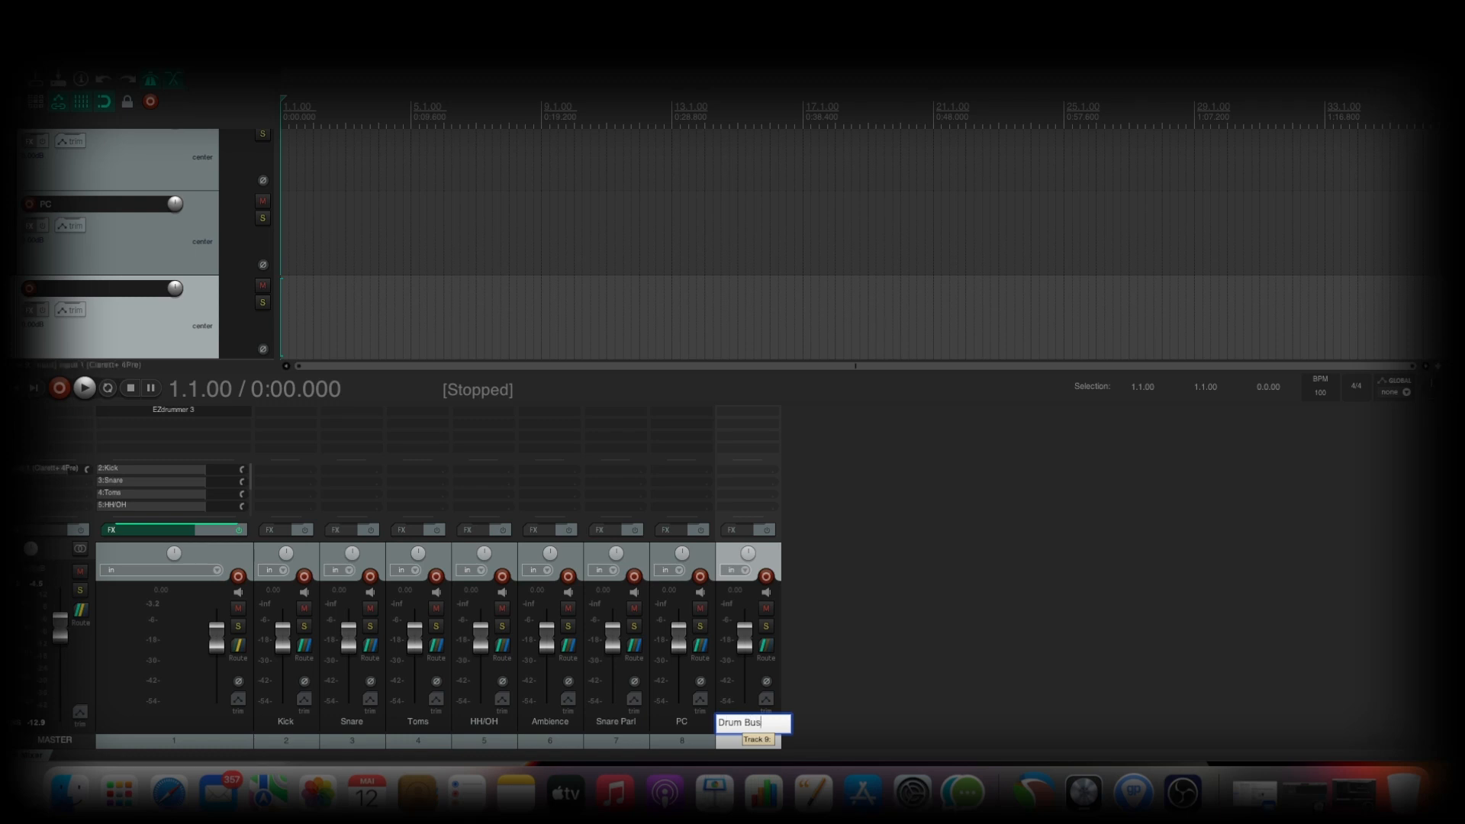
{"action": "key", "text": "Return"}
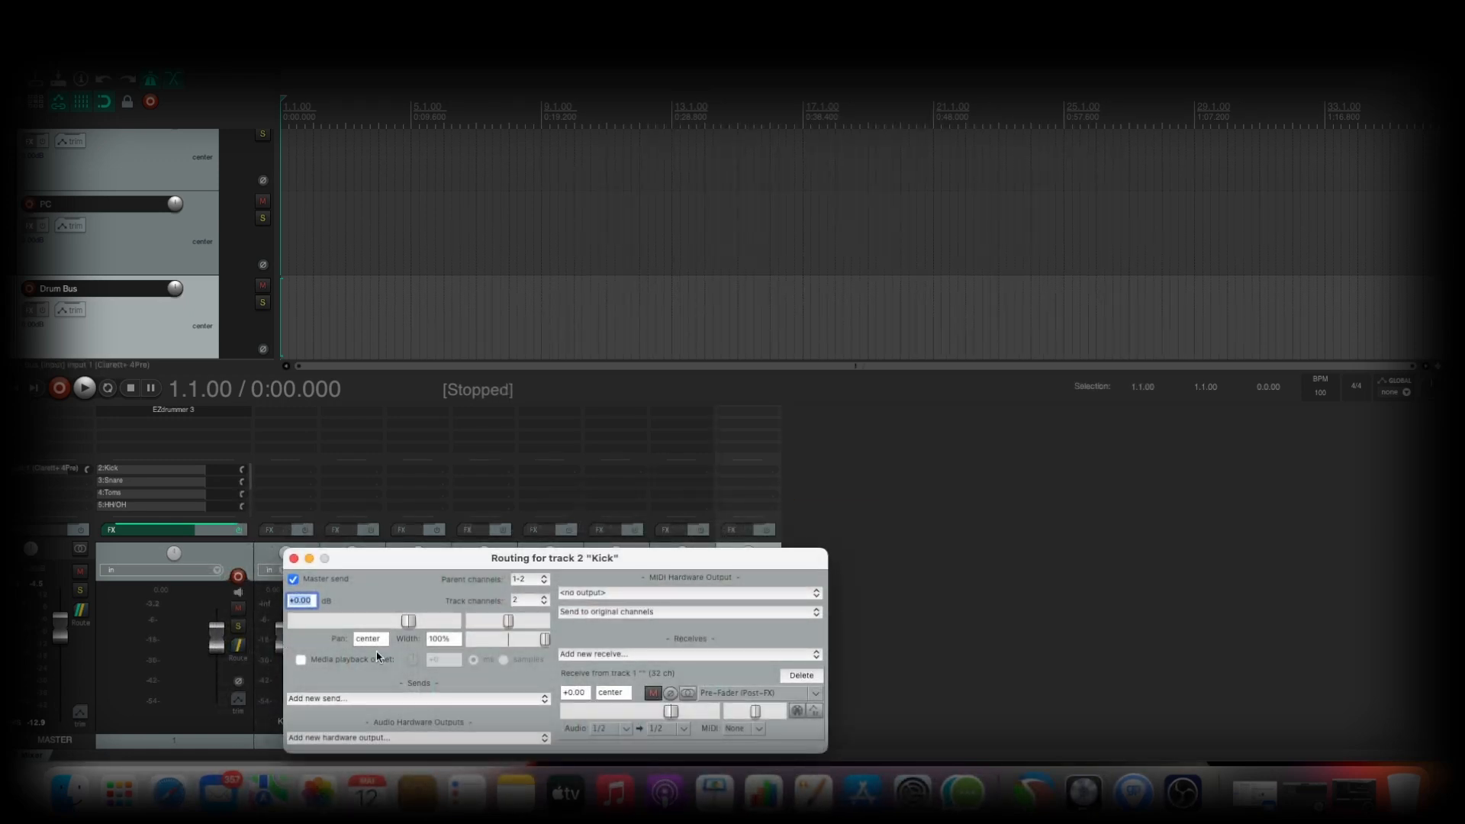
- Disable the Kick track's master send, add a send to Drum Bus, and do the same for Snare
{"action": "left_click", "coordinate": [293, 578]}
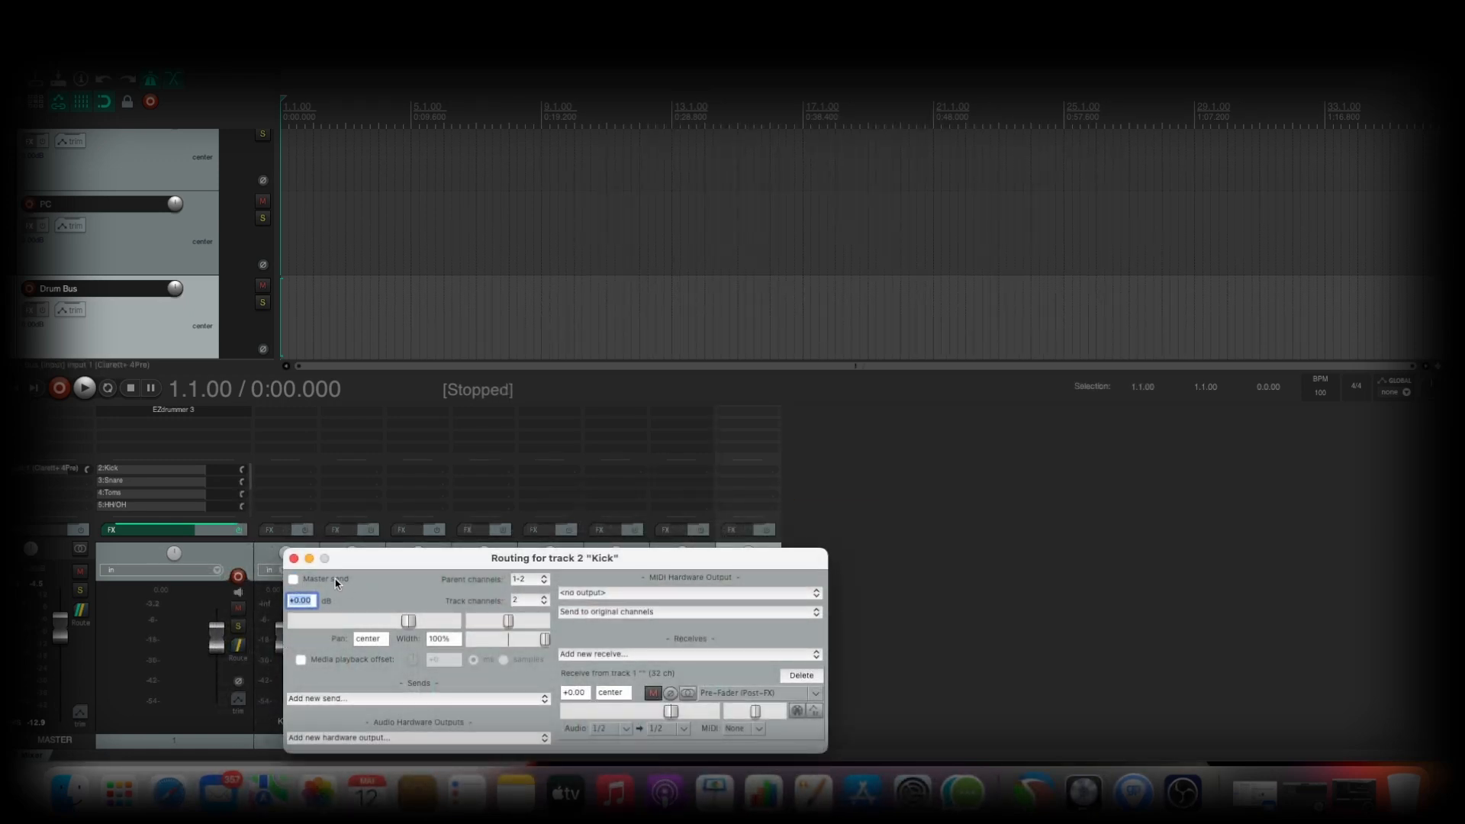
{"action": "left_click", "coordinate": [415, 697]}
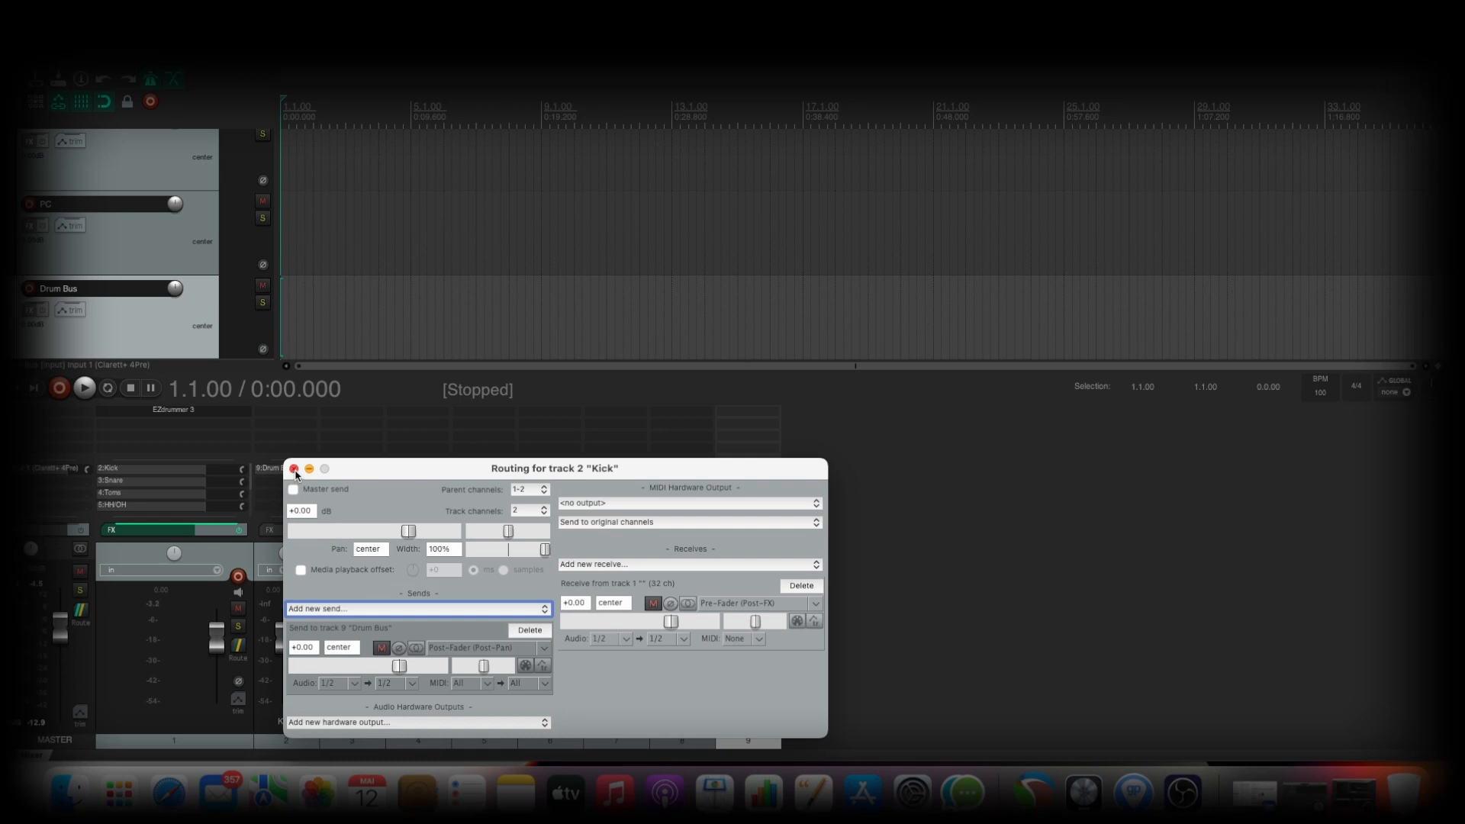
{"action": "left_click", "coordinate": [294, 468]}
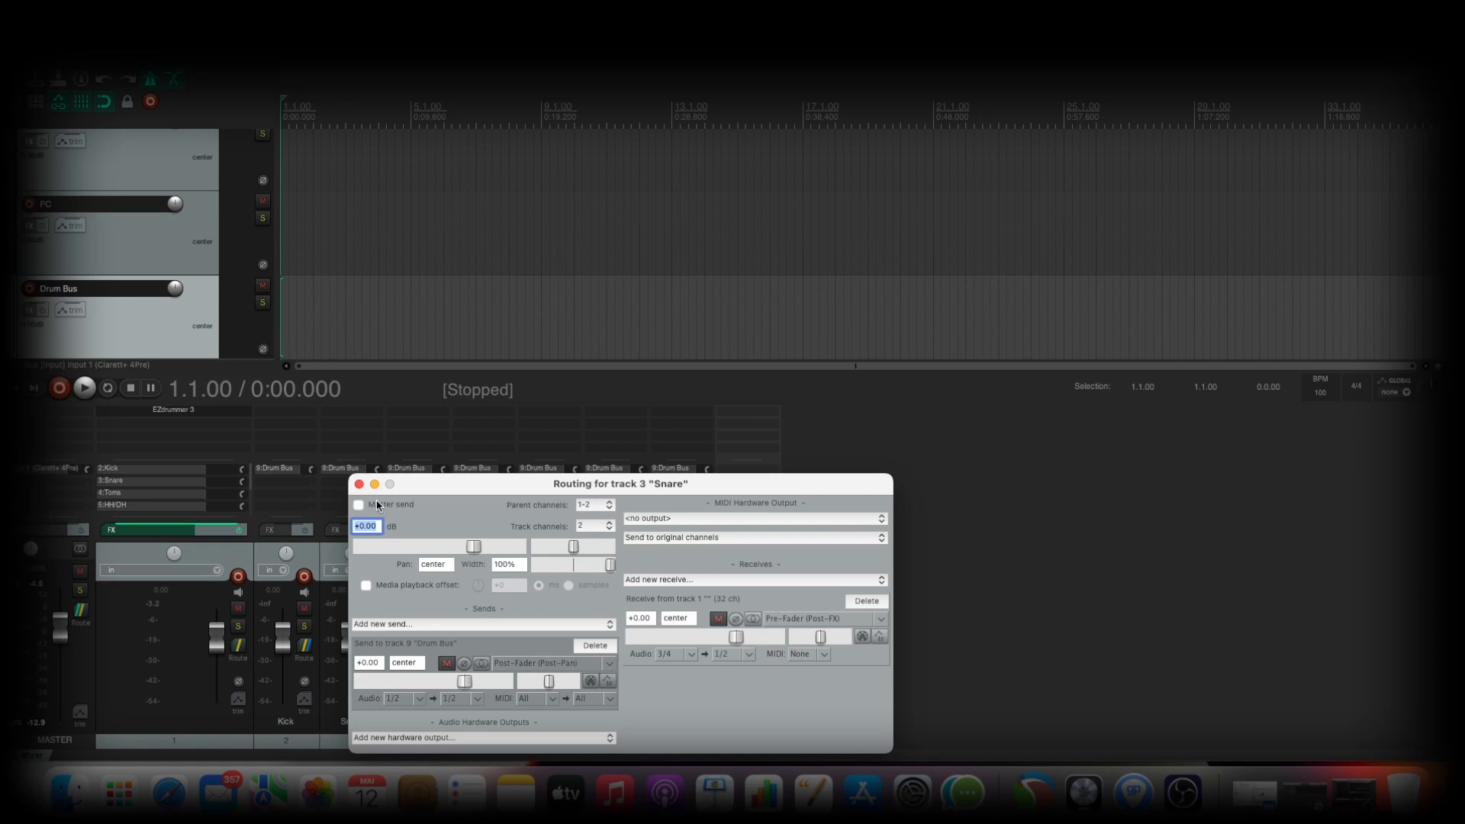
{"action": "left_click", "coordinate": [357, 484]}
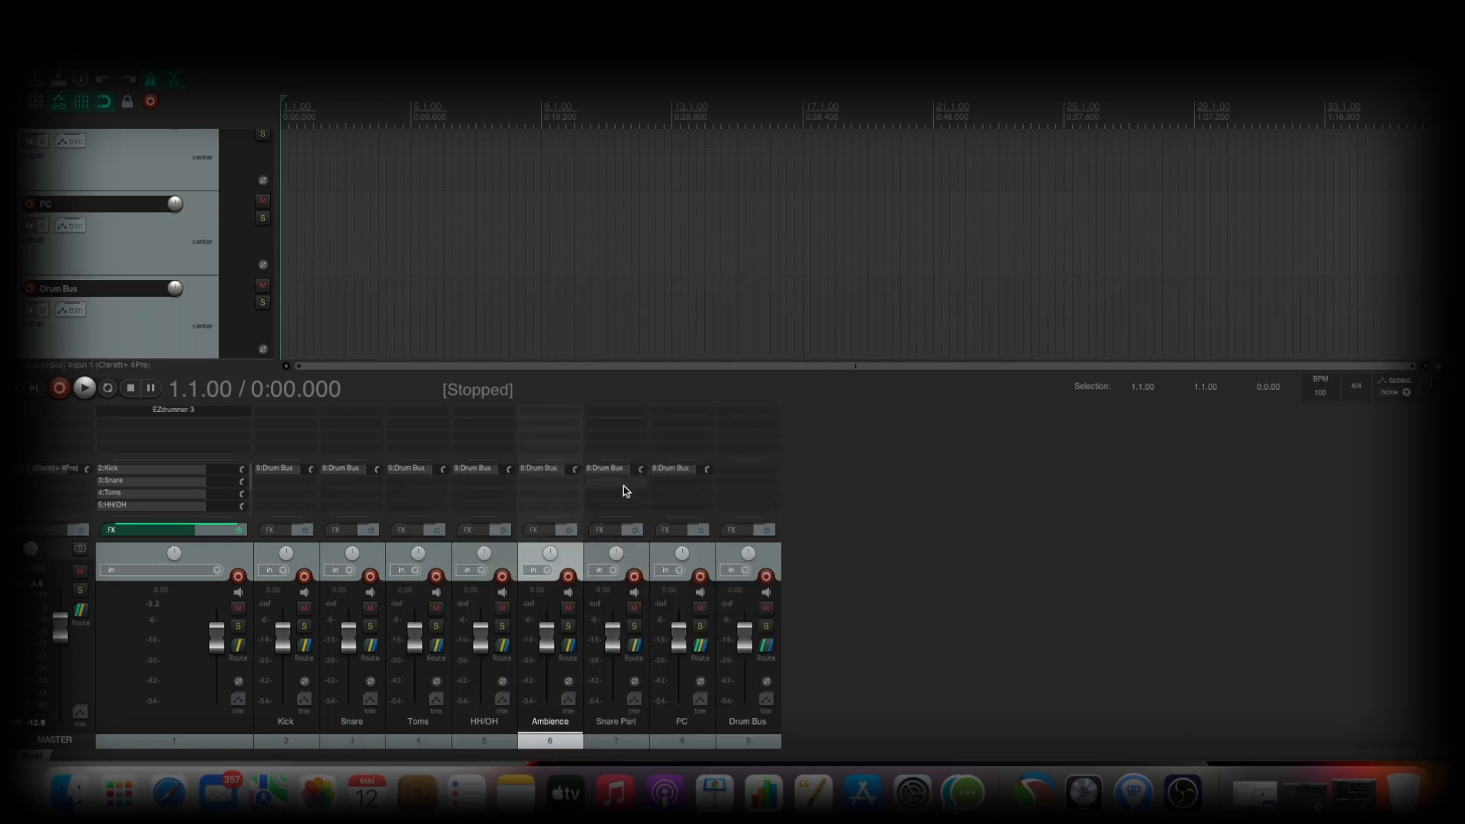
{"action": "mouse_move", "coordinate": [777, 671]}
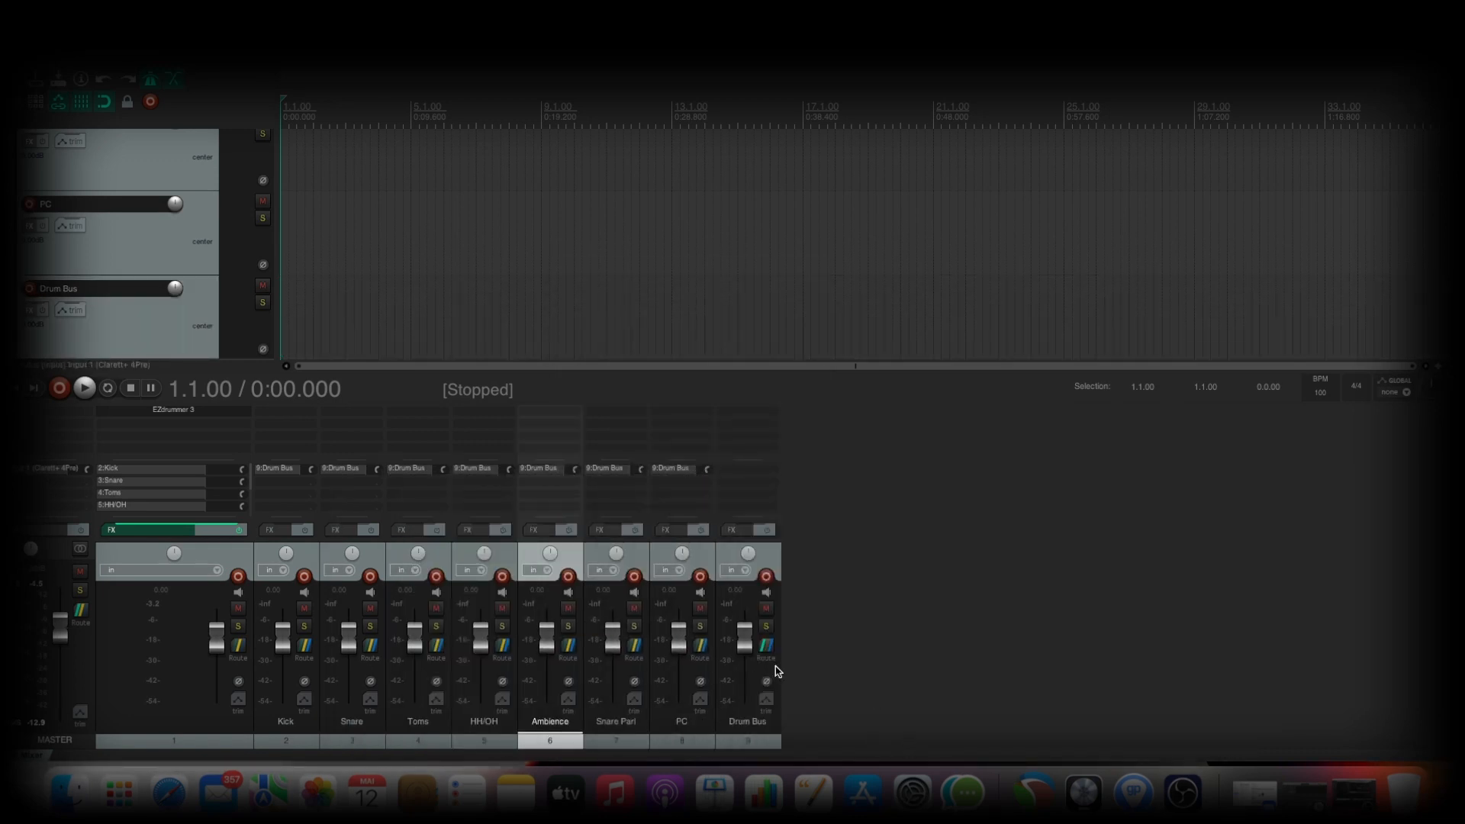
{"action": "mouse_move", "coordinate": [906, 746]}
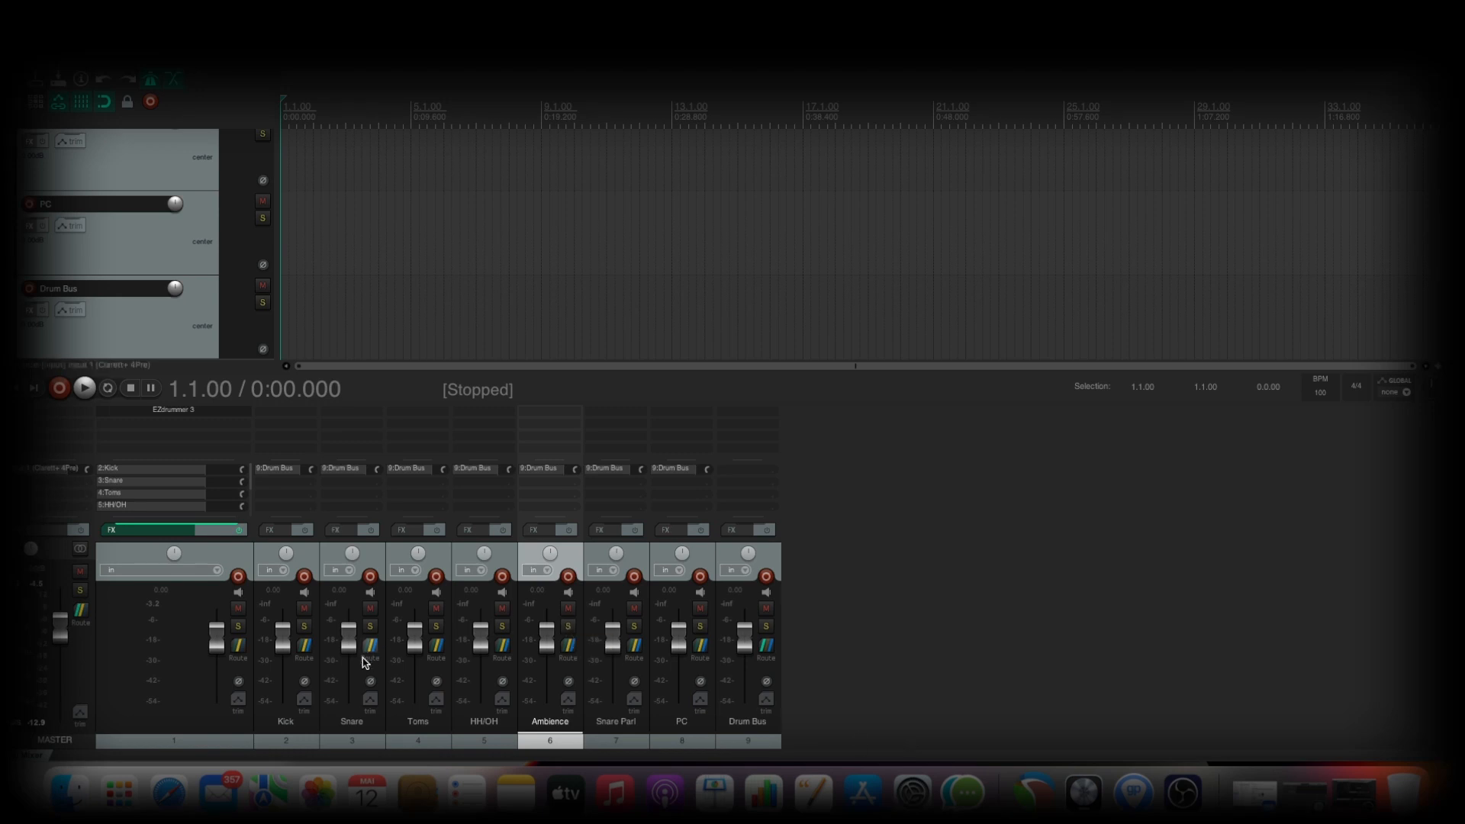
{"action": "left_click", "coordinate": [764, 656]}
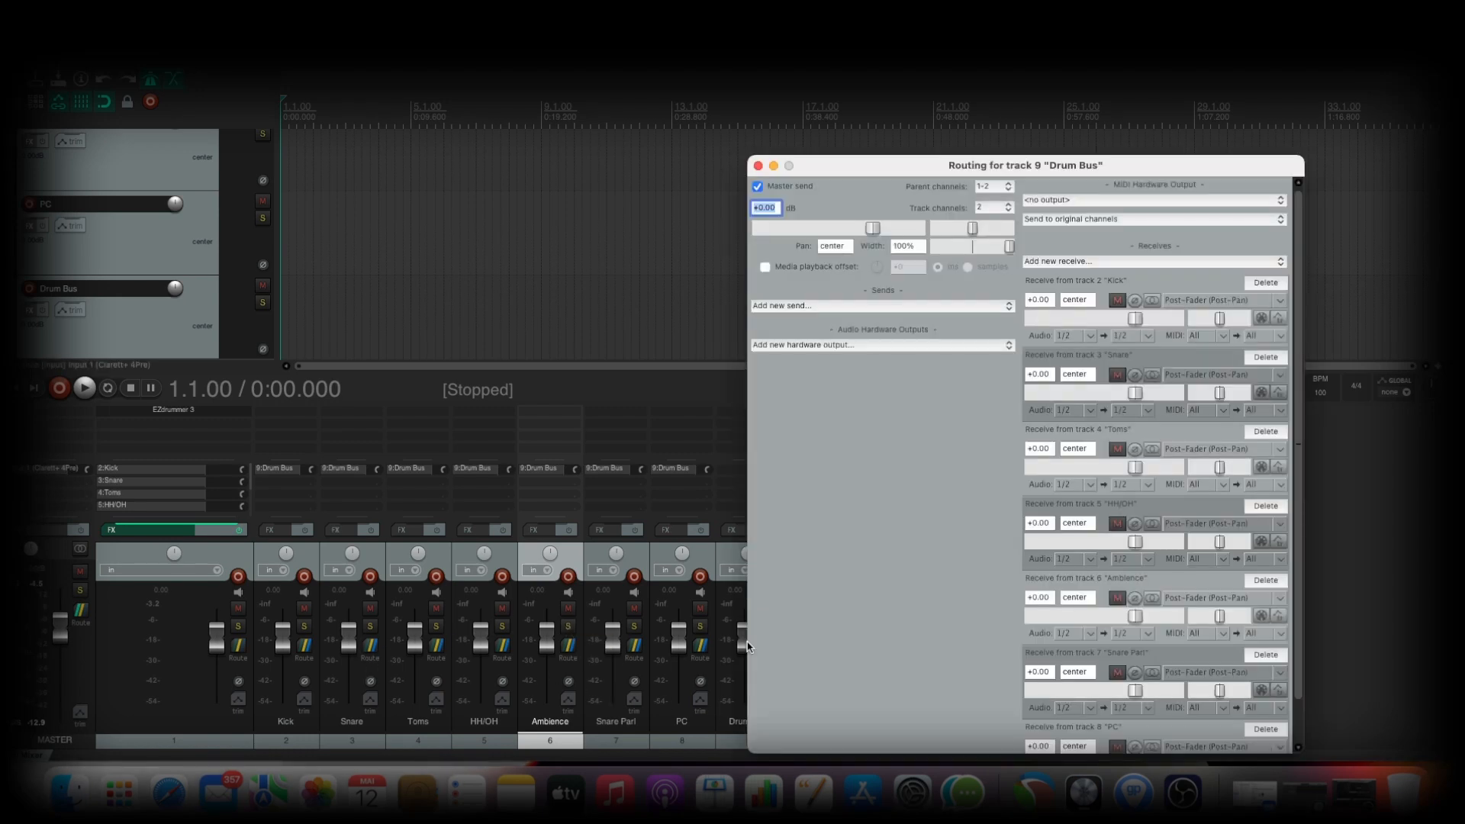
{"action": "mouse_move", "coordinate": [757, 165]}
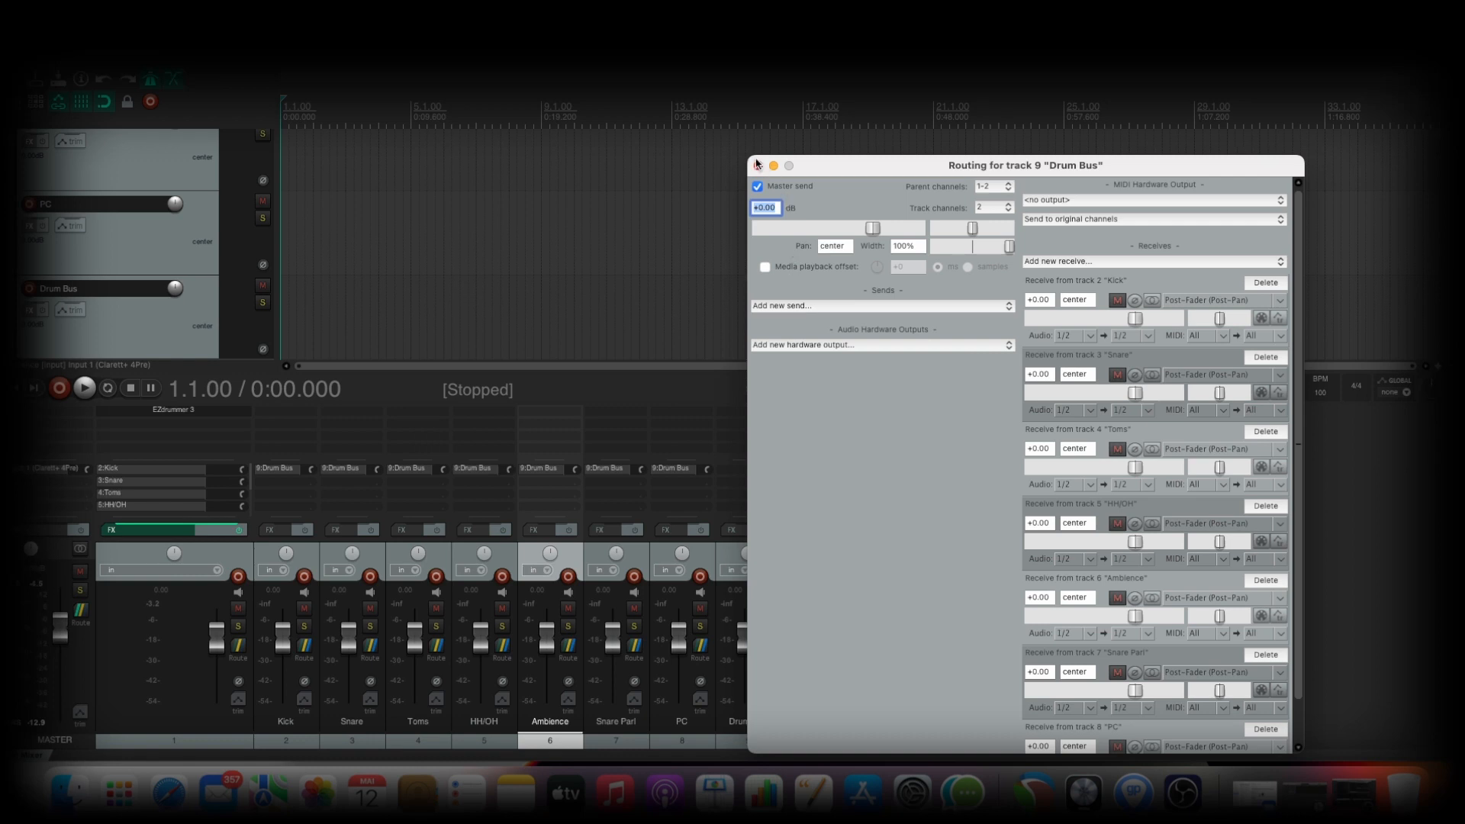
{"action": "left_click", "coordinate": [758, 165]}
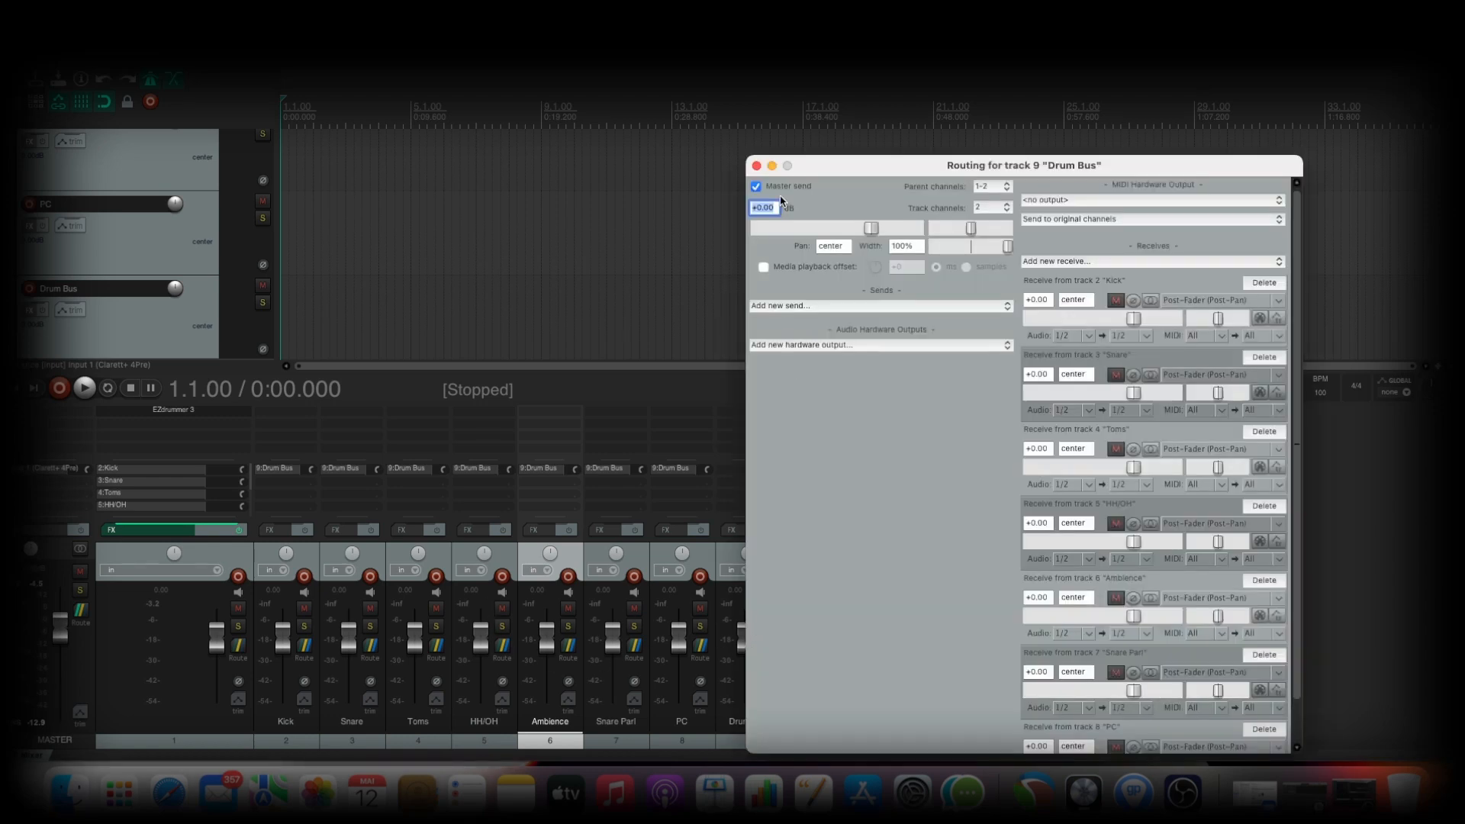
{"action": "left_click", "coordinate": [756, 165]}
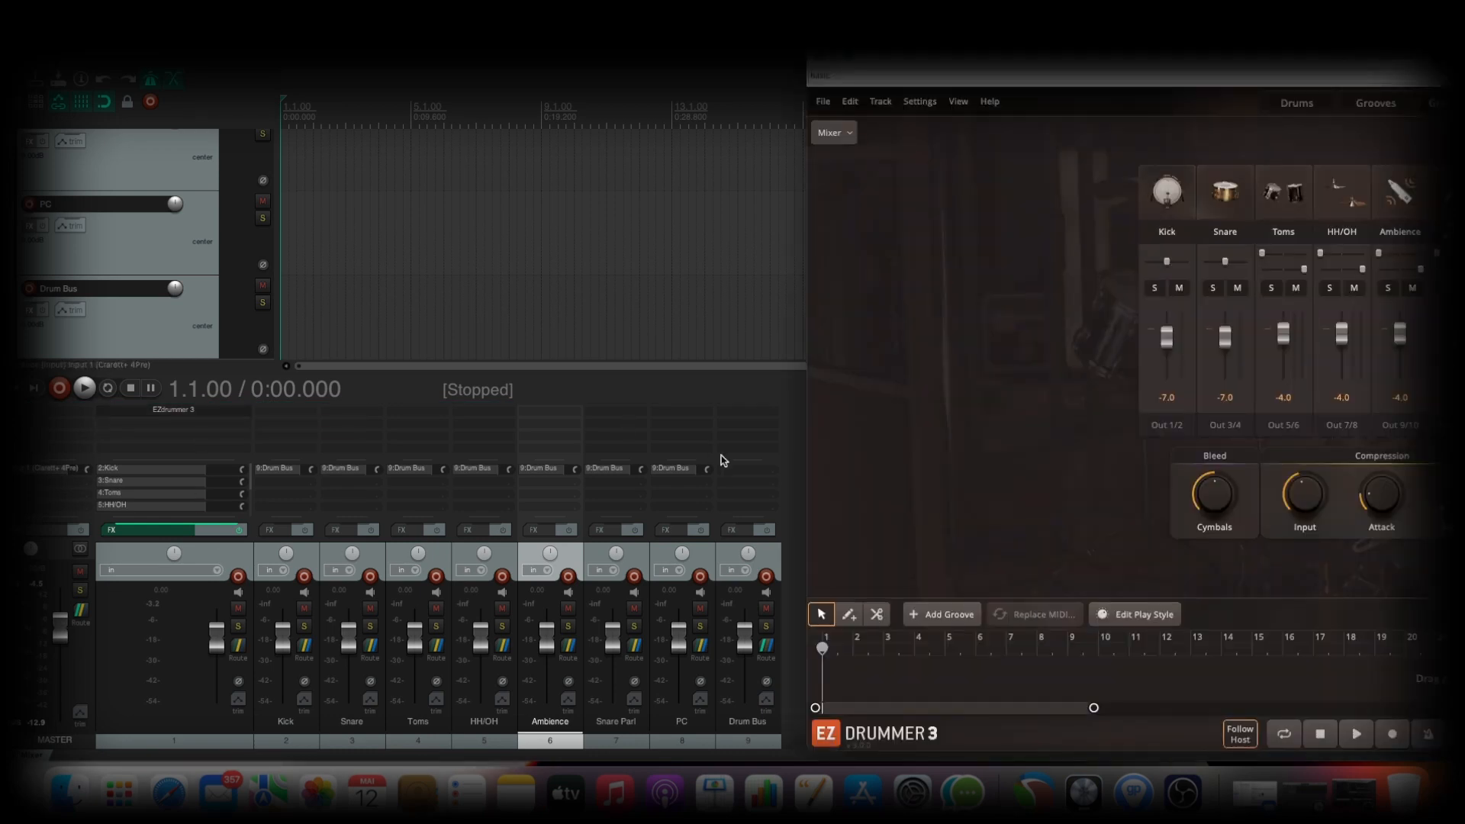
- Back on the Drums view, hit Racktom 2, the snare and other kit pieces to check their REAPER tracks
{"action": "left_click", "coordinate": [997, 91]}
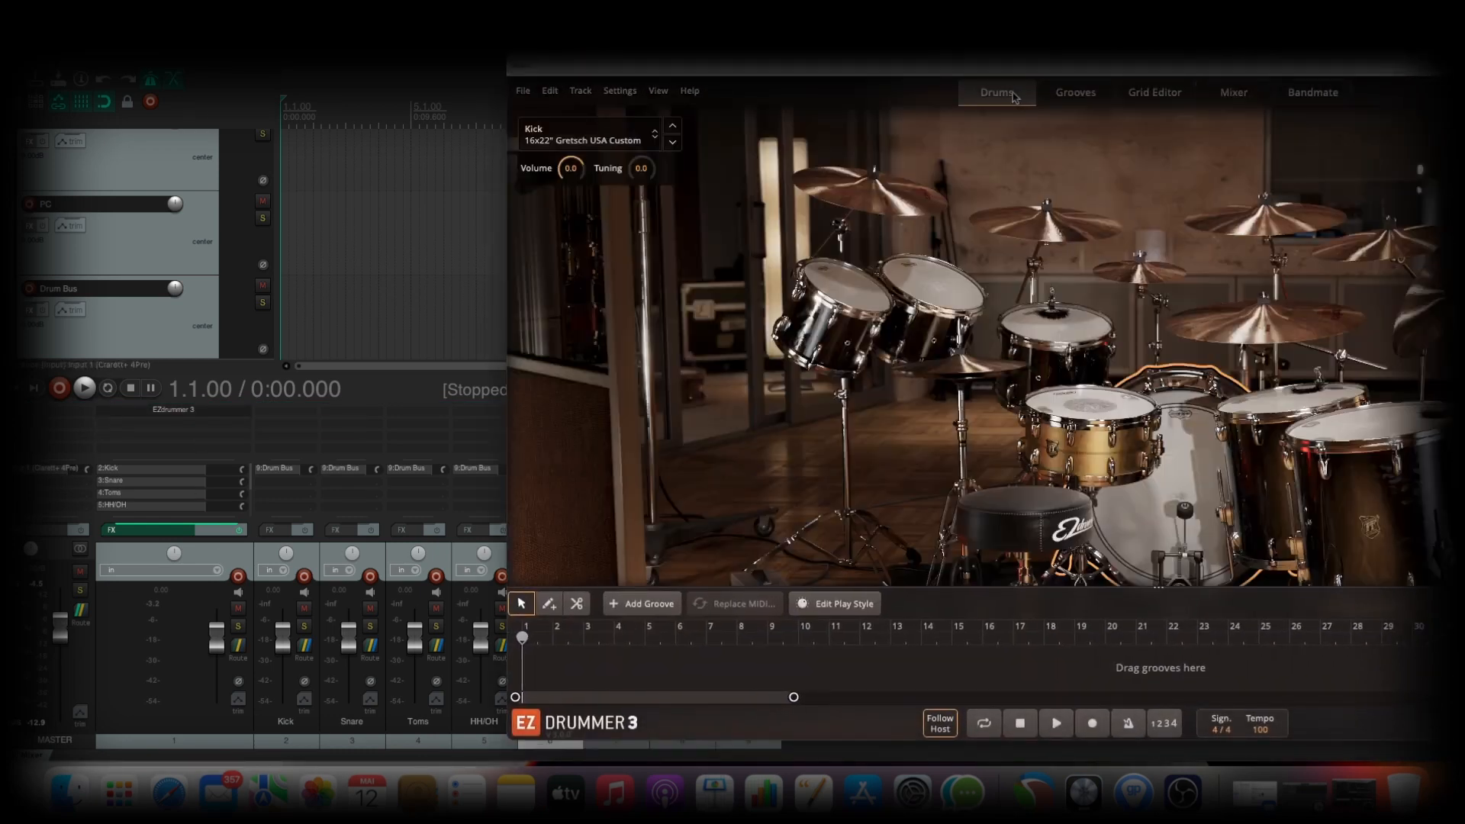
{"action": "left_click", "coordinate": [1056, 332]}
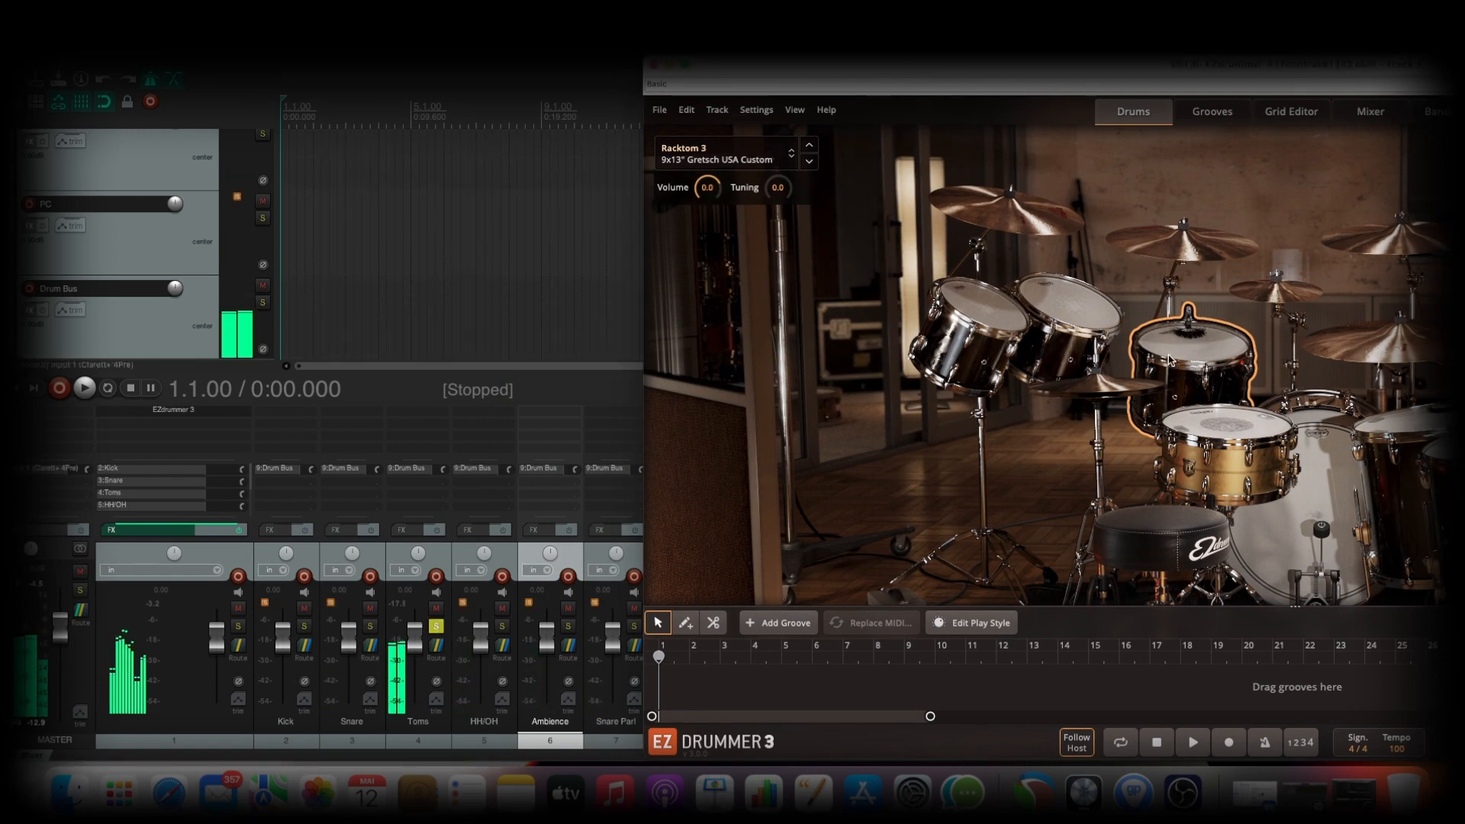
{"action": "left_click", "coordinate": [1017, 299]}
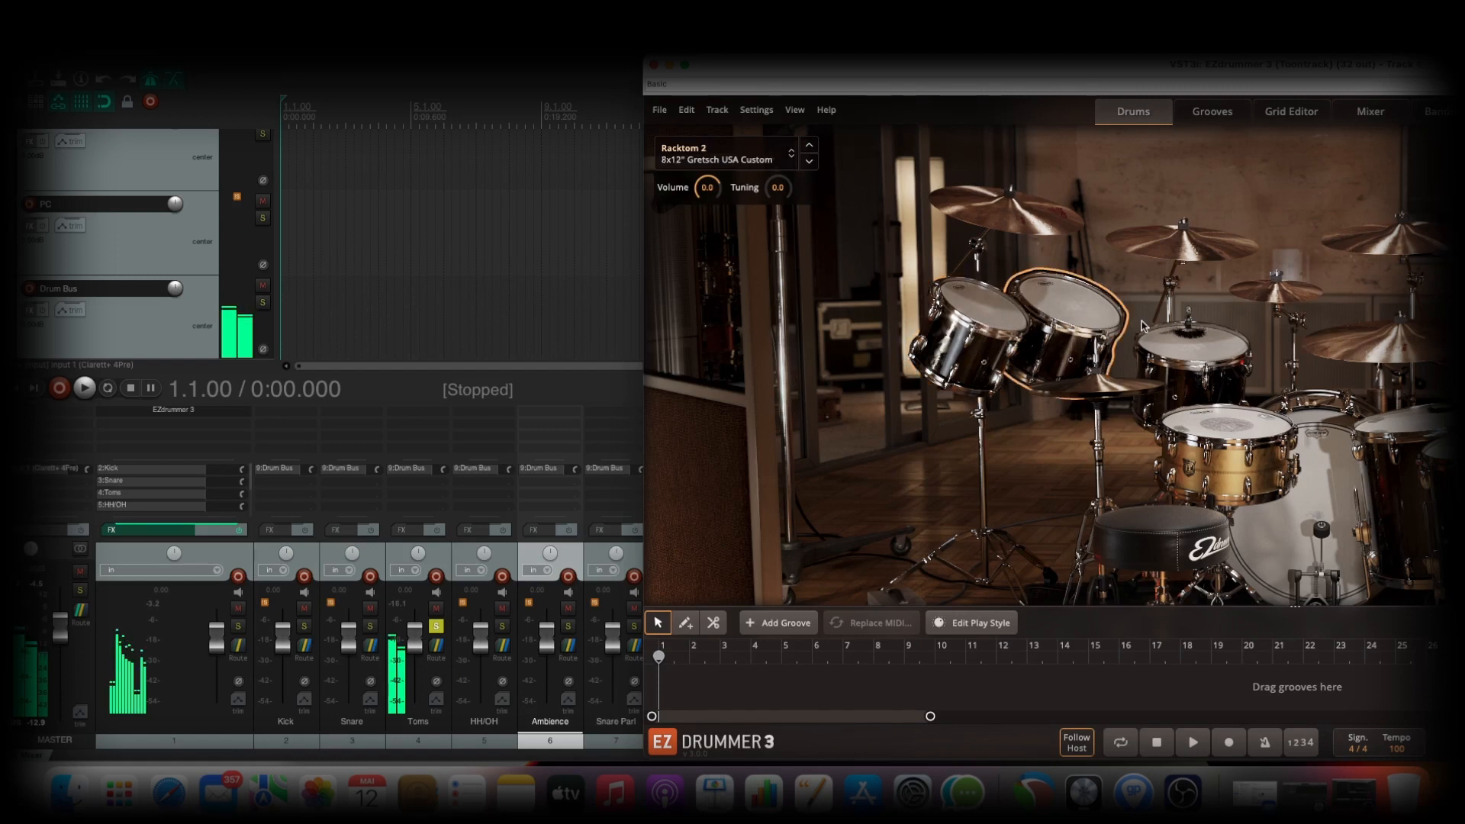
{"action": "left_click", "coordinate": [1205, 448]}
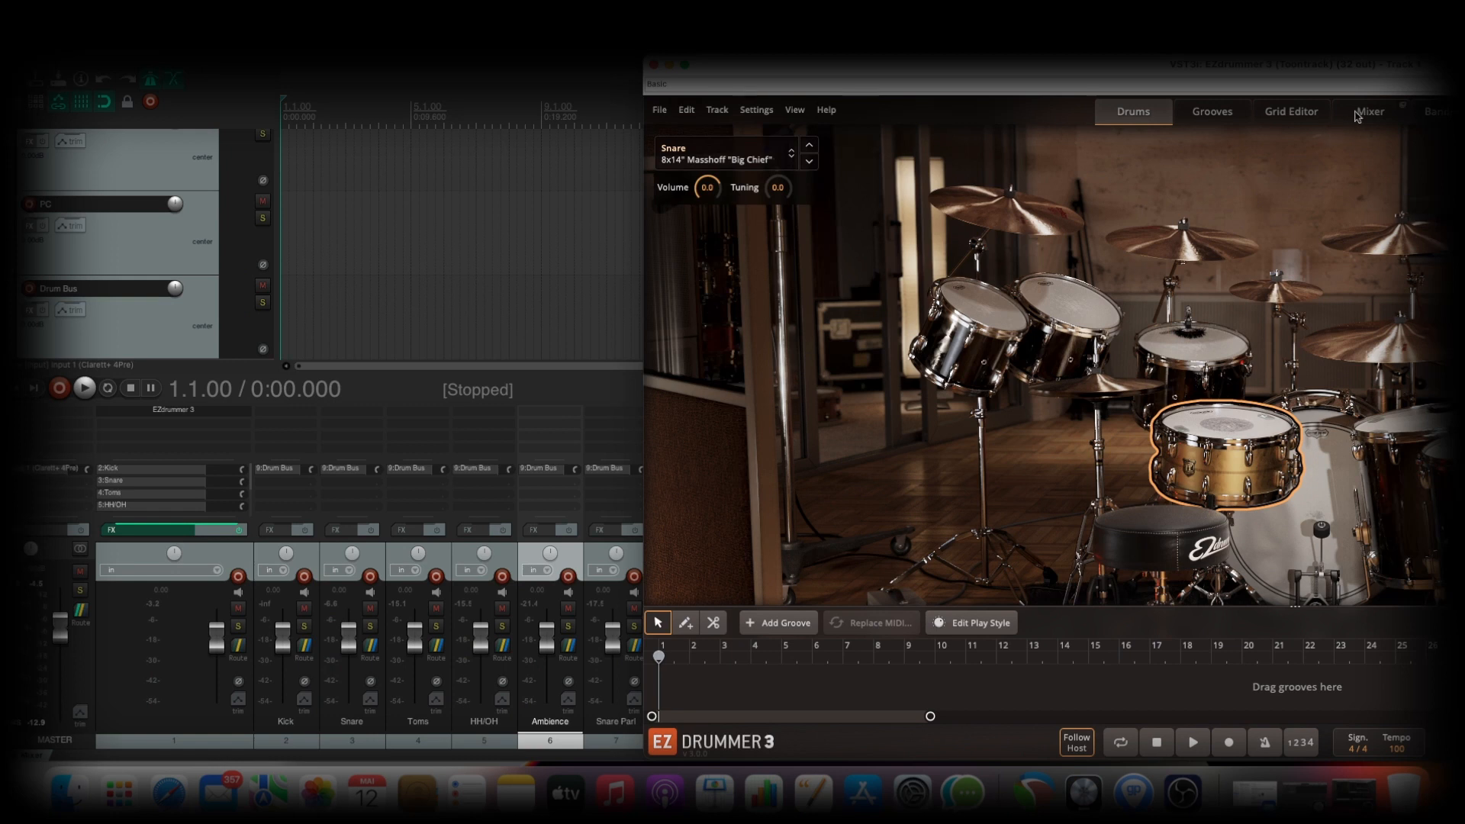
{"action": "left_click", "coordinate": [1367, 111]}
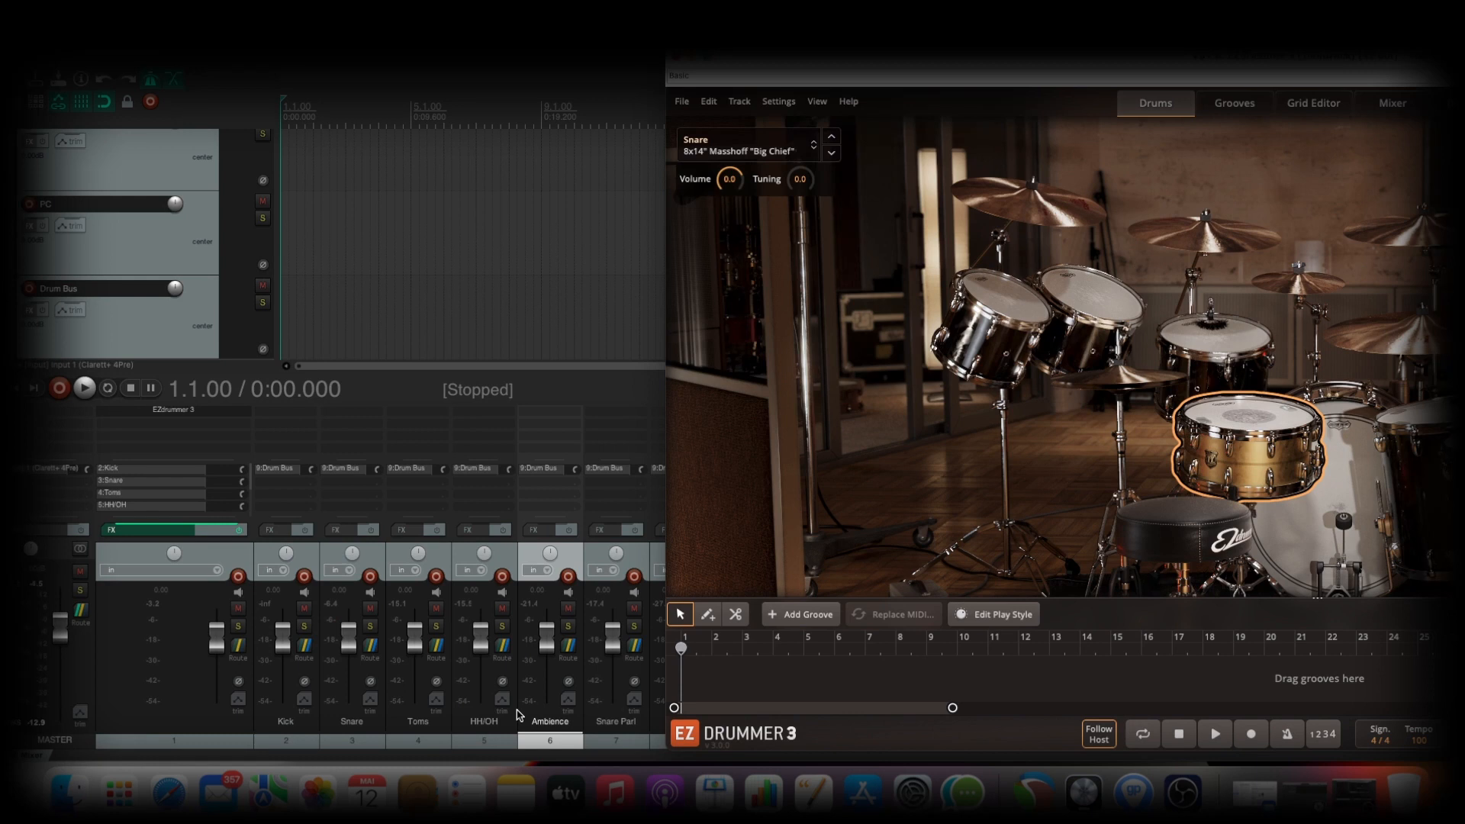
{"action": "mouse_move", "coordinate": [493, 683]}
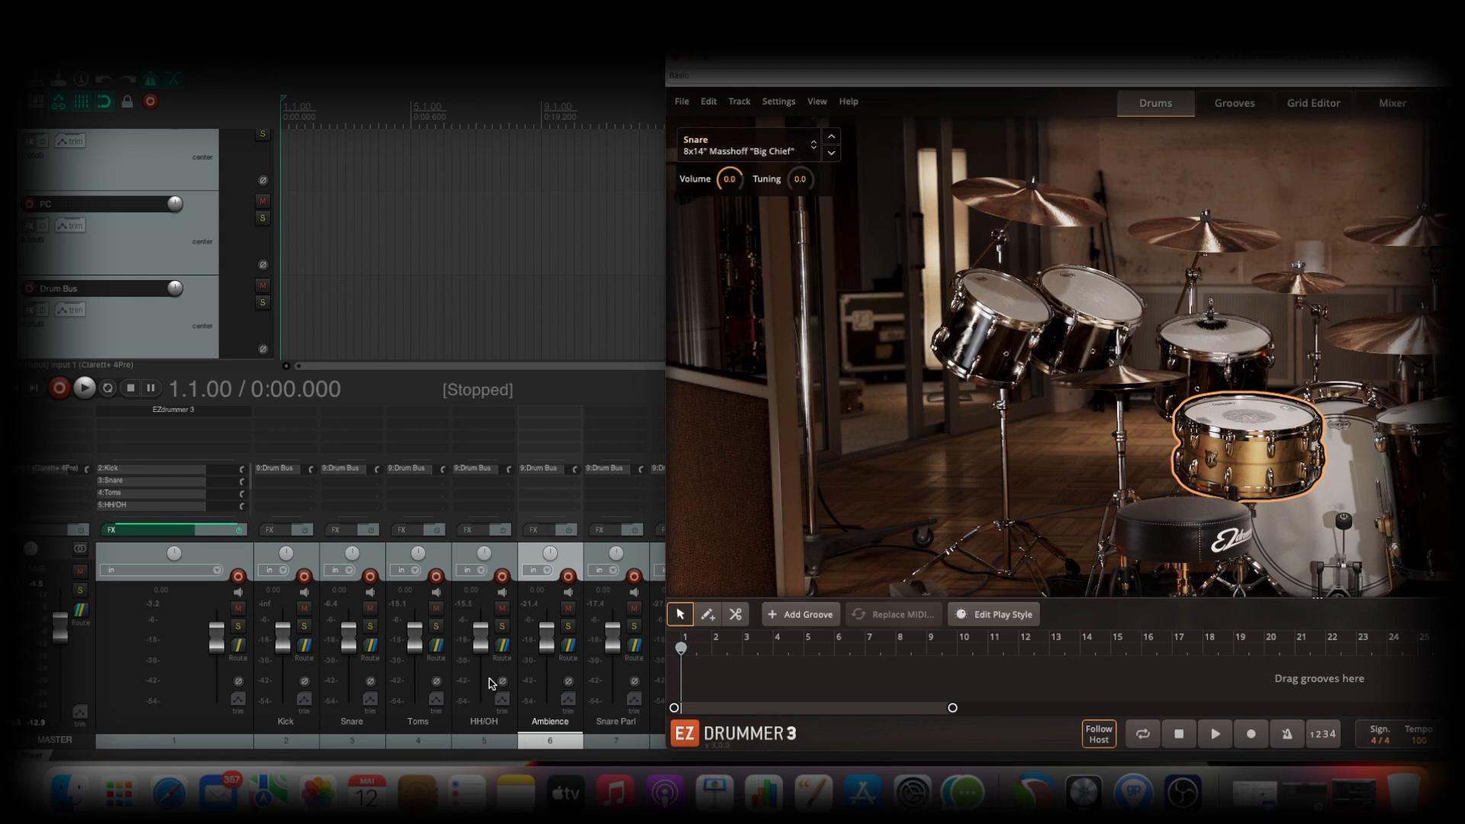
{"action": "mouse_move", "coordinate": [518, 759]}
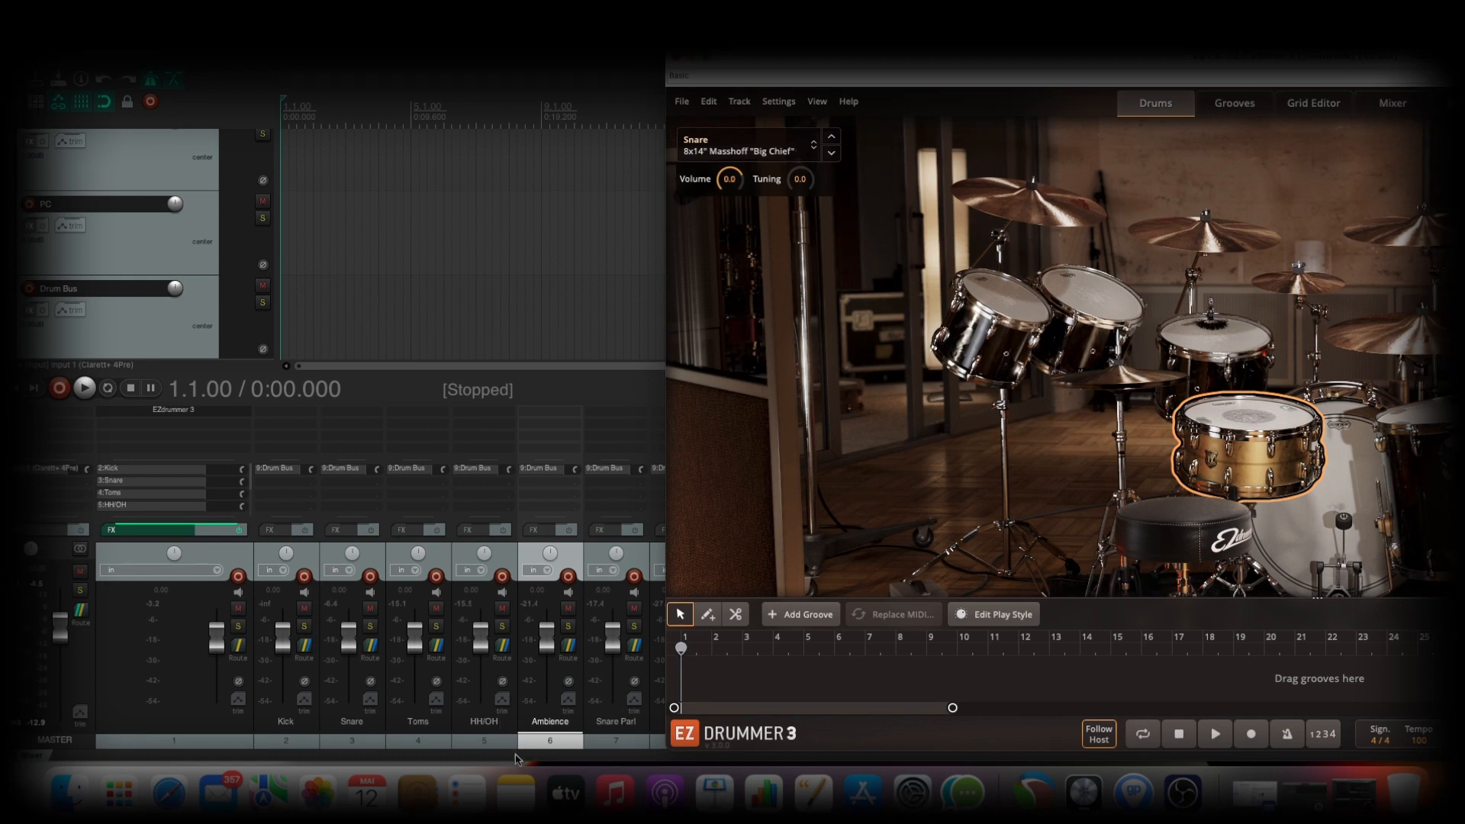
{"action": "mouse_move", "coordinate": [1157, 528]}
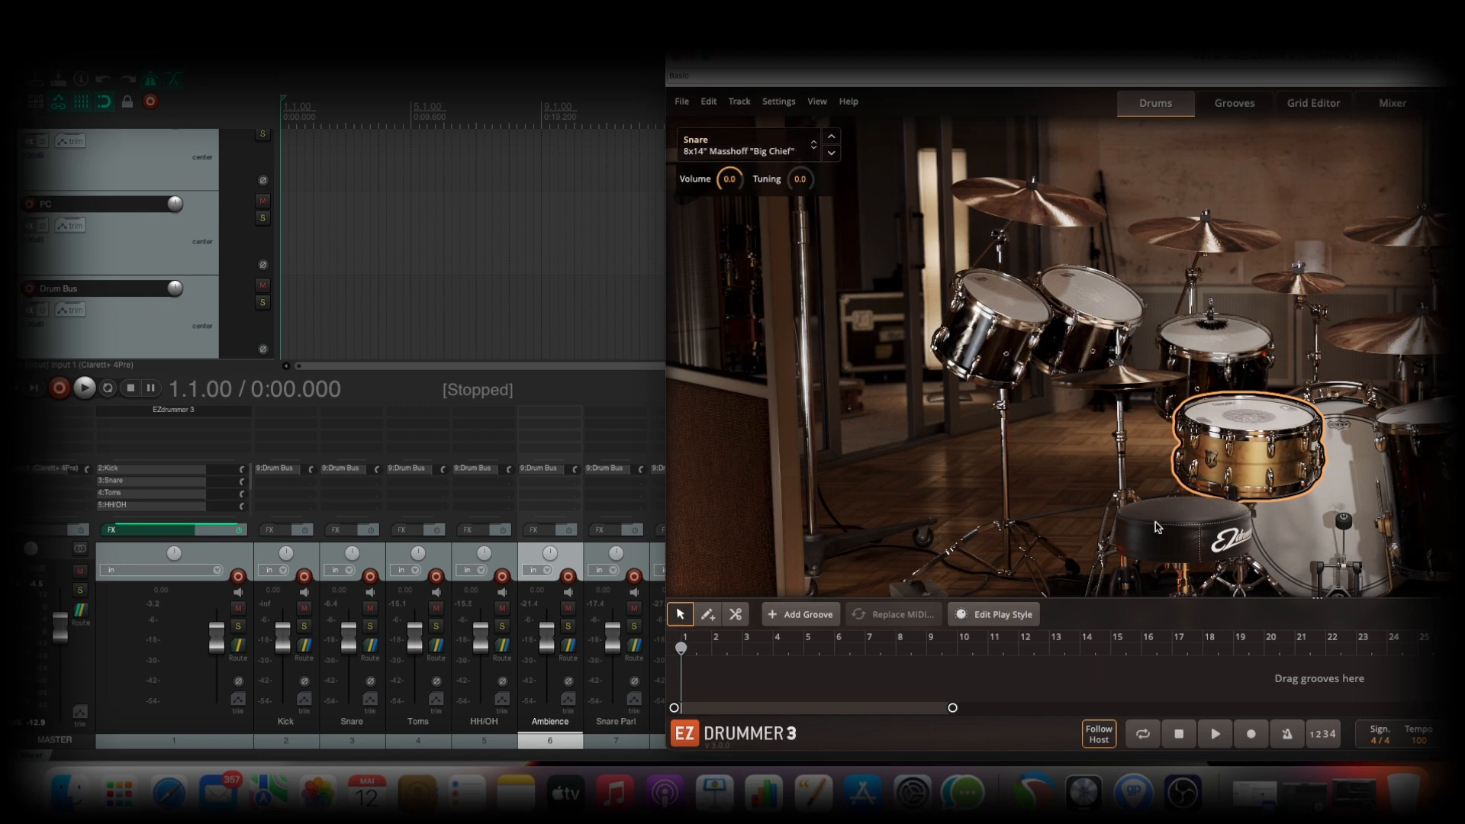
{"action": "mouse_move", "coordinate": [1255, 427]}
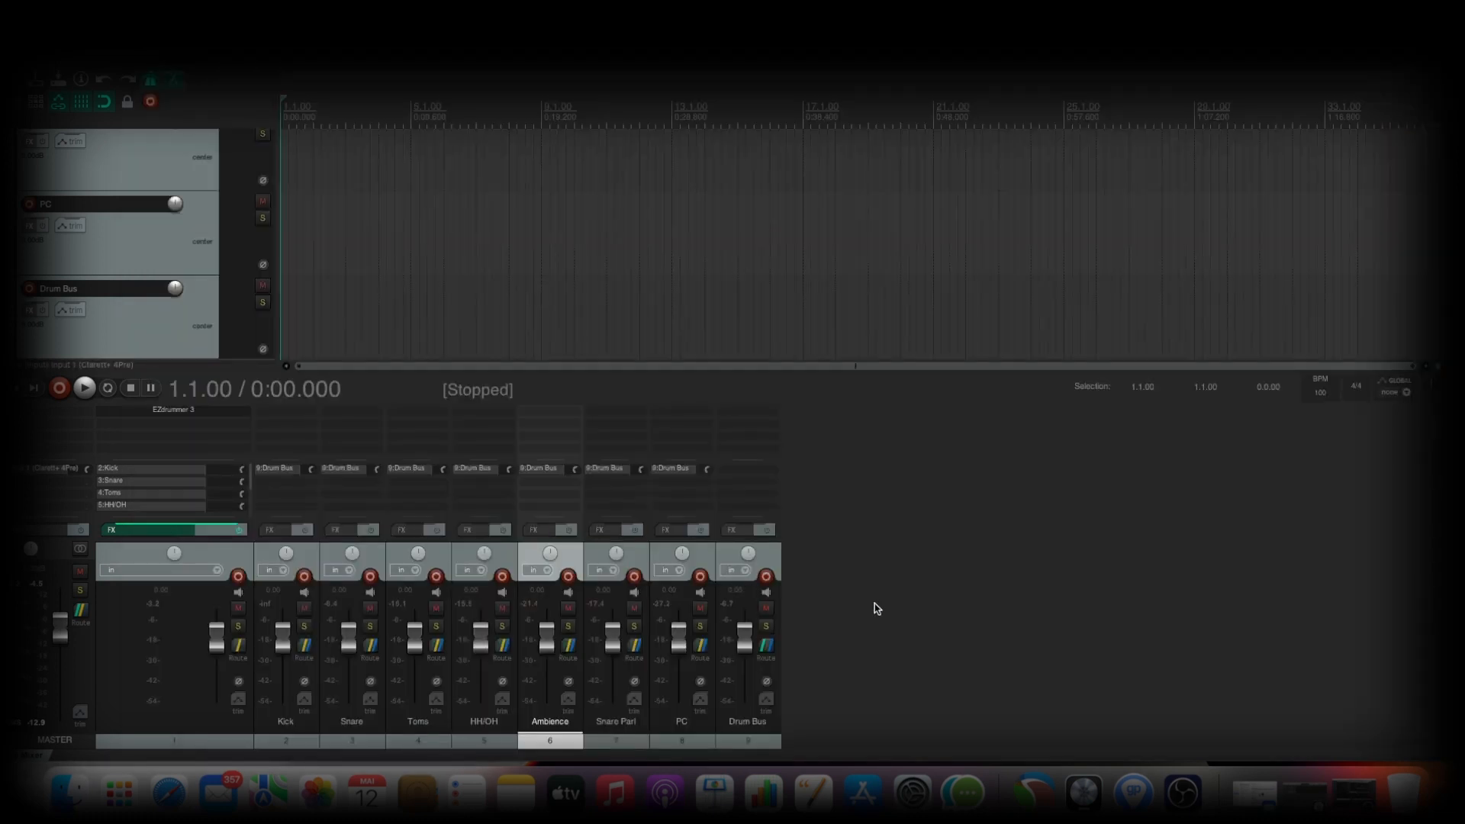
{"action": "mouse_move", "coordinate": [859, 614]}
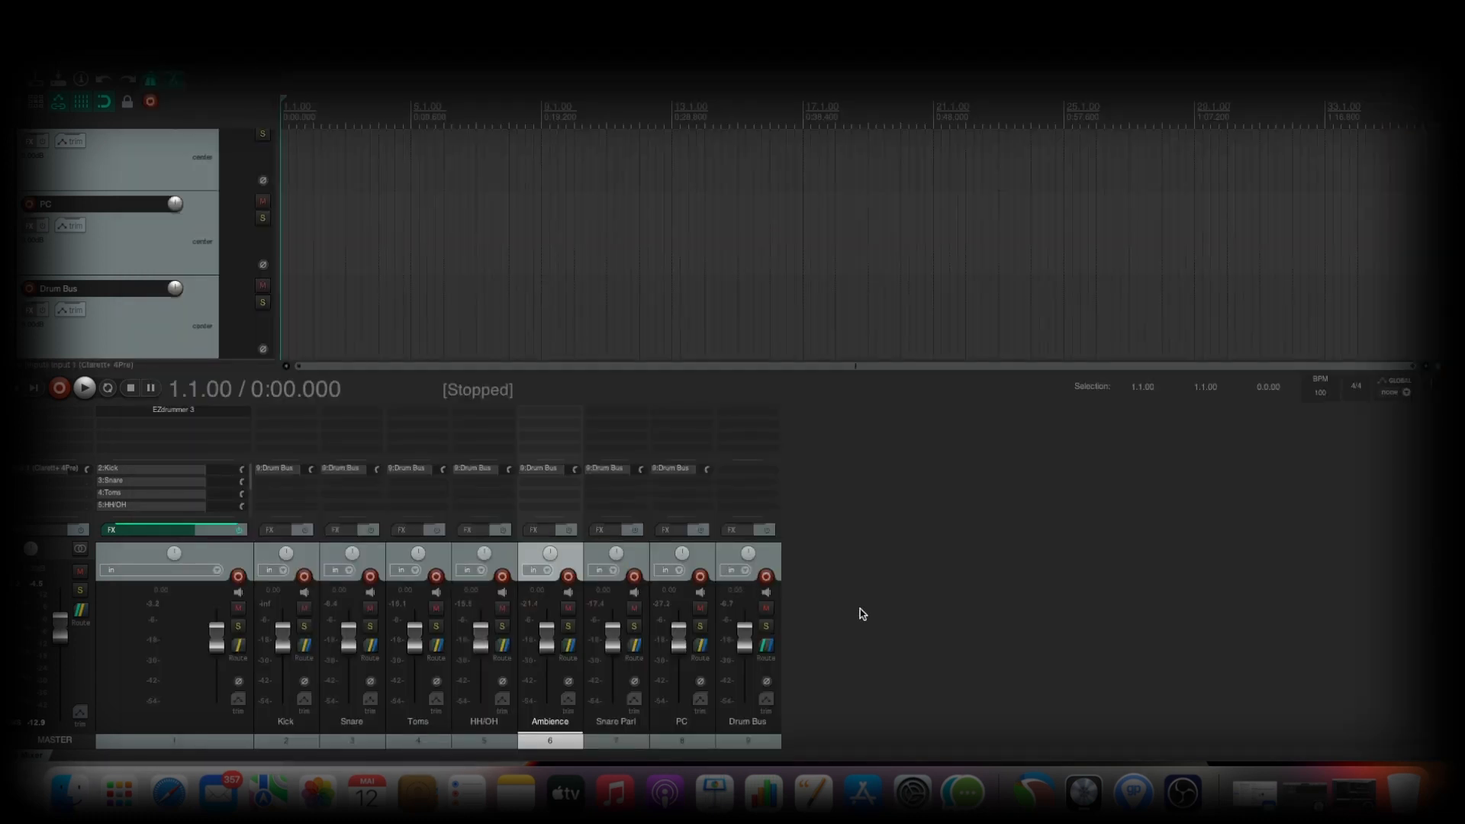